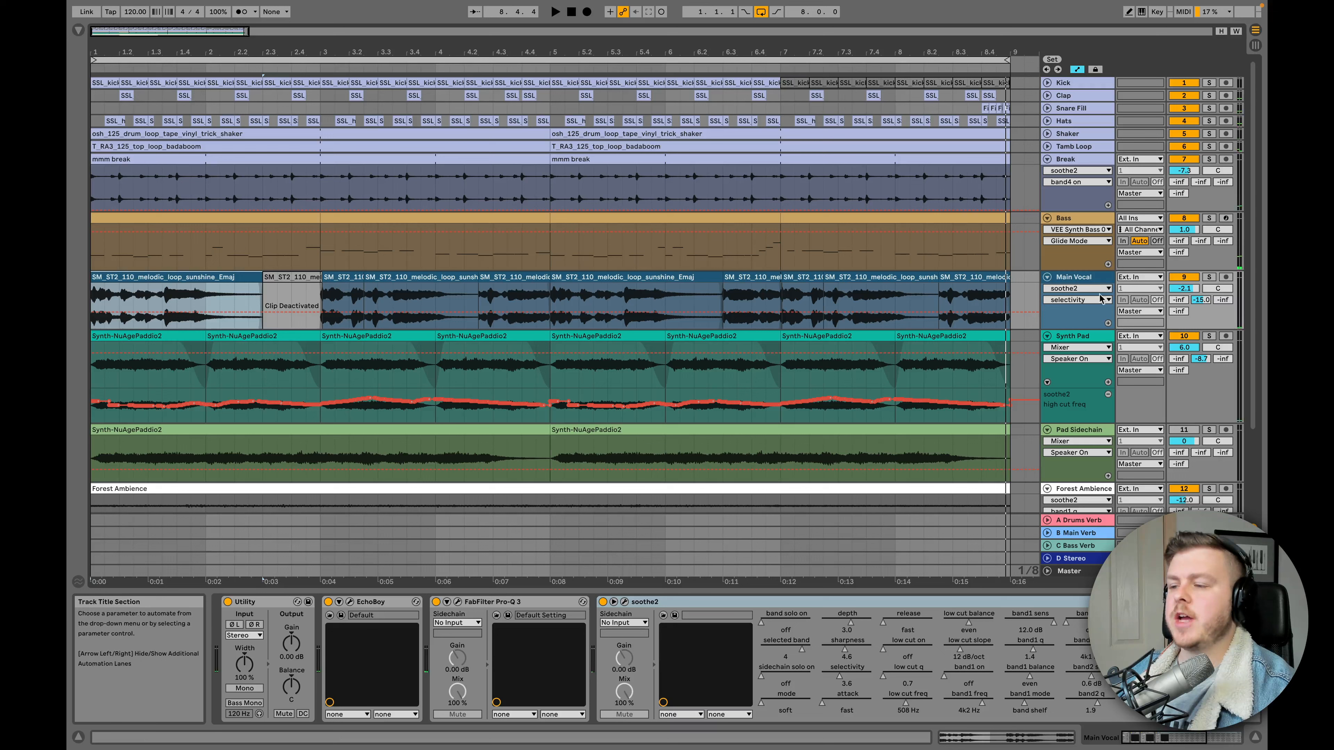
pyautogui.moveTo(1098, 276)
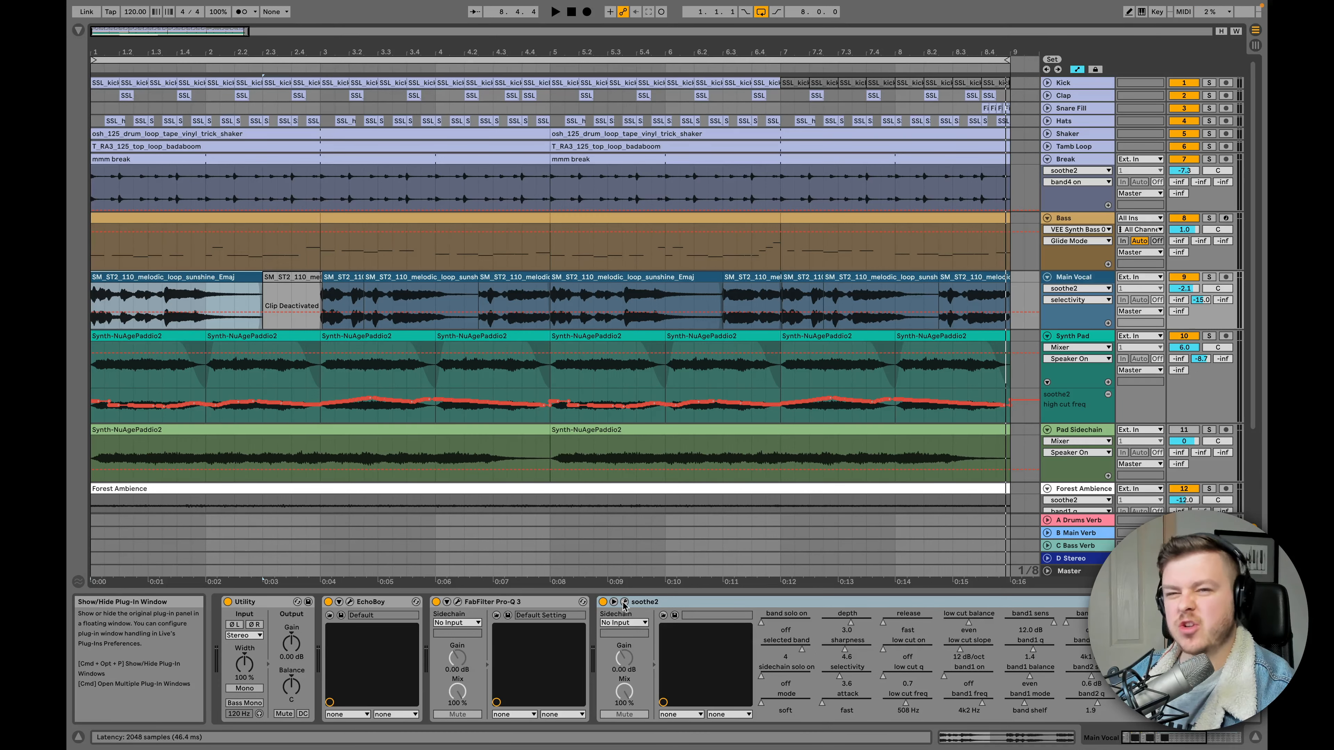
# Show the soothe2 plugin window from the Main Vocal device chain.
pyautogui.click(619, 602)
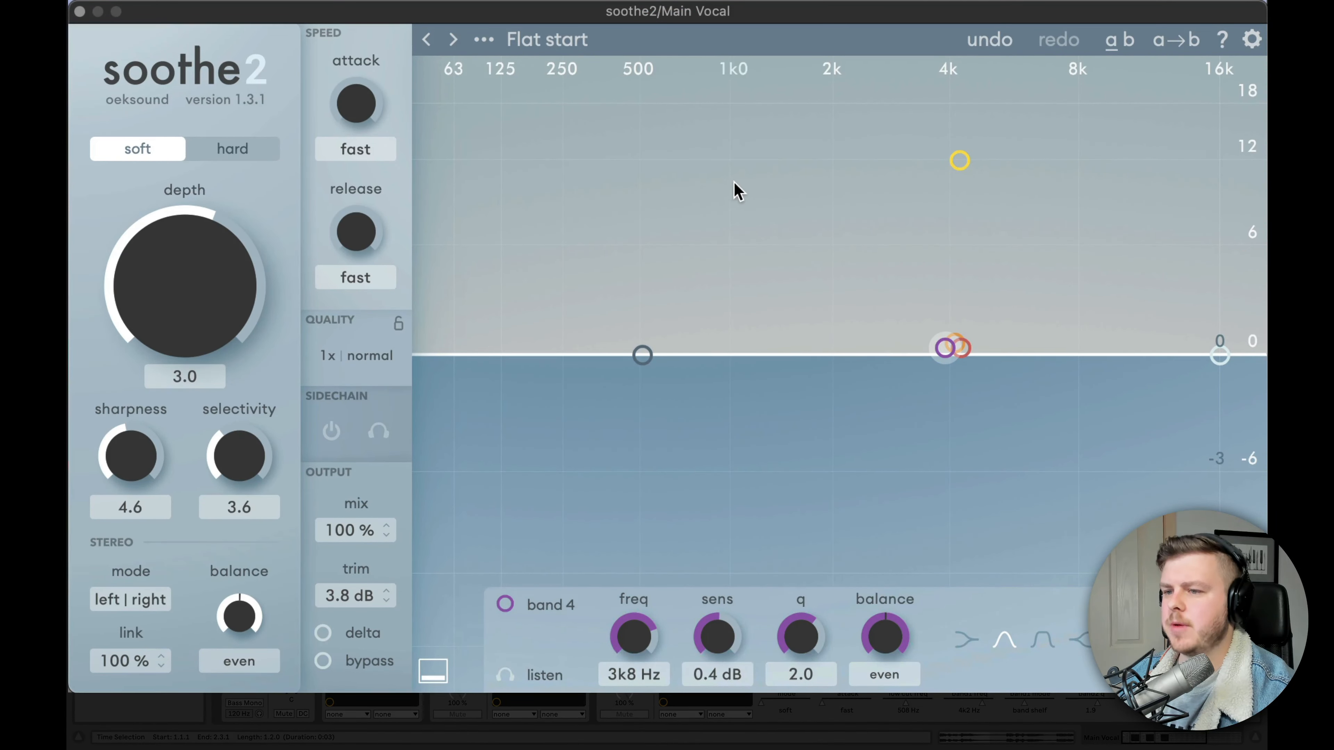
pyautogui.moveTo(137, 149)
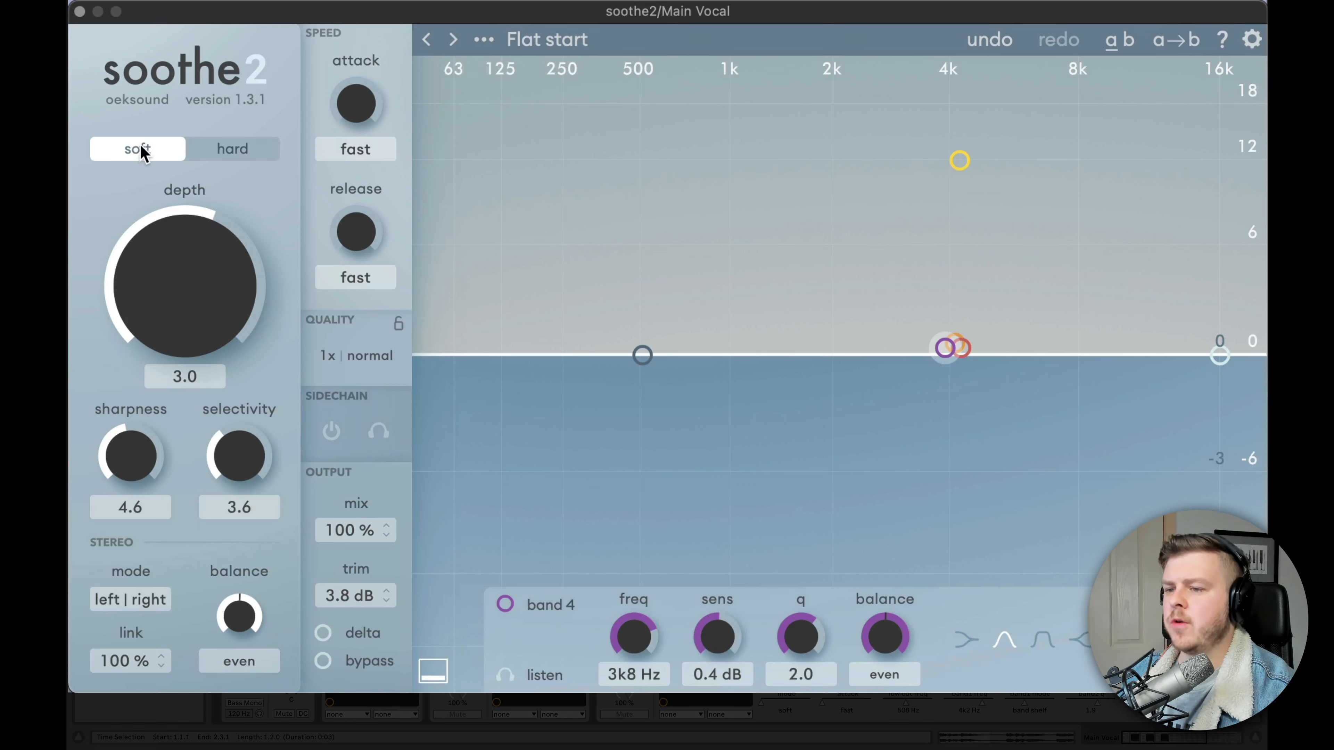
pyautogui.moveTo(137, 149)
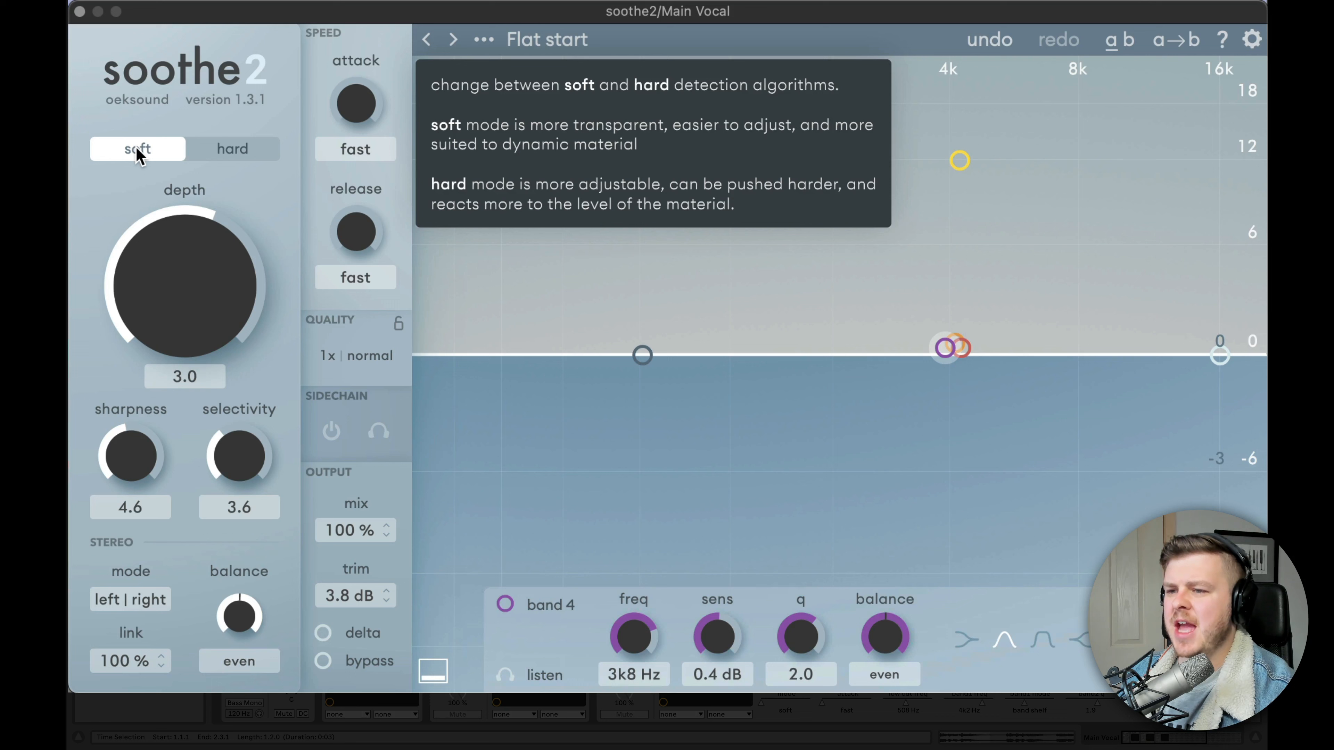
pyautogui.moveTo(185, 287)
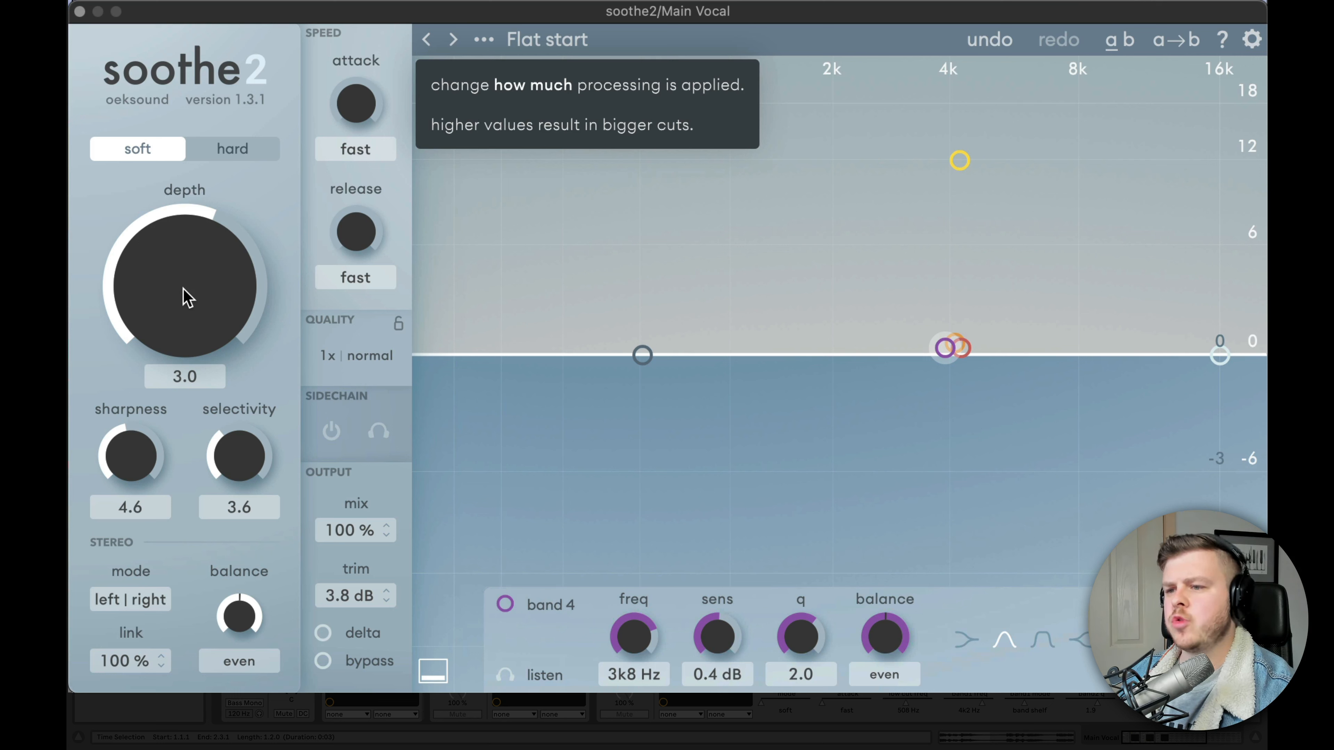
pyautogui.moveTo(181, 272)
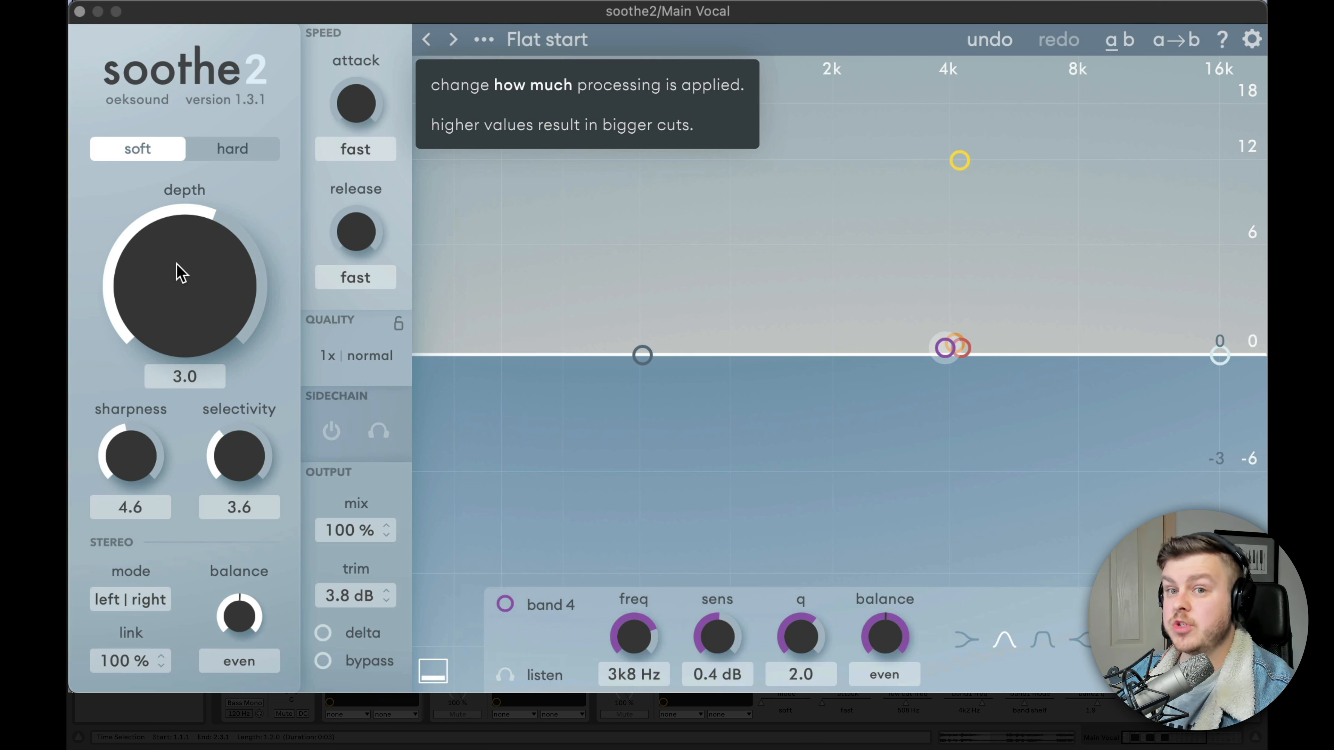
pyautogui.moveTo(231, 206)
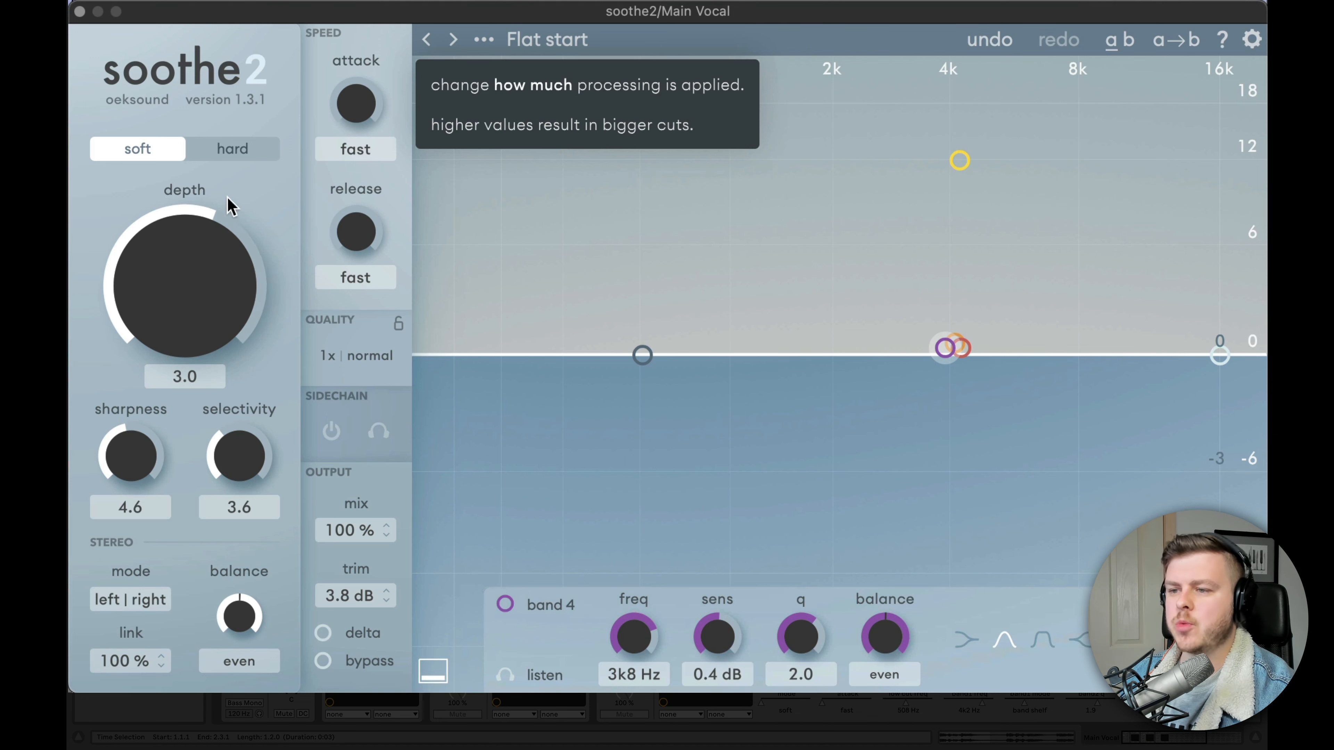
pyautogui.moveTo(232, 148)
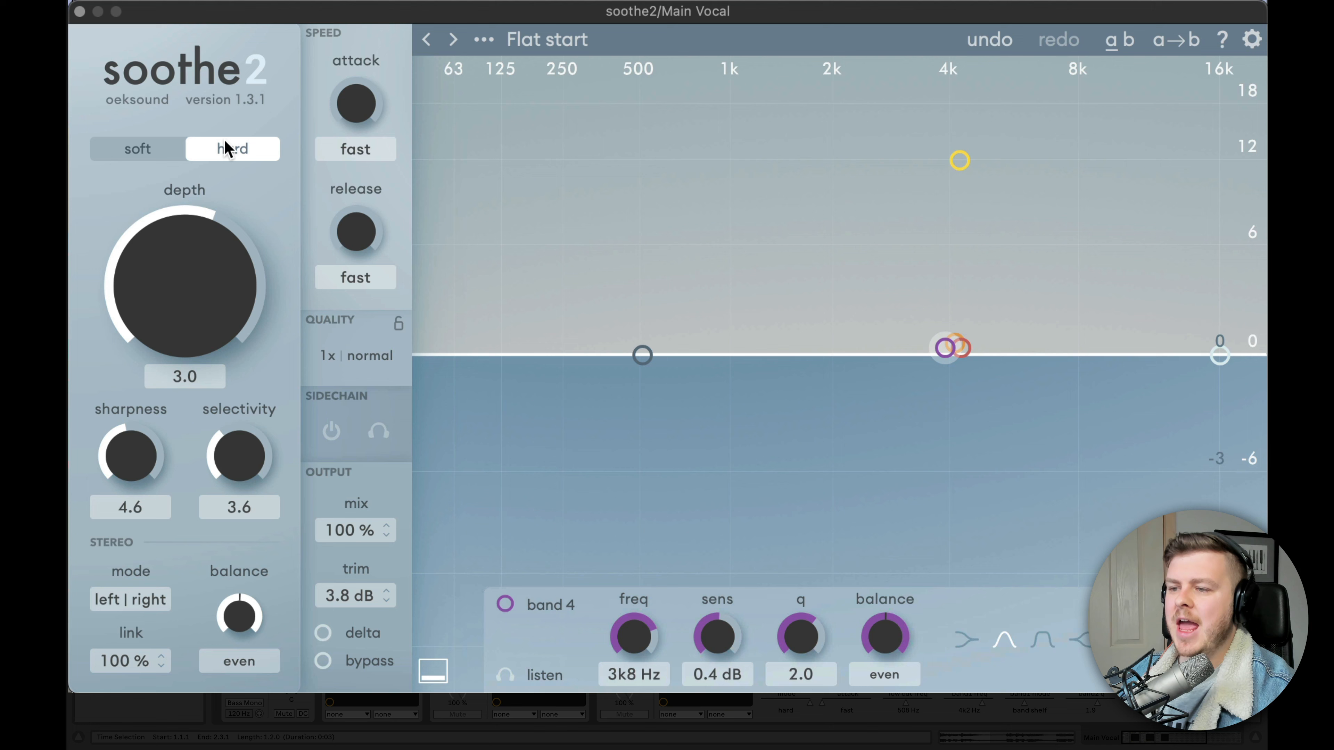
pyautogui.moveTo(232, 149)
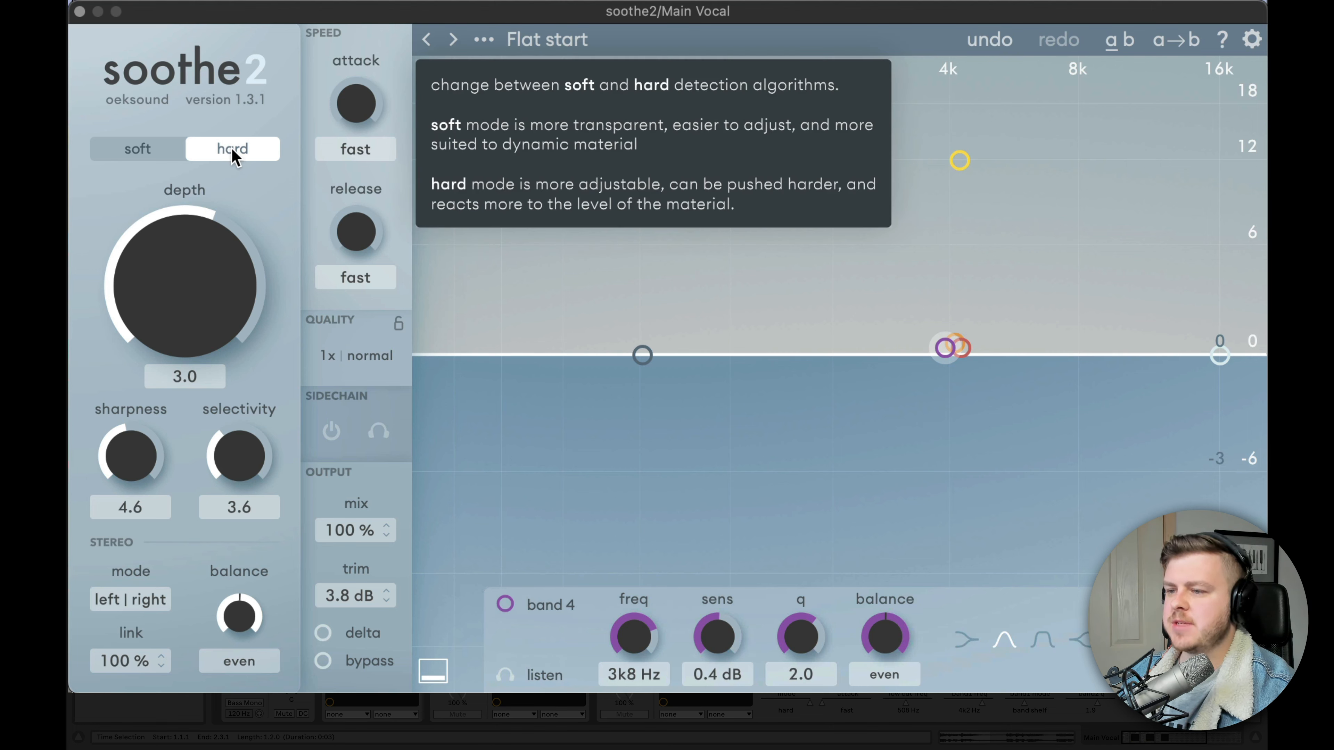
pyautogui.moveTo(261, 214)
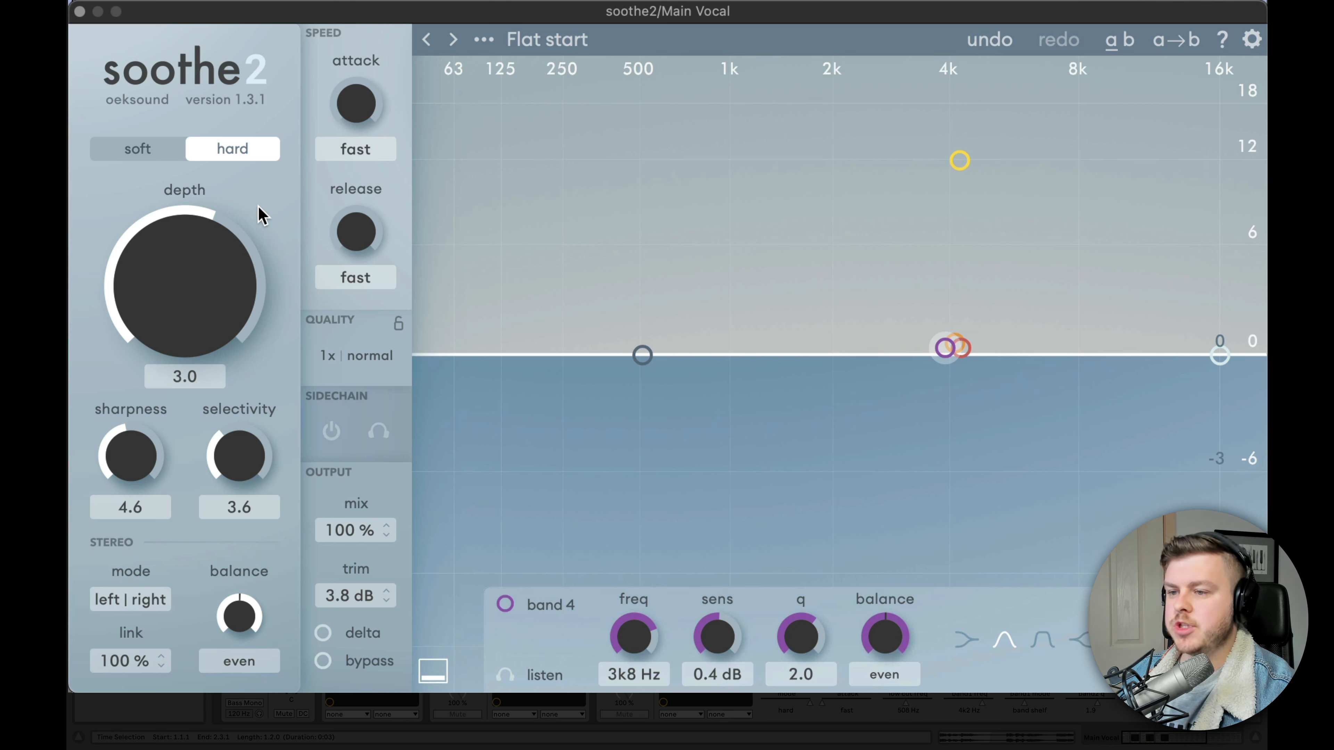
pyautogui.moveTo(185, 293)
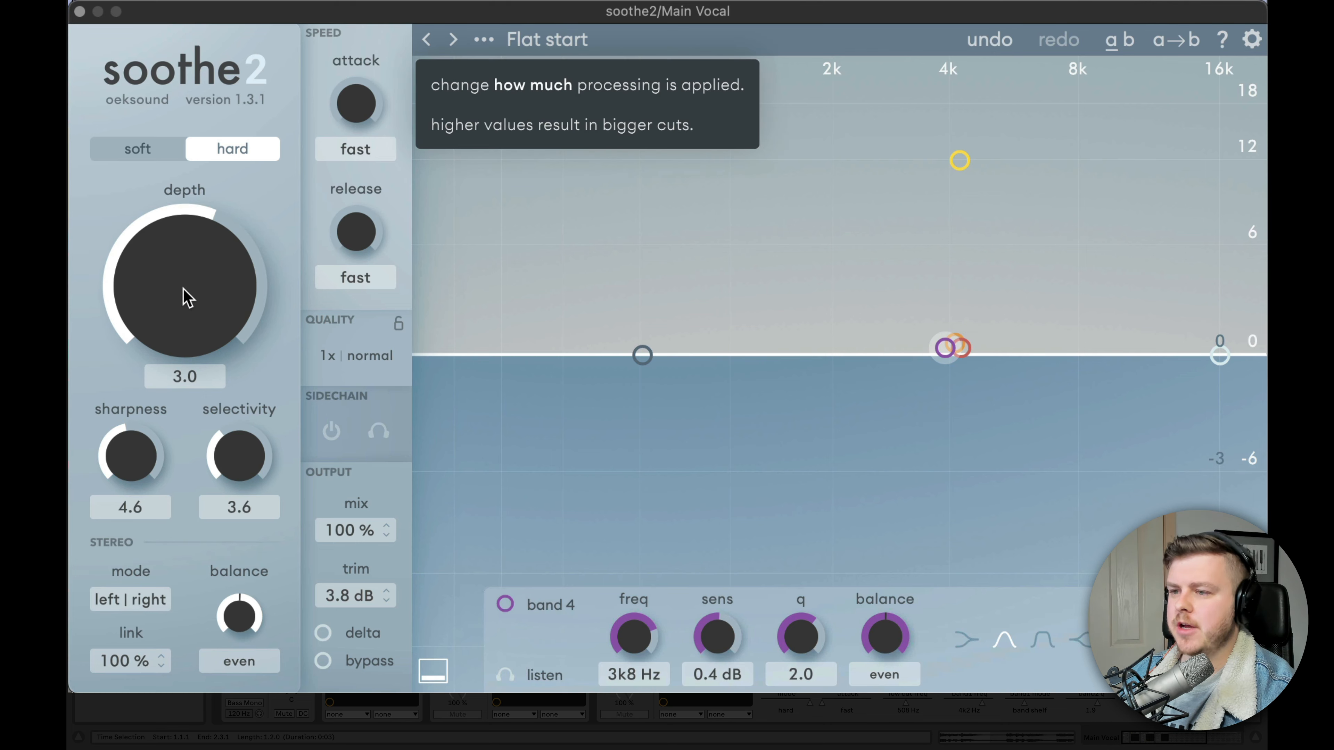
# Raise the Main Vocal's soothe2 depth knob to 14.2.
pyautogui.moveTo(187, 298); pyautogui.dragTo(187, 242)
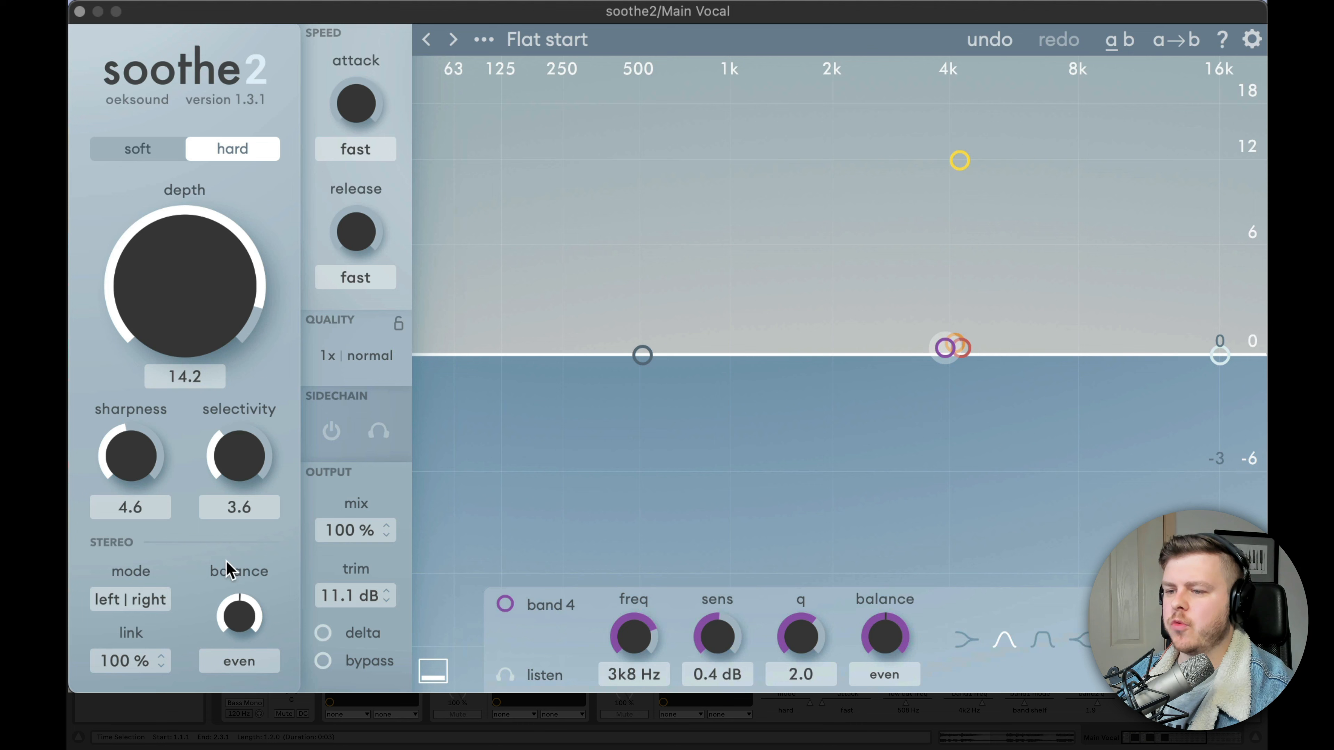
pyautogui.moveTo(228, 562)
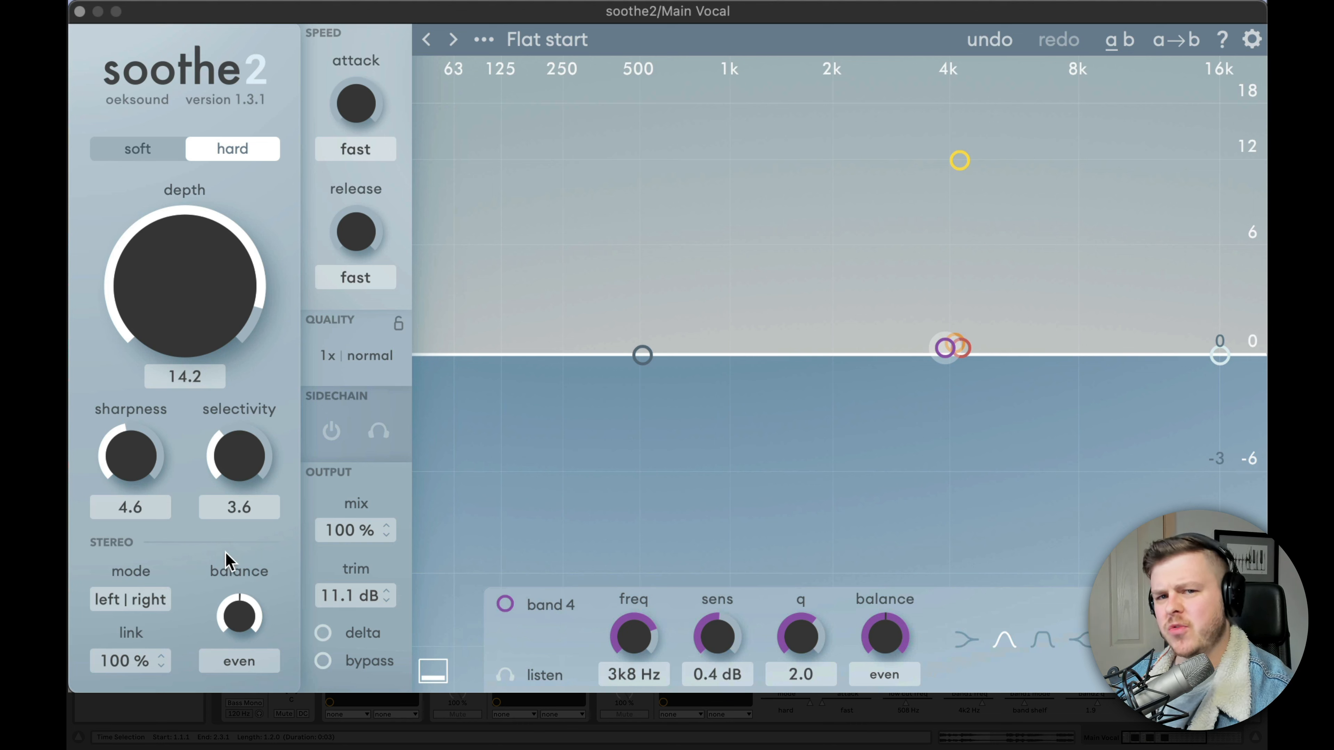
pyautogui.moveTo(136, 429)
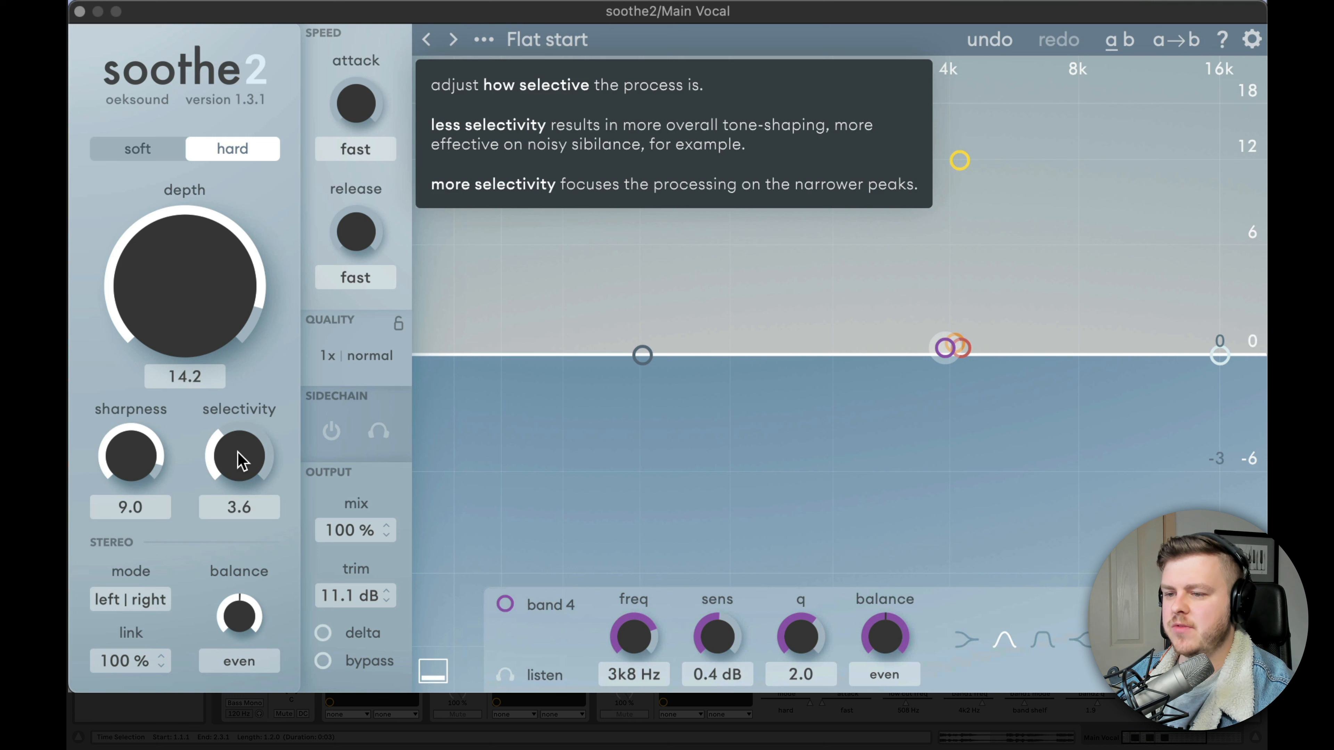
pyautogui.moveTo(130, 457)
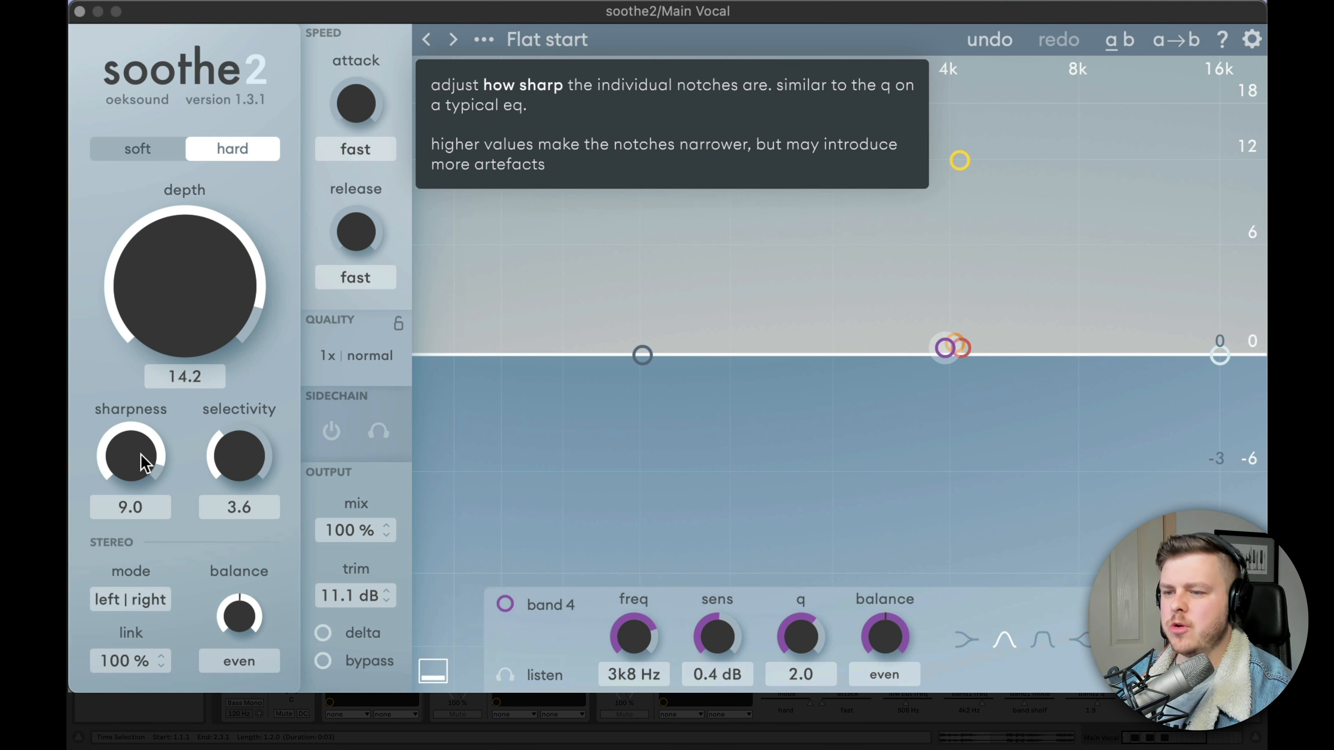
pyautogui.moveTo(239, 455)
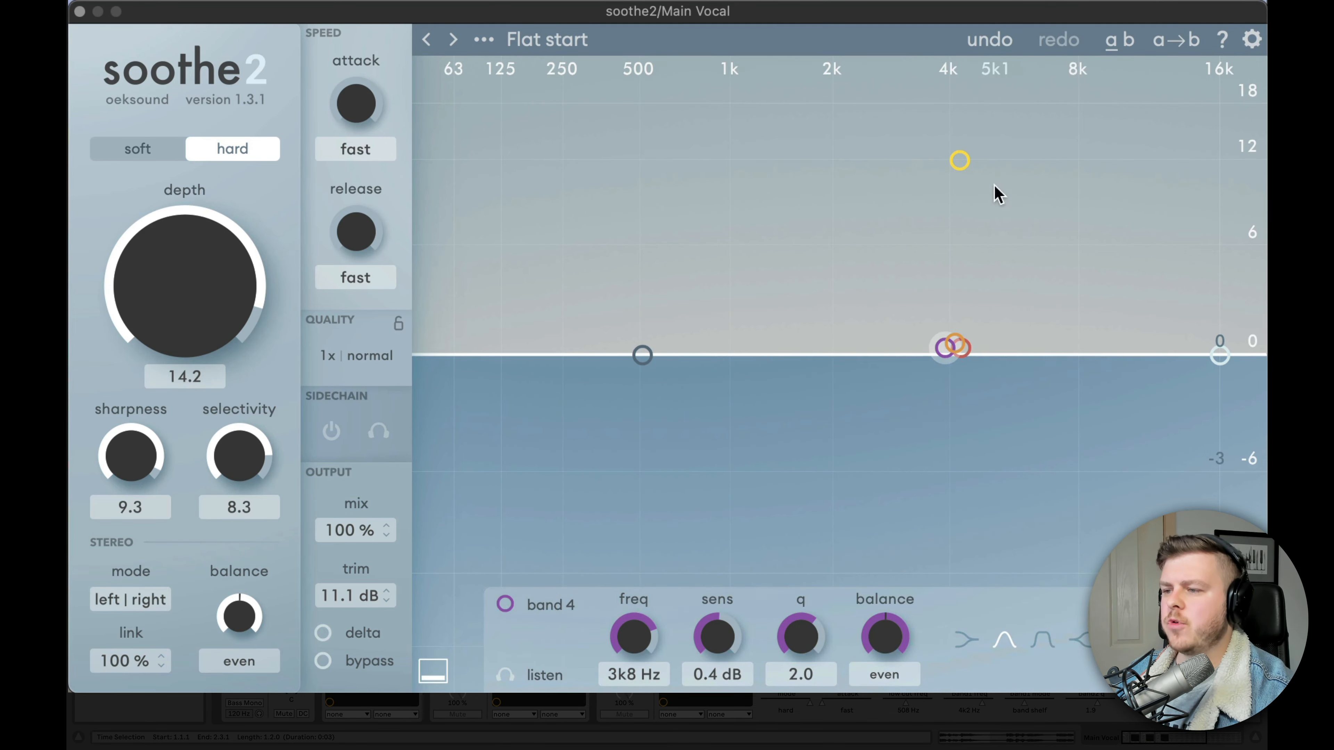
# Select the yellow band 1 node for editing its frequency and sensitivity.
pyautogui.click(959, 160)
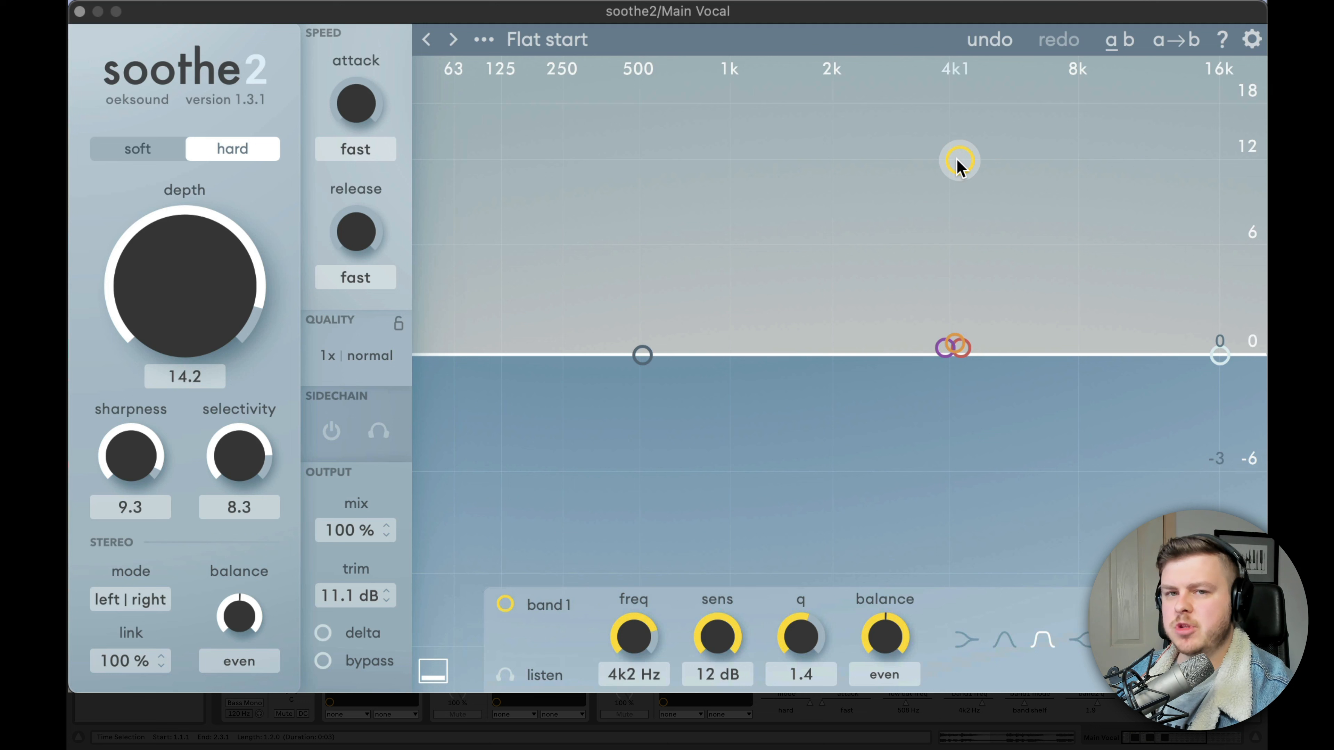
pyautogui.moveTo(987, 166)
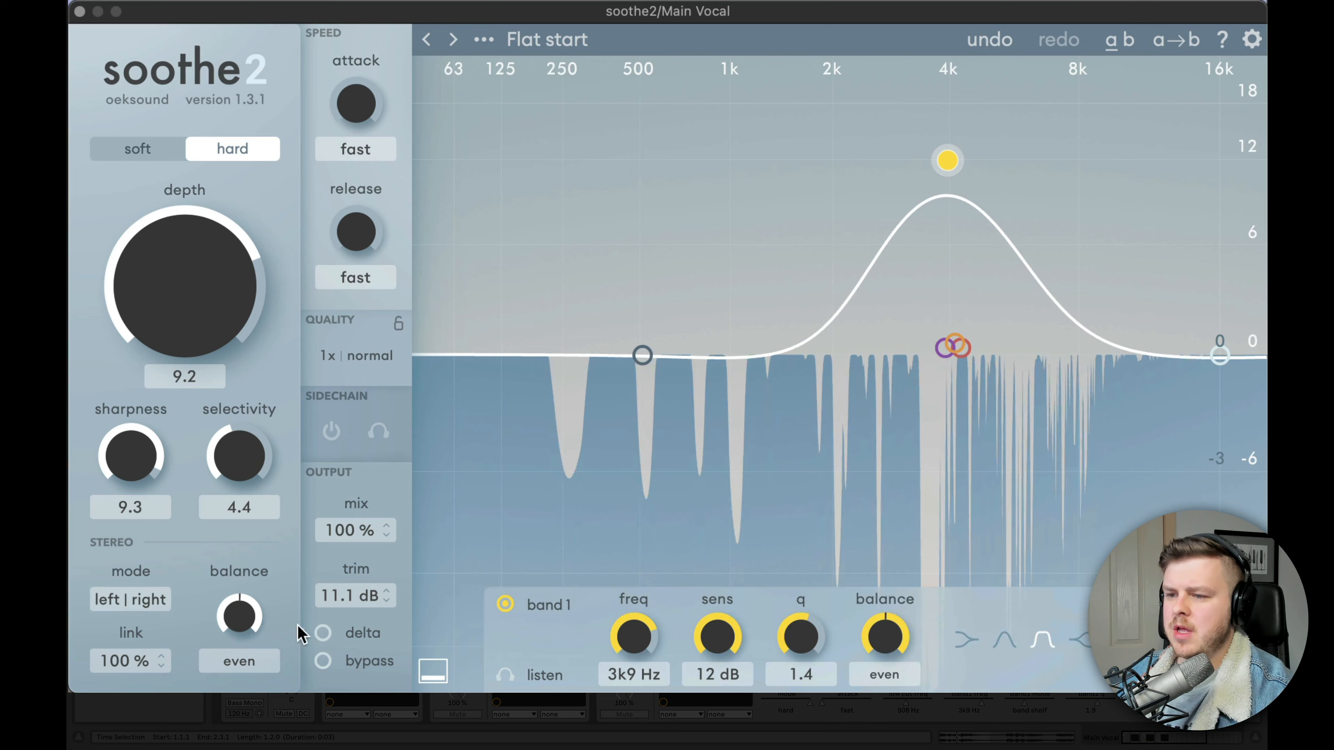
pyautogui.click(323, 660)
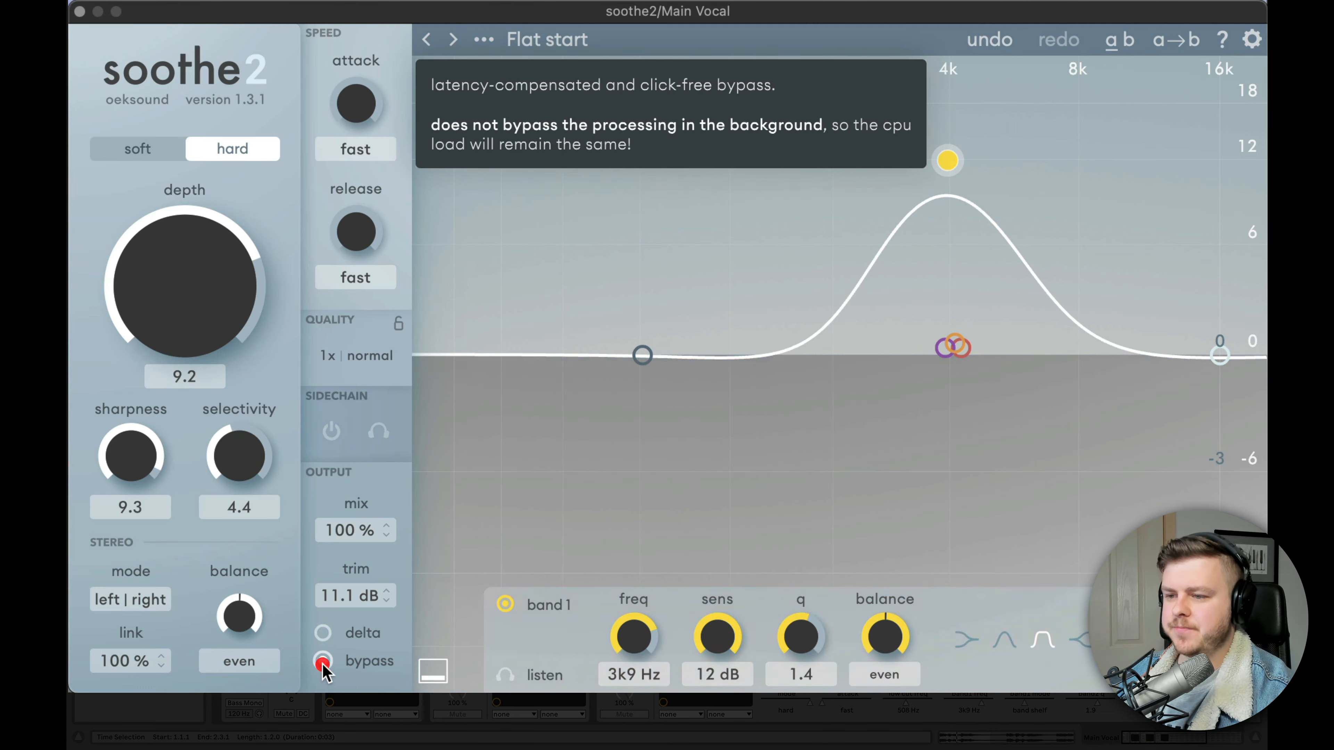
pyautogui.click(324, 660)
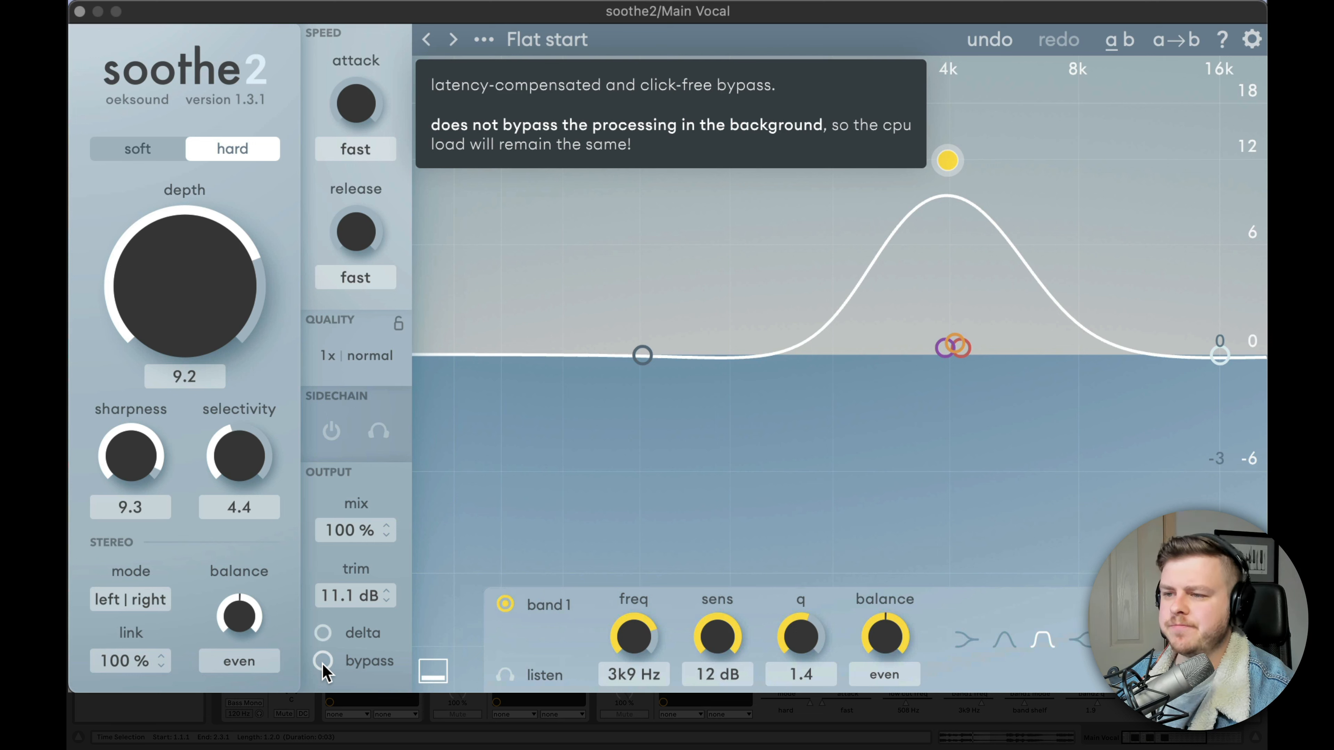
pyautogui.moveTo(355, 102)
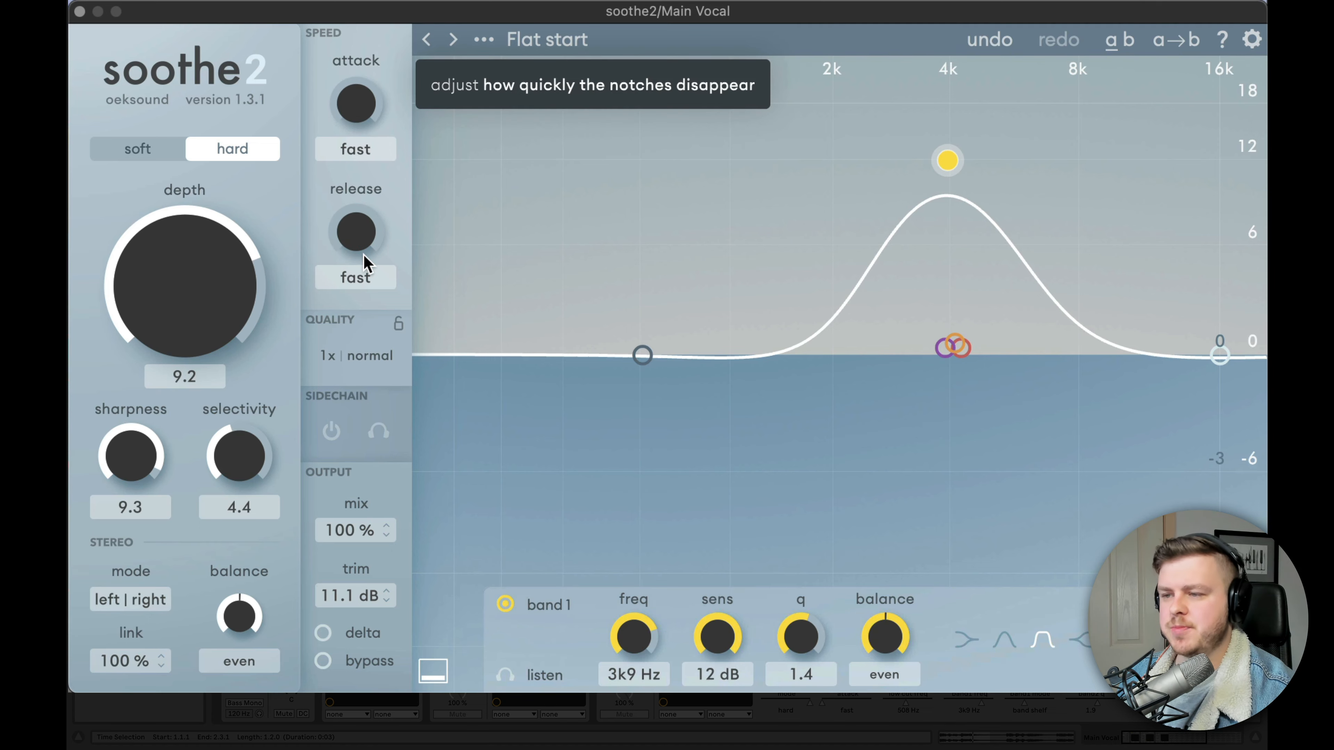
# Set the SPEED section to attack 1.8 and release 1.3.
pyautogui.moveTo(356, 102); pyautogui.dragTo(355, 77)
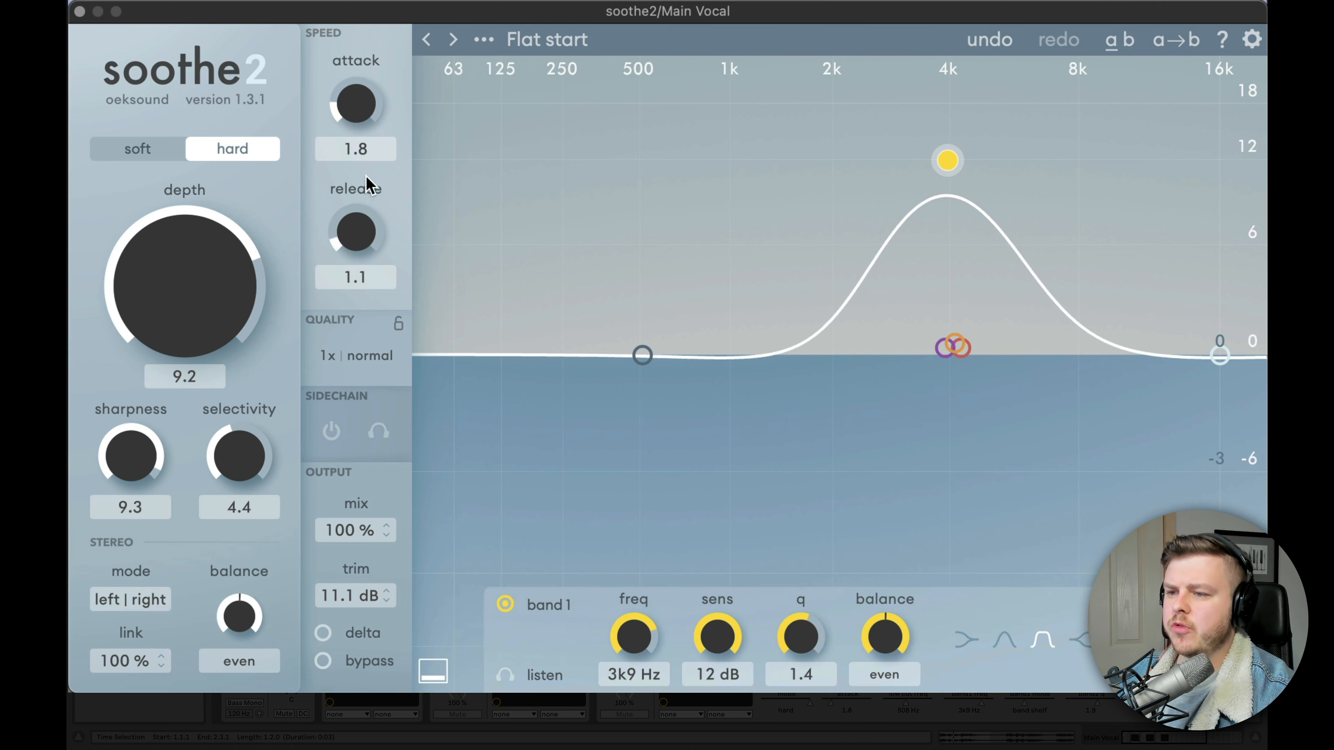
pyautogui.moveTo(354, 231); pyautogui.dragTo(354, 217)
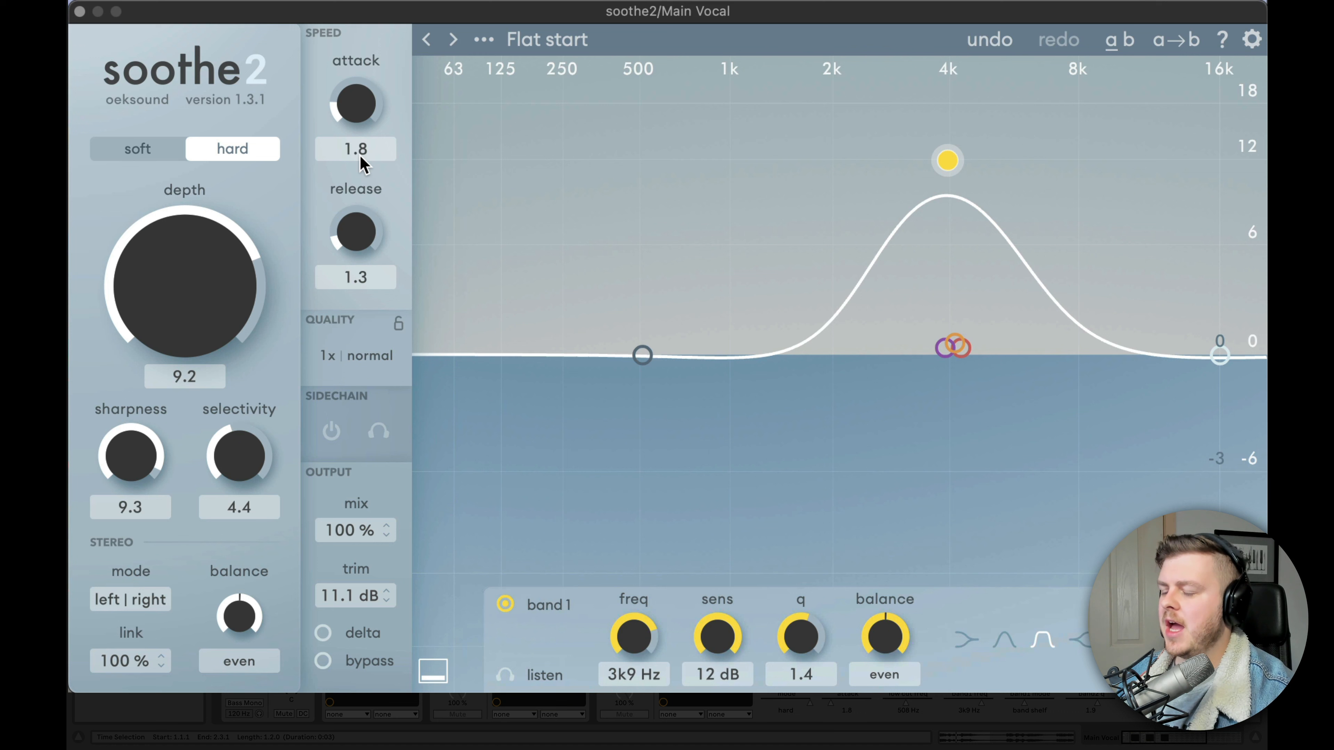
pyautogui.moveTo(375, 237)
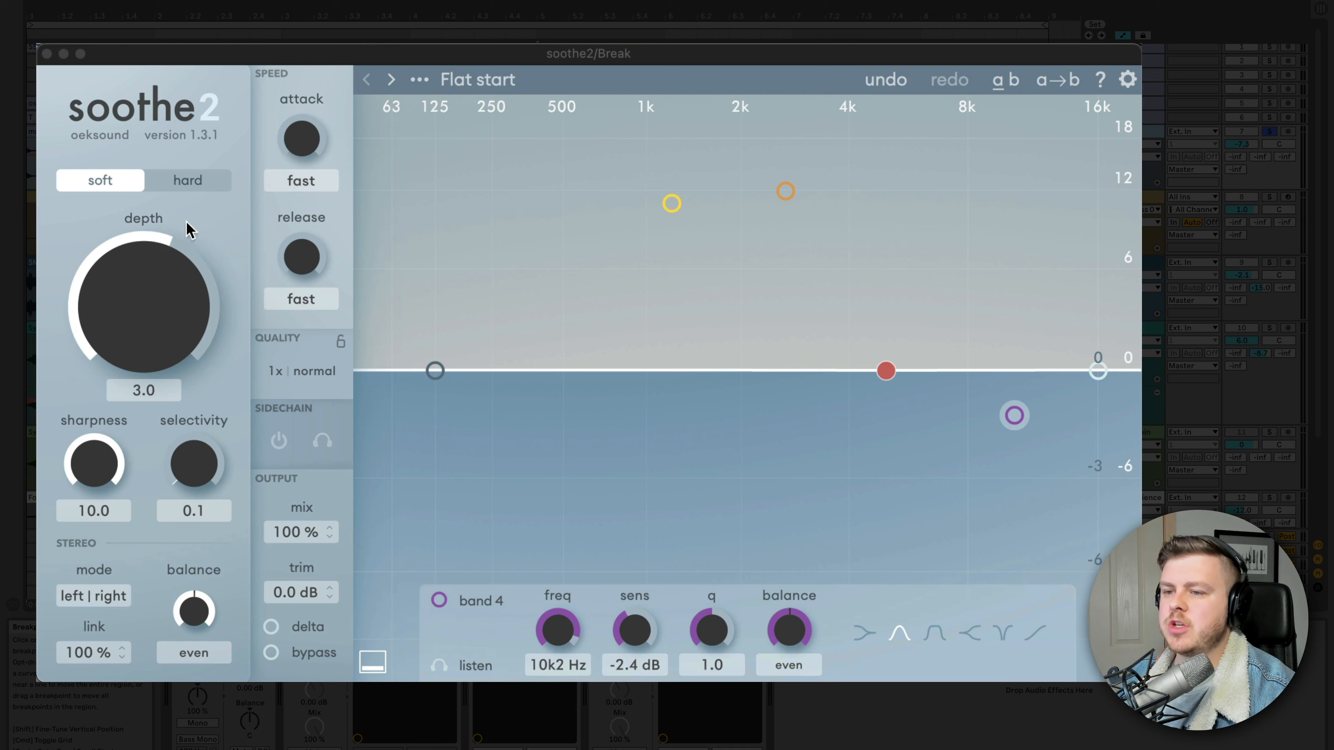
pyautogui.moveTo(188, 179)
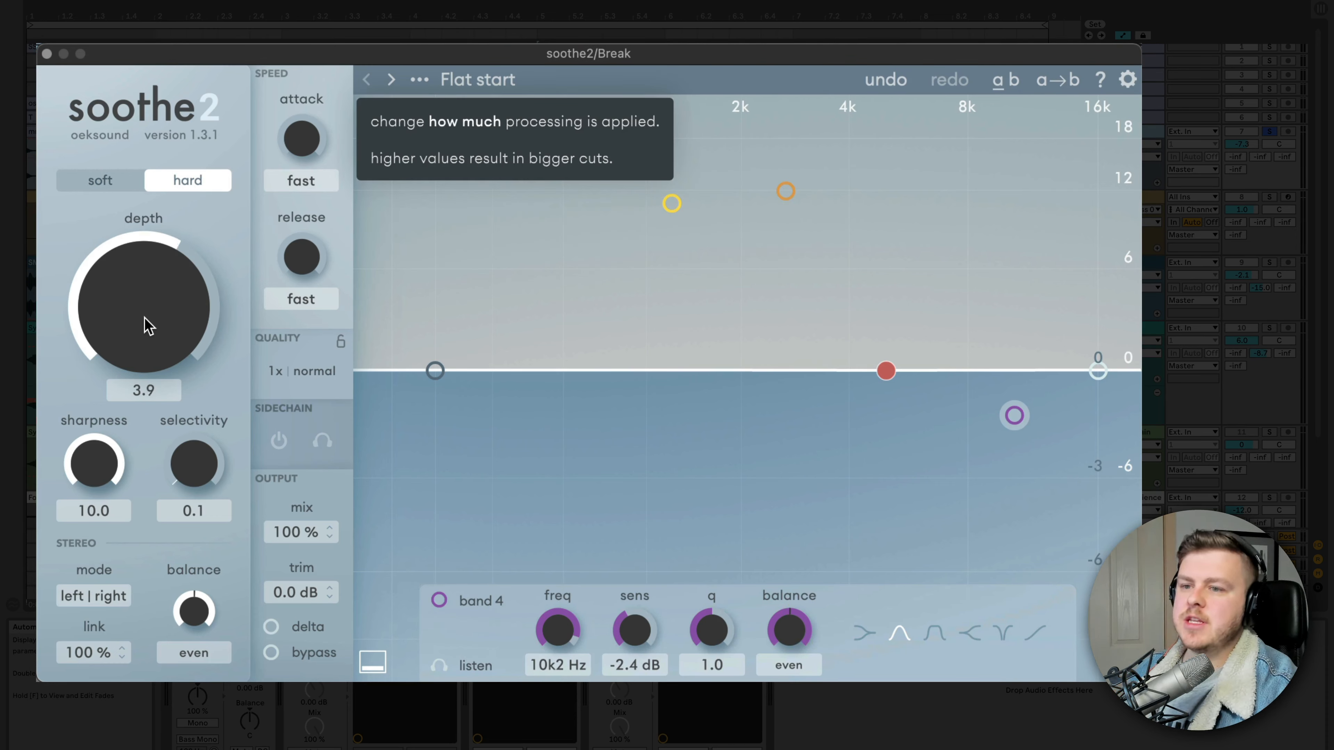
# Push the Break's soothe2 depth knob up to 14.9.
pyautogui.moveTo(143, 307); pyautogui.dragTo(153, 246)
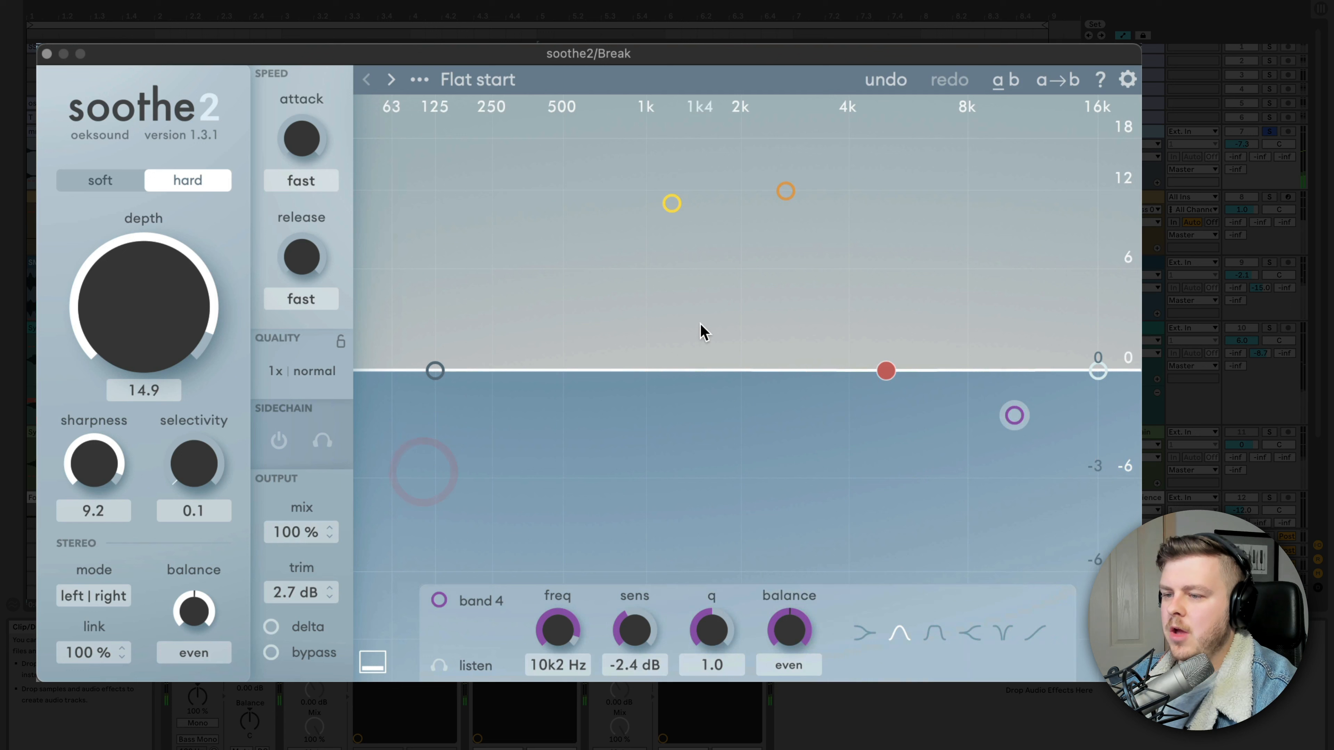
# Enable band 2 near 2.6 kHz at 12 dB sensitivity and band 1 near 1.2 kHz.
pyautogui.click(783, 189)
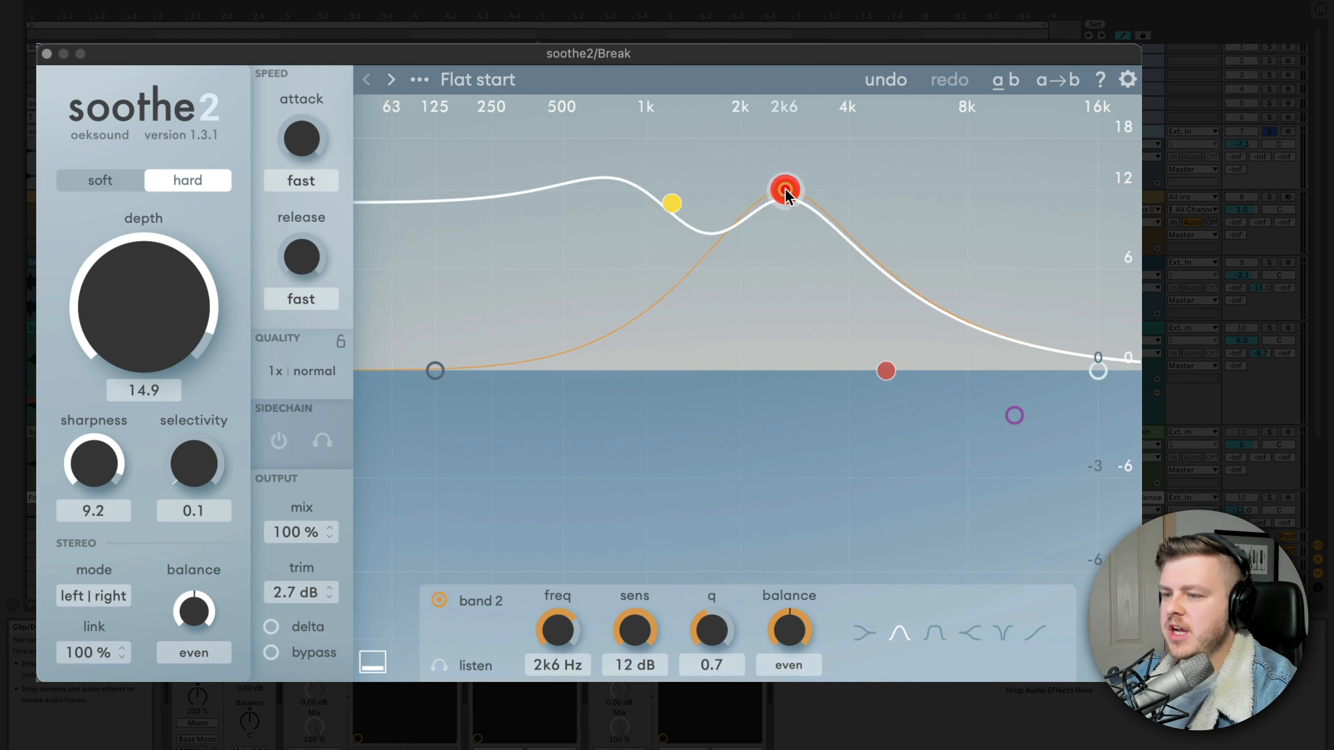
pyautogui.click(671, 204)
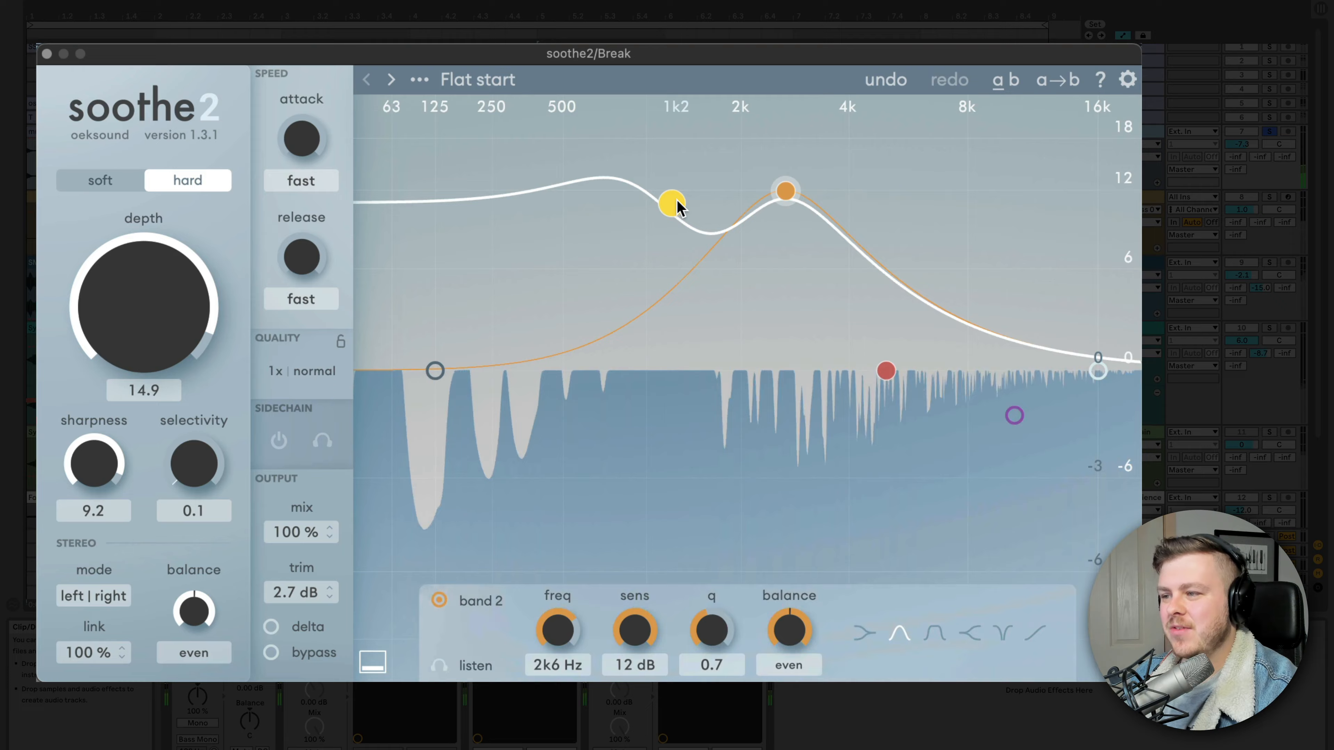
pyautogui.click(272, 652)
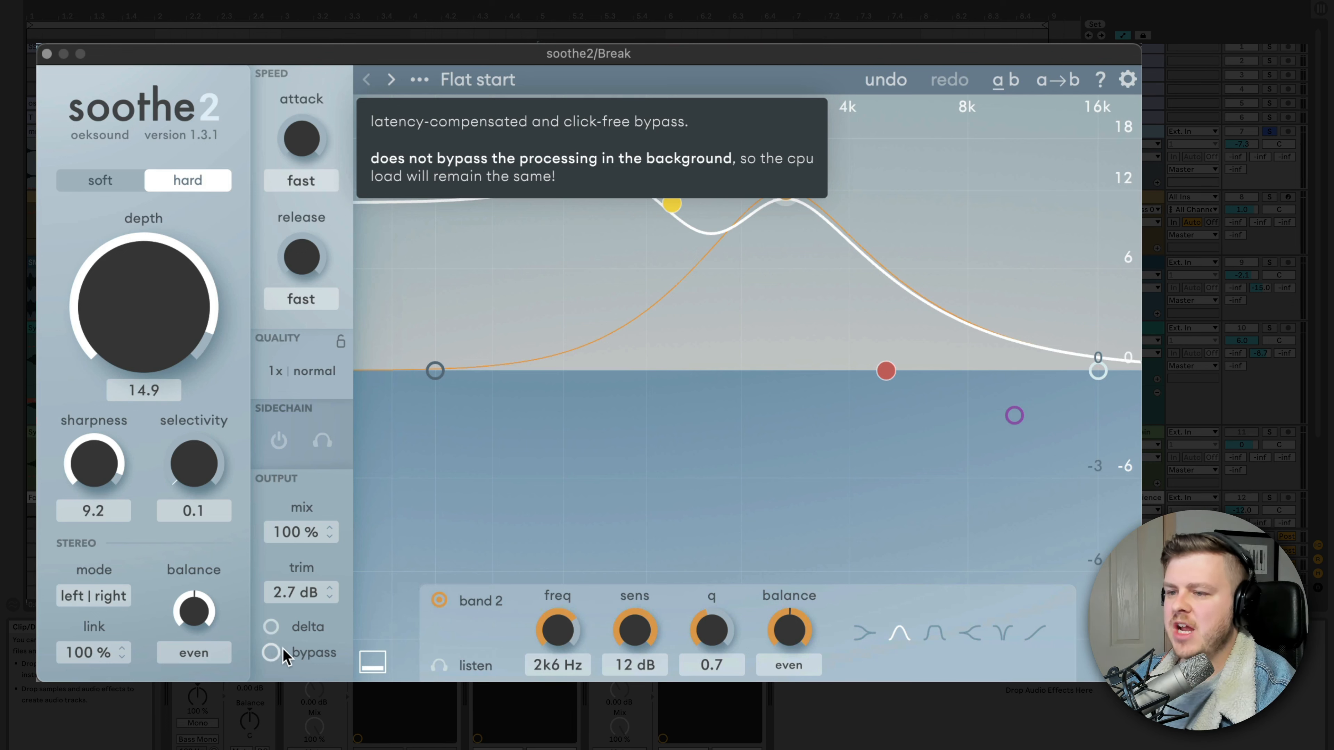
pyautogui.moveTo(94, 459)
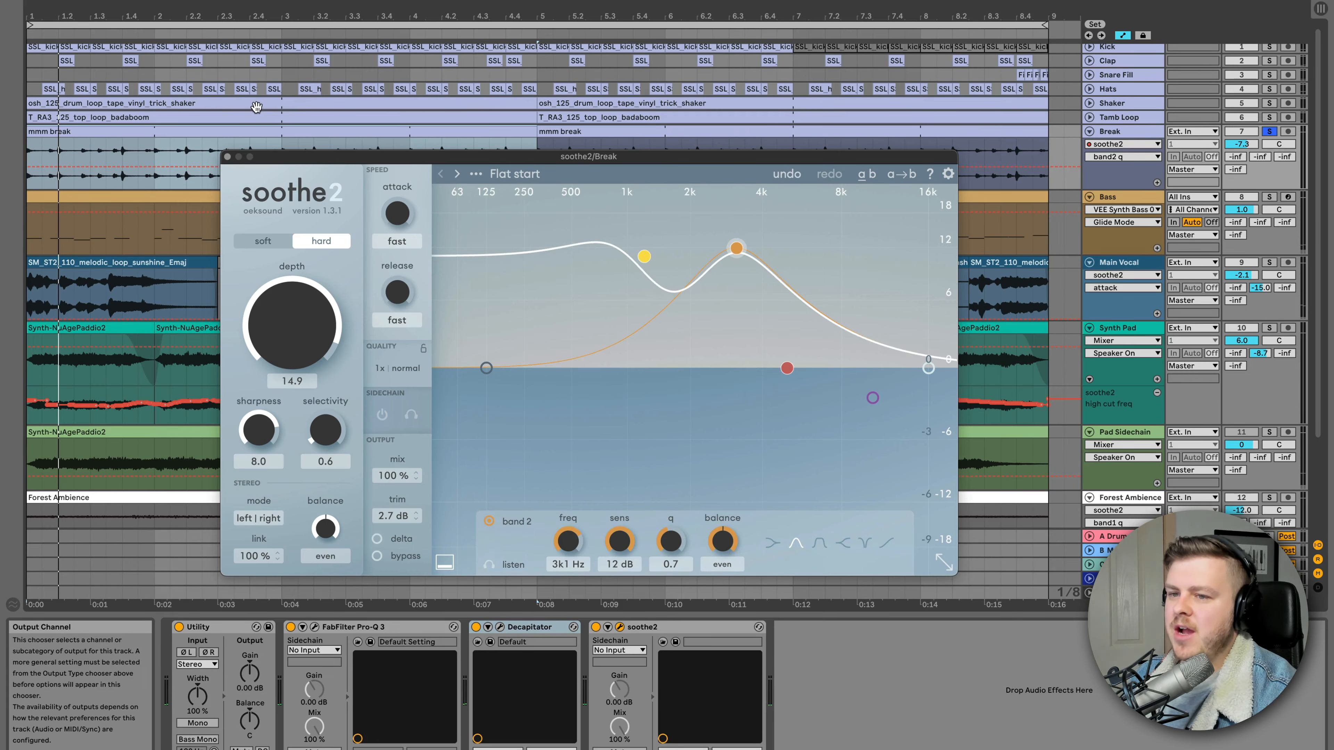
# Unfold the Break track to show its soothe2 band 2, sharpness and selectivity automation lanes.
pyautogui.rightClick(1121, 156)
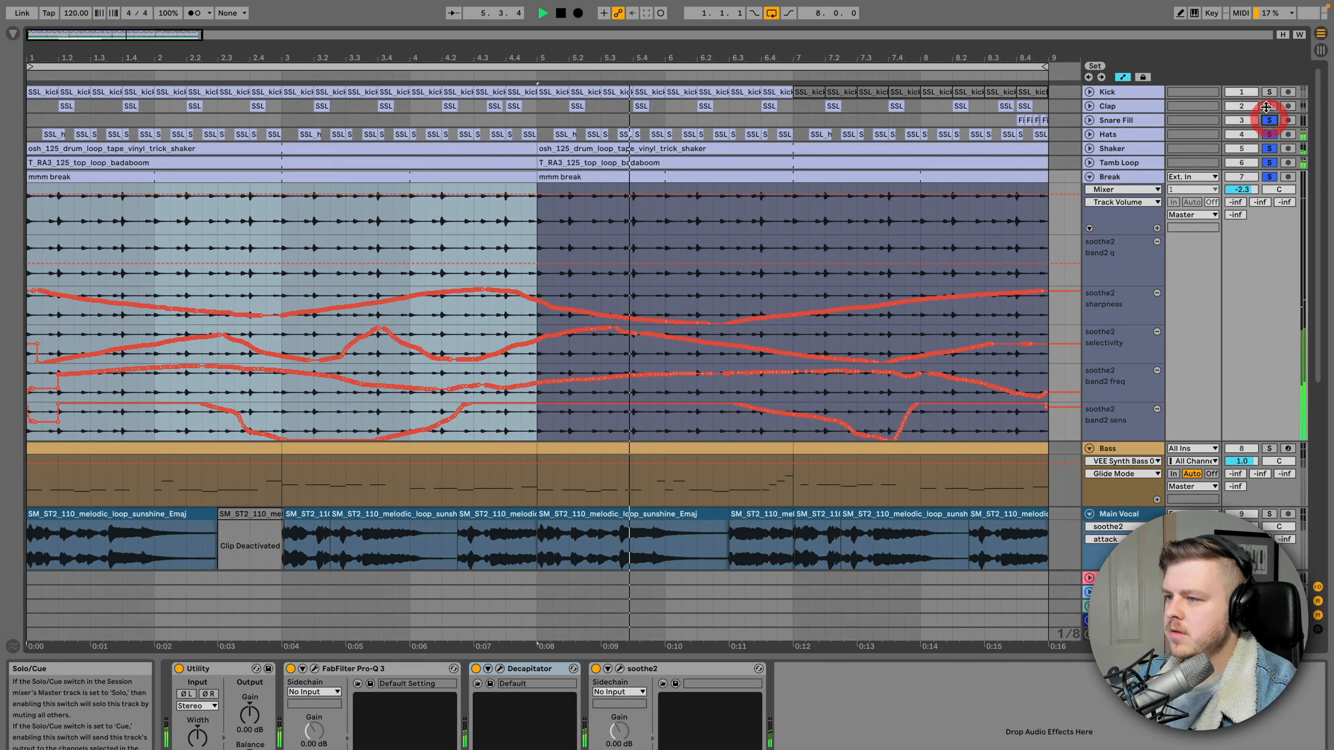
pyautogui.click(1270, 92)
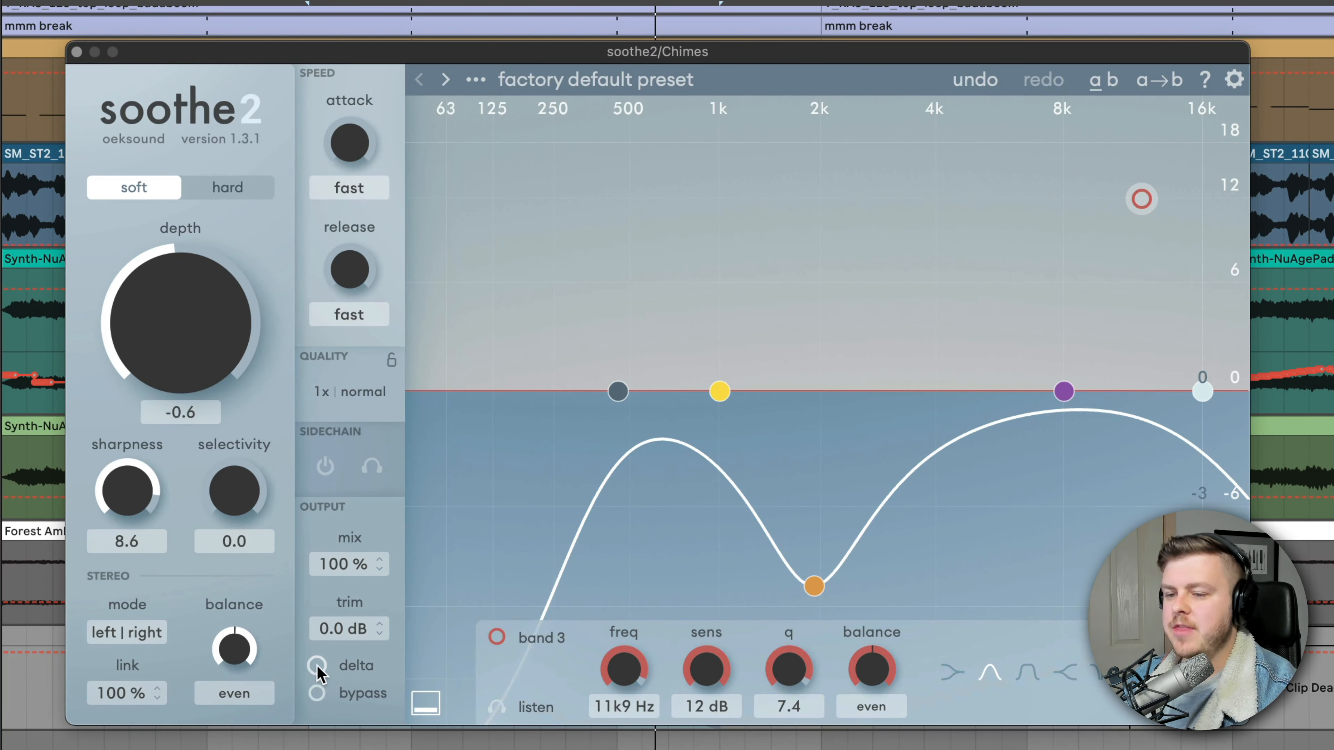
pyautogui.moveTo(318, 666)
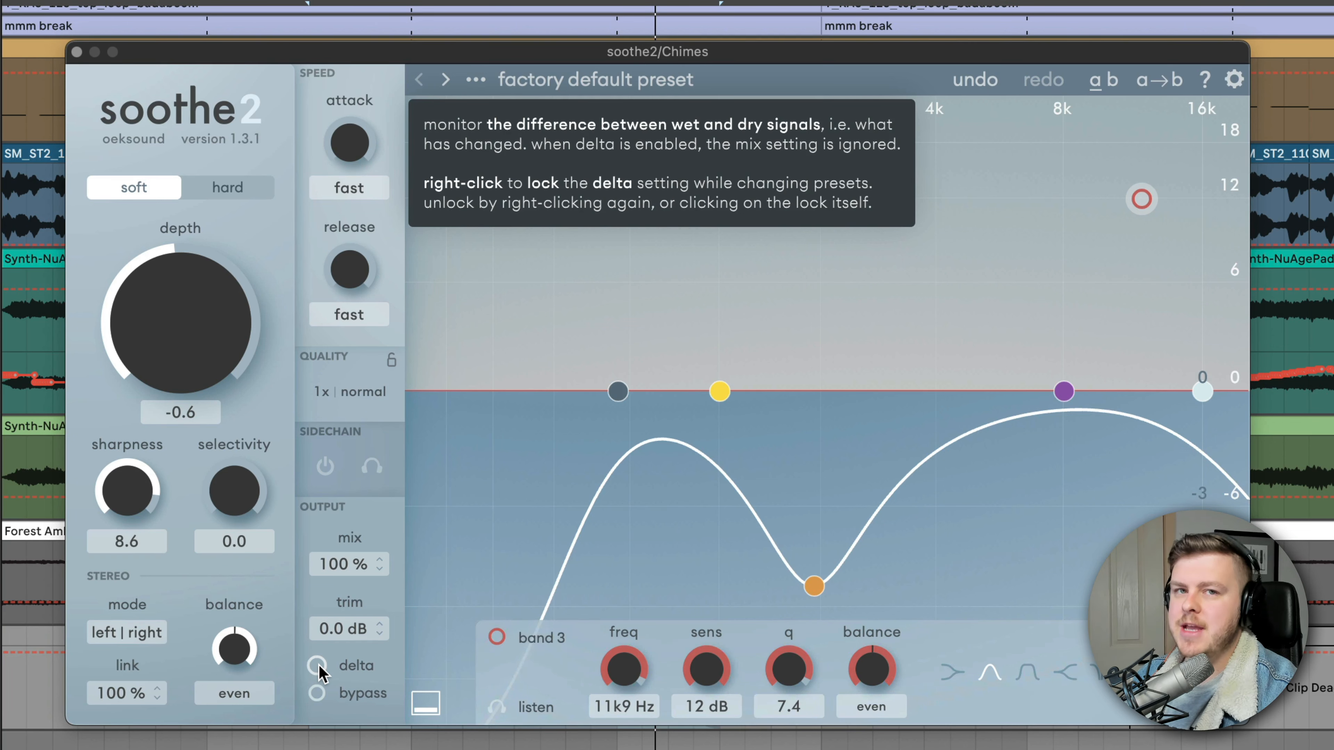
# Enable delta monitoring so the Chimes soothe2 outputs only the removed signal.
pyautogui.click(318, 666)
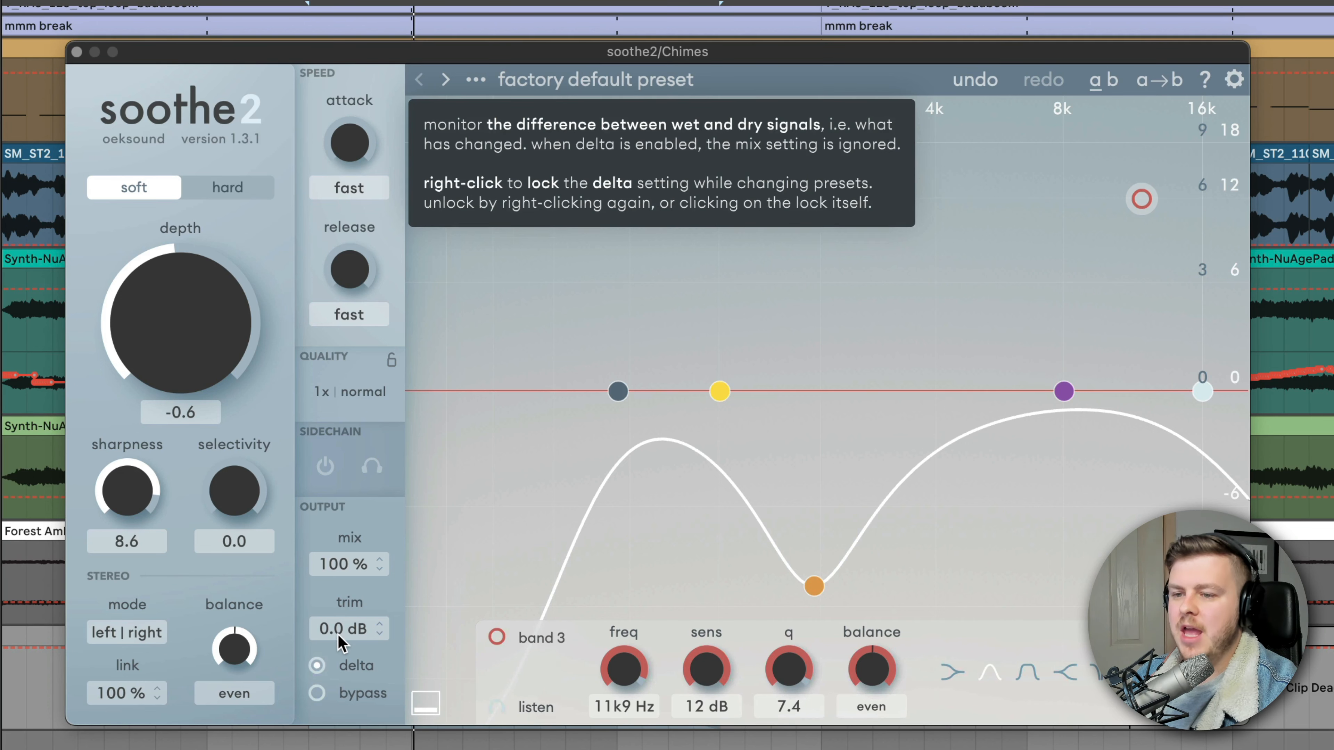
pyautogui.moveTo(348, 629)
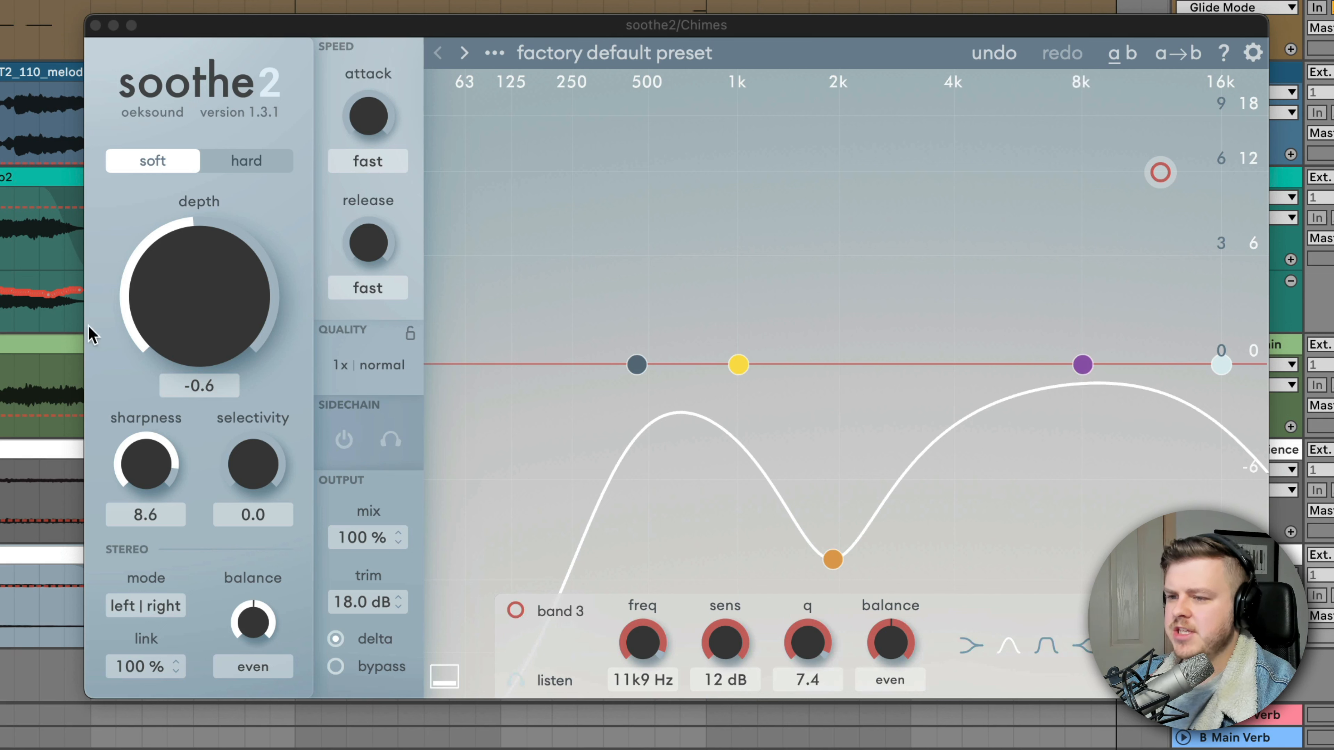
# Switch Chimes to hard mode, move band 4 to 3.3 kHz at -1.2 dB, and bypass to compare.
pyautogui.click(245, 161)
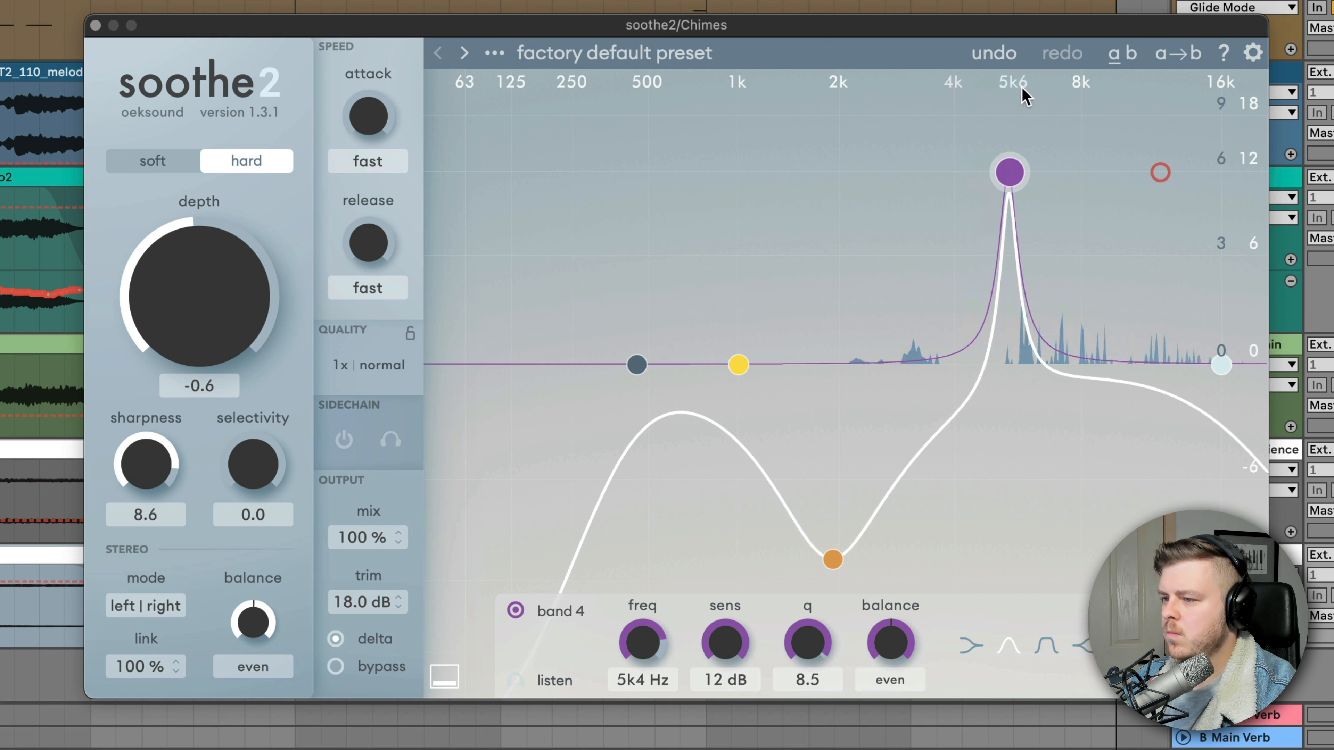
pyautogui.moveTo(200, 272); pyautogui.dragTo(199, 306)
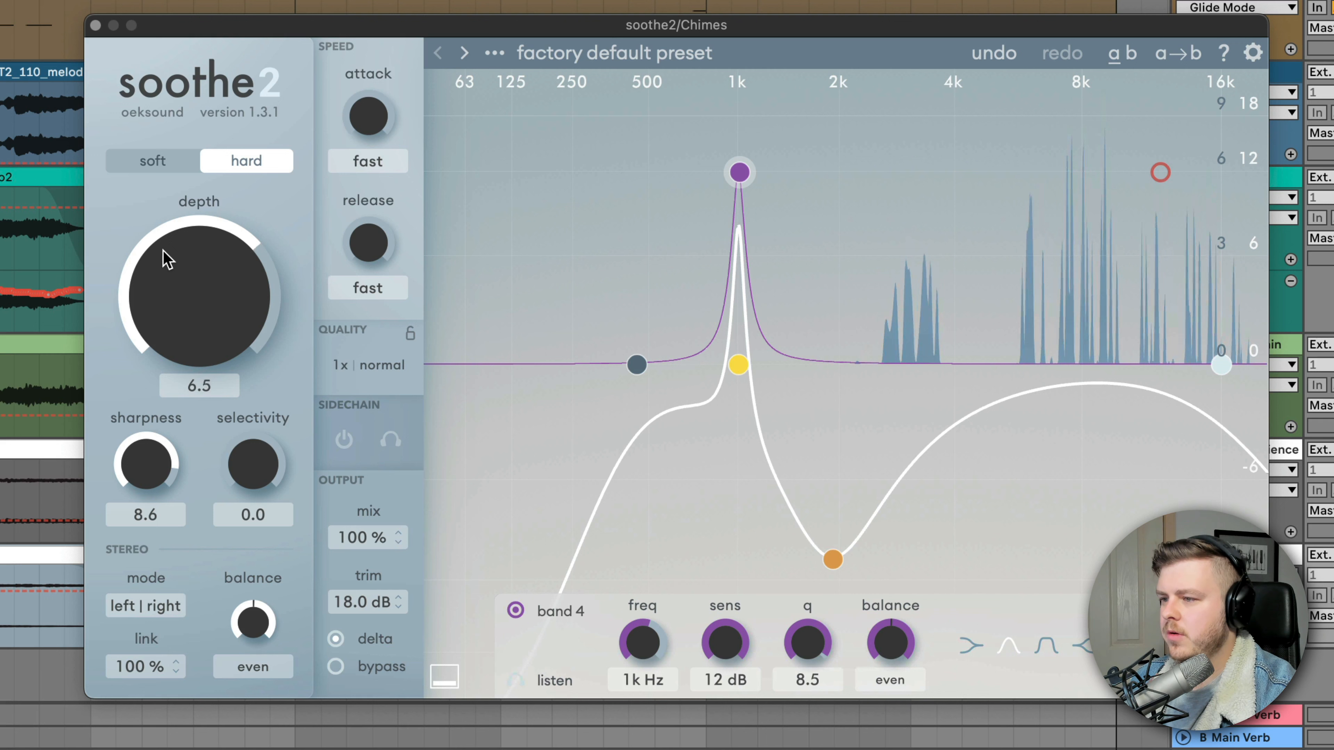
pyautogui.moveTo(199, 255); pyautogui.dragTo(200, 340)
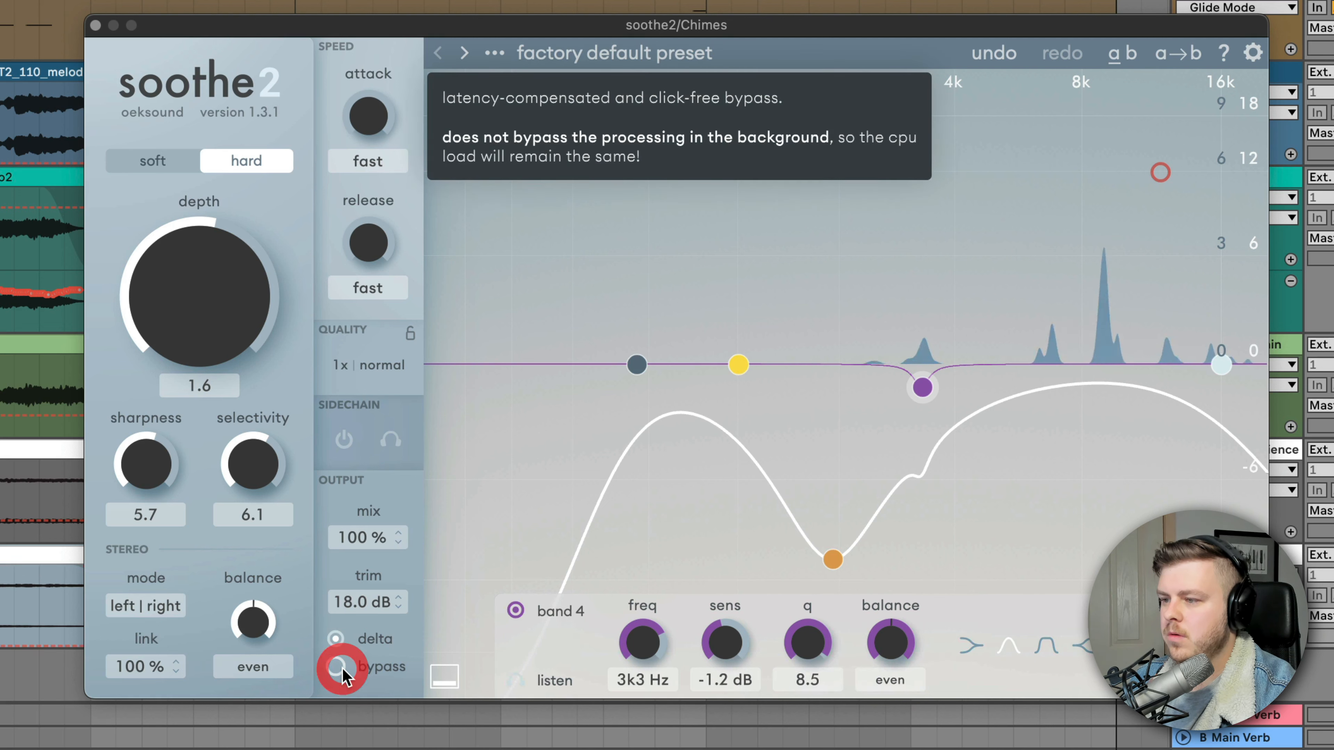
pyautogui.click(343, 672)
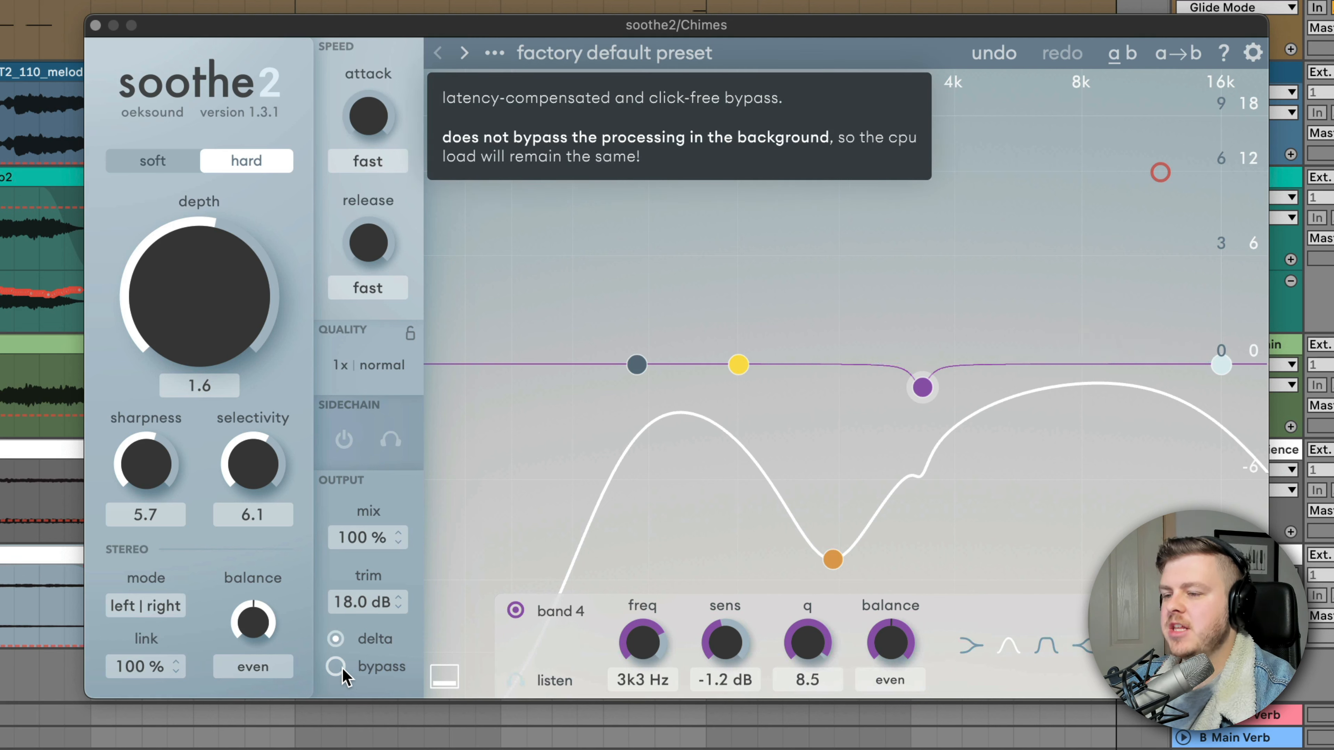
pyautogui.moveTo(228, 272)
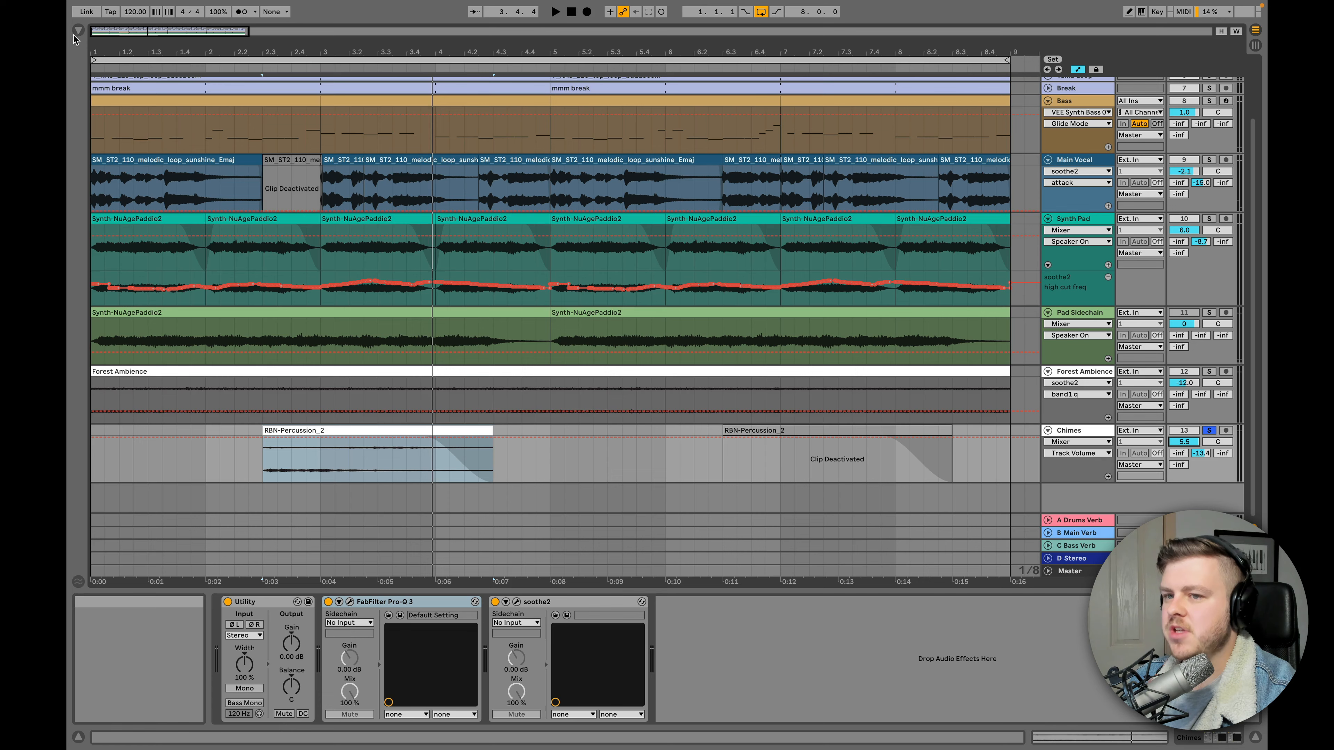
# Load Crystallizer from Plug-ins > VST > Delay & Echo onto Chimes and show its Tweak controls.
pyautogui.click(79, 30)
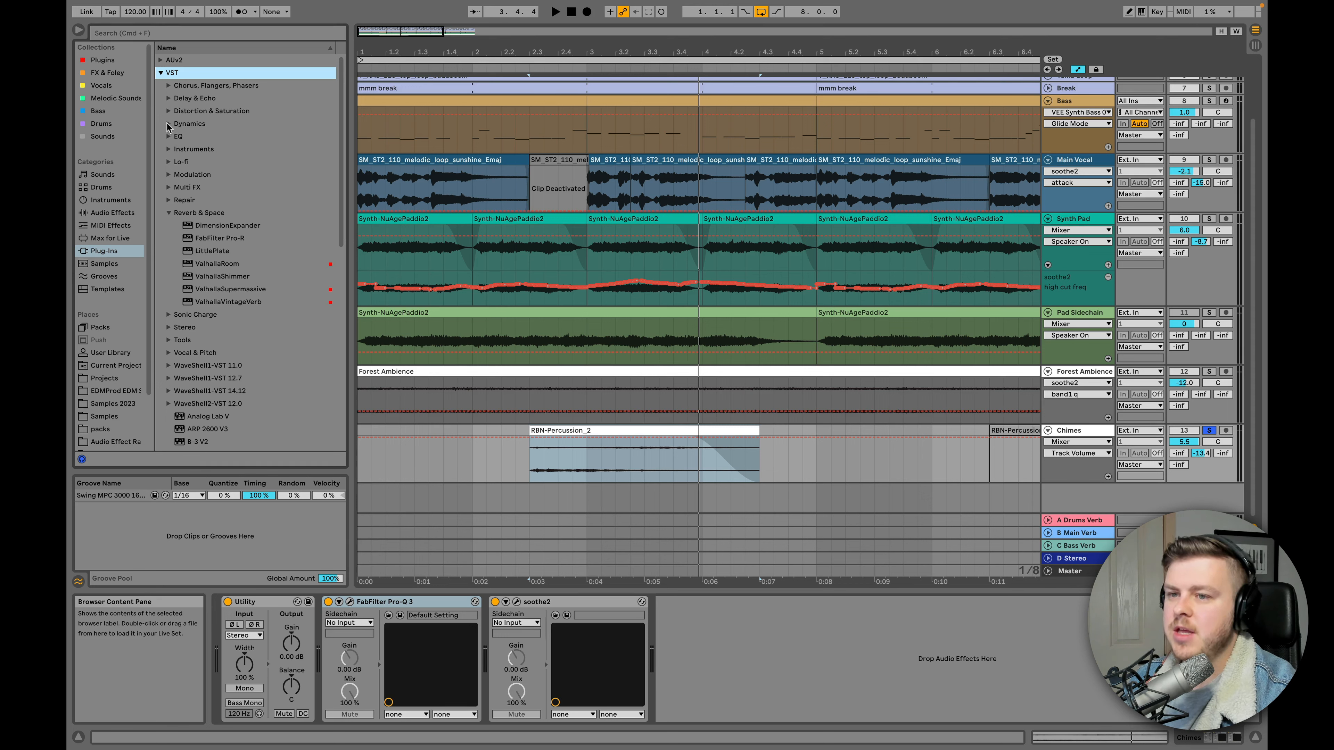
pyautogui.click(193, 98)
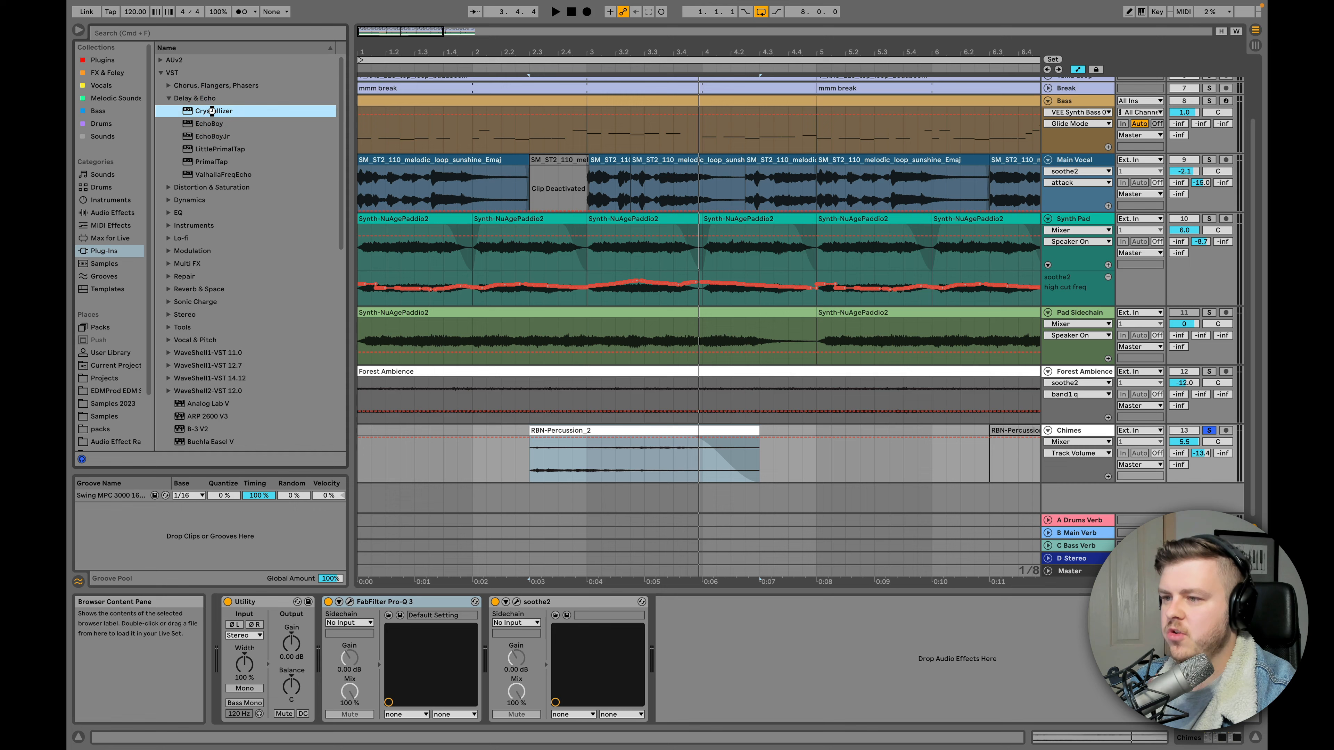
pyautogui.doubleClick(214, 110)
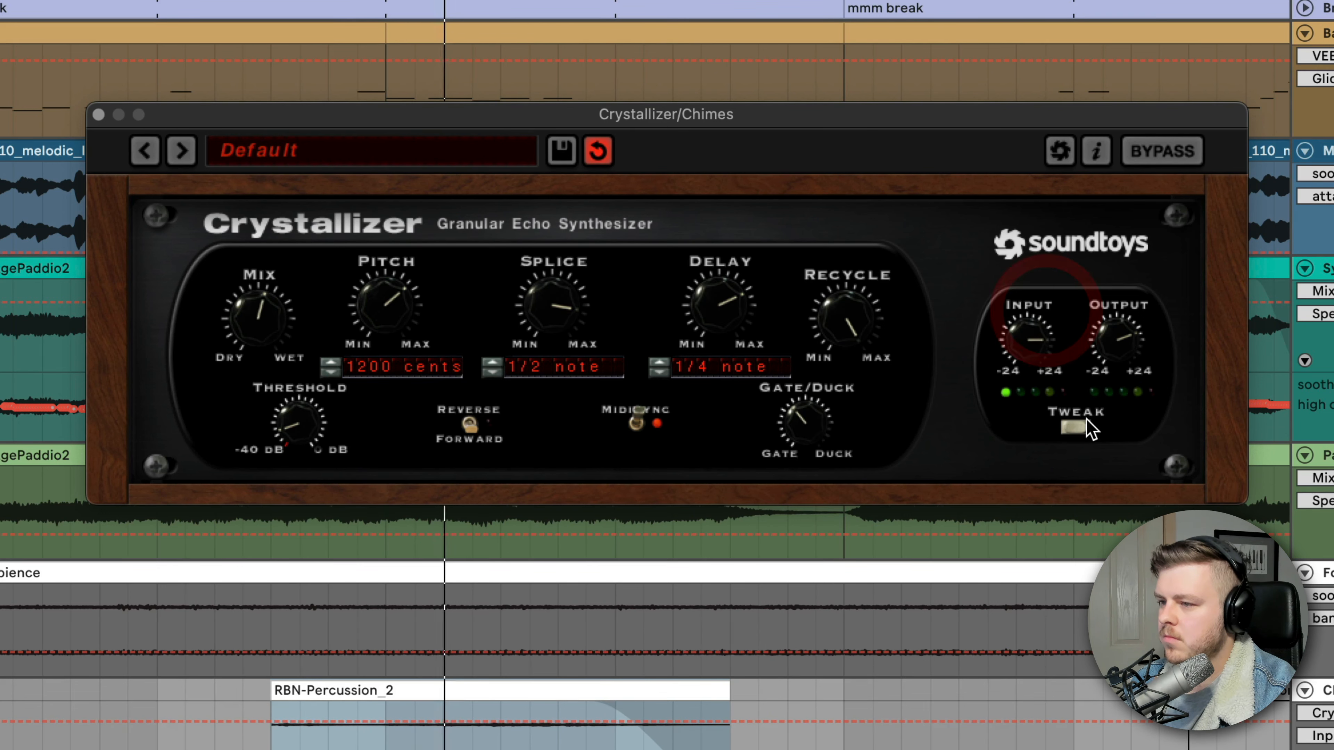
pyautogui.click(1075, 430)
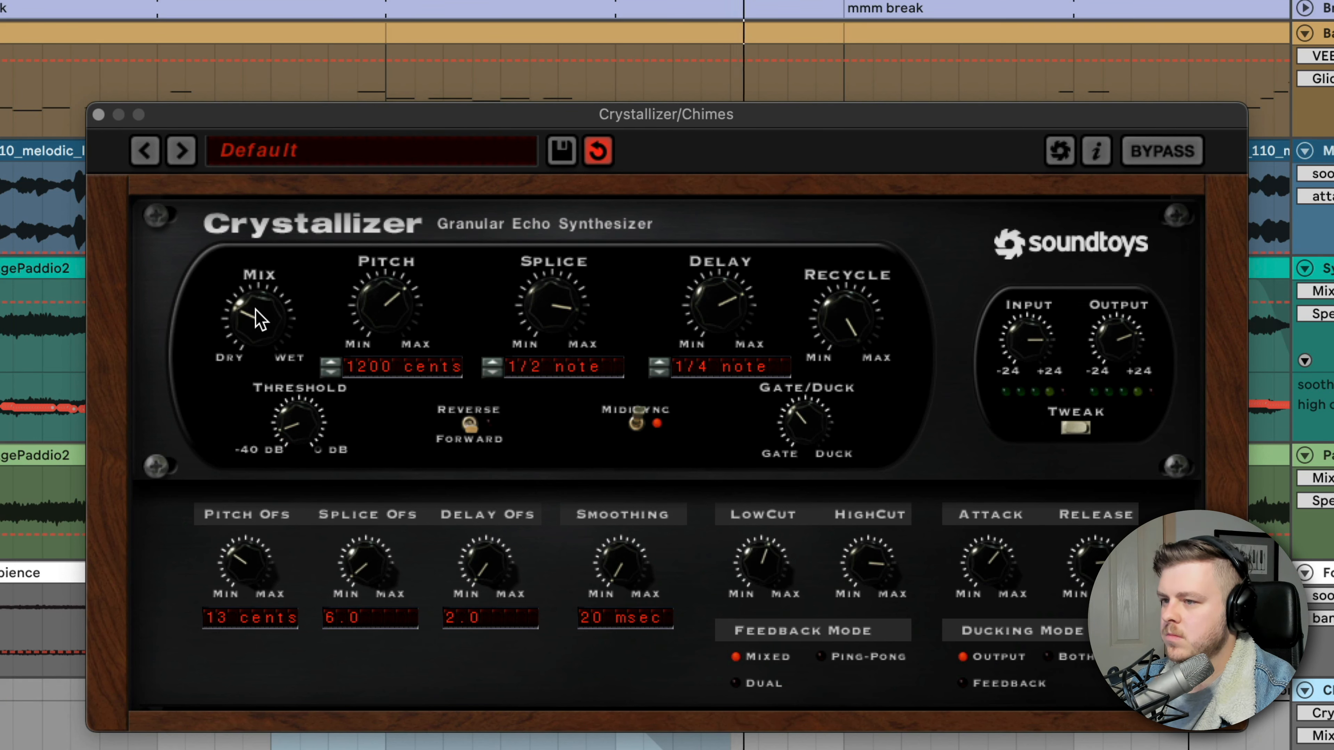
# Close Crystallizer, solo the Synth Pad track and bring up its soothe2 instance.
pyautogui.click(96, 114)
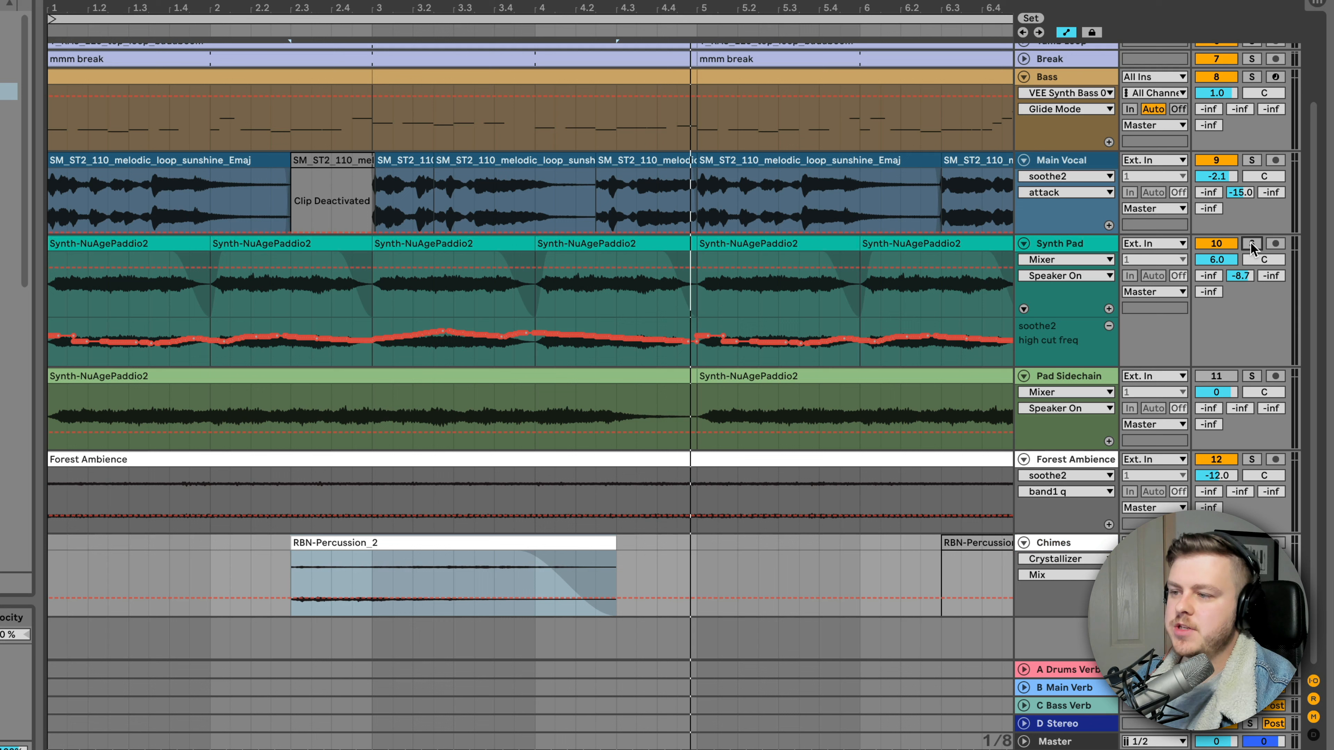
pyautogui.click(1251, 244)
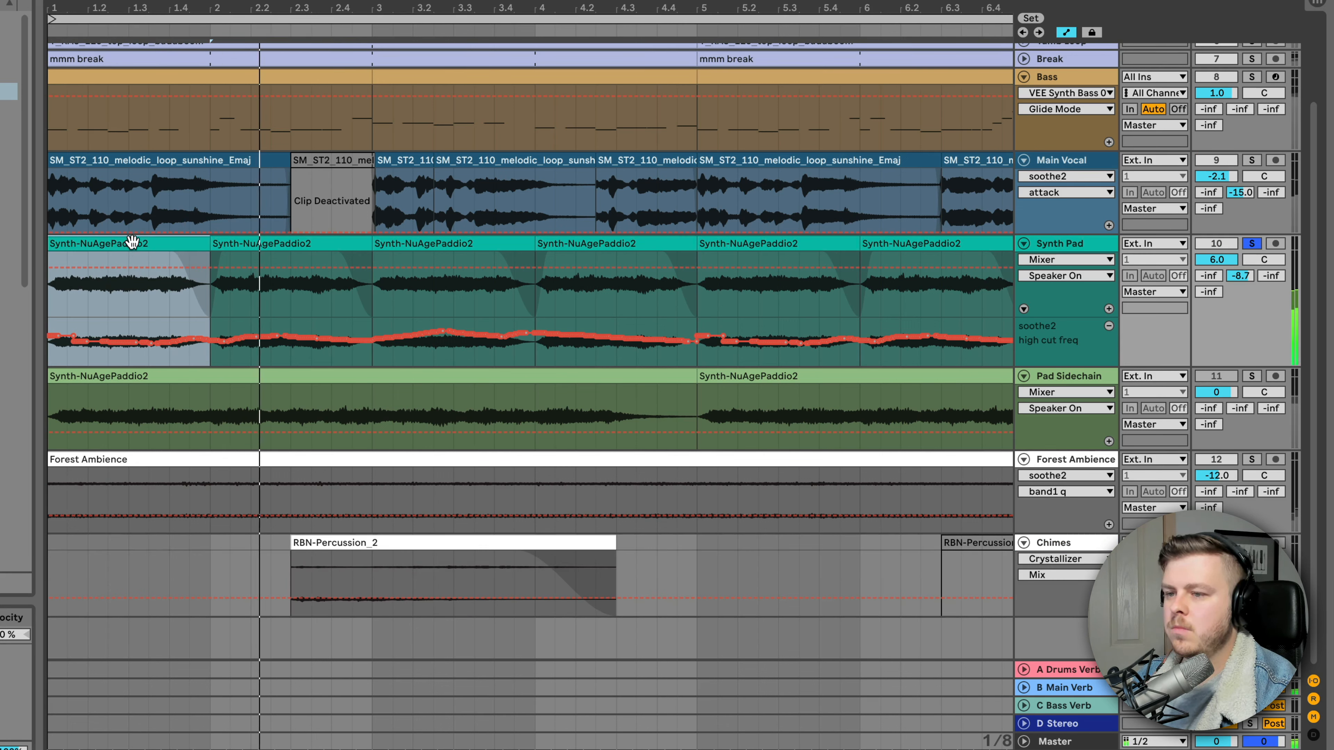
pyautogui.click(420, 306)
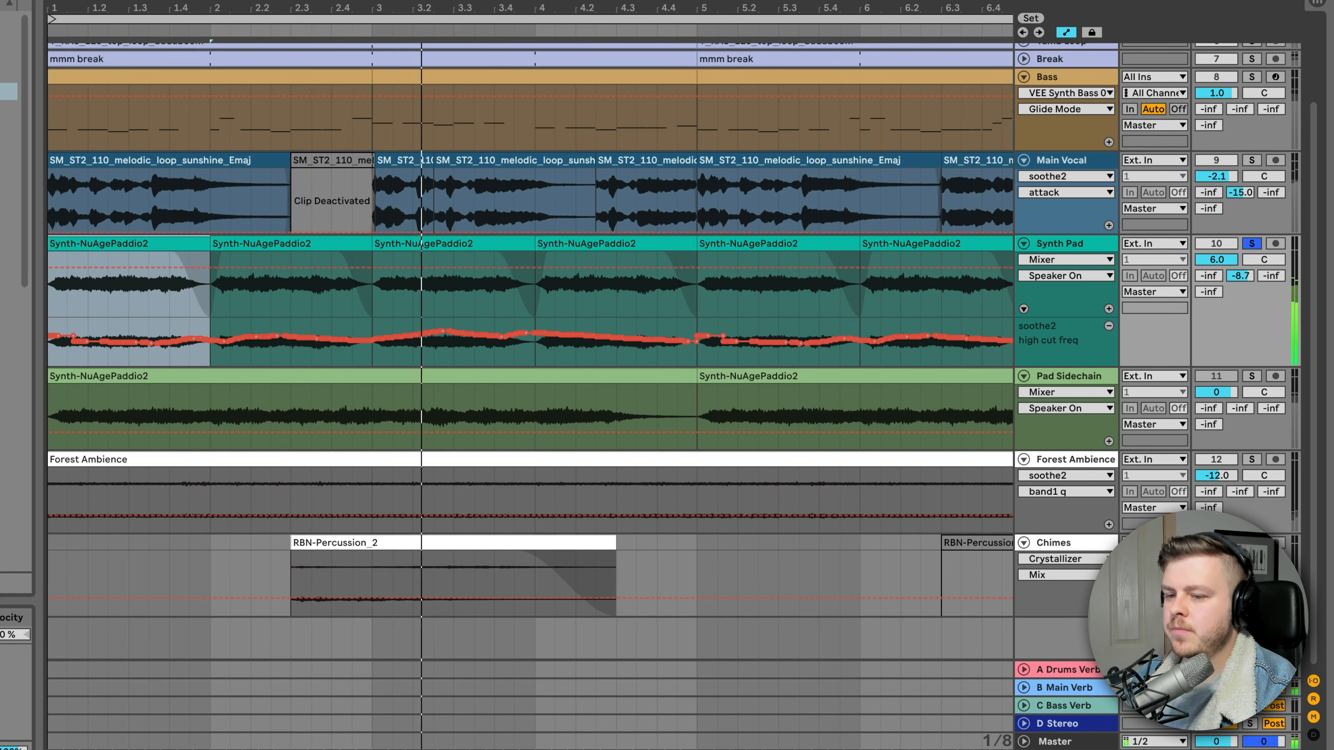
pyautogui.click(1043, 325)
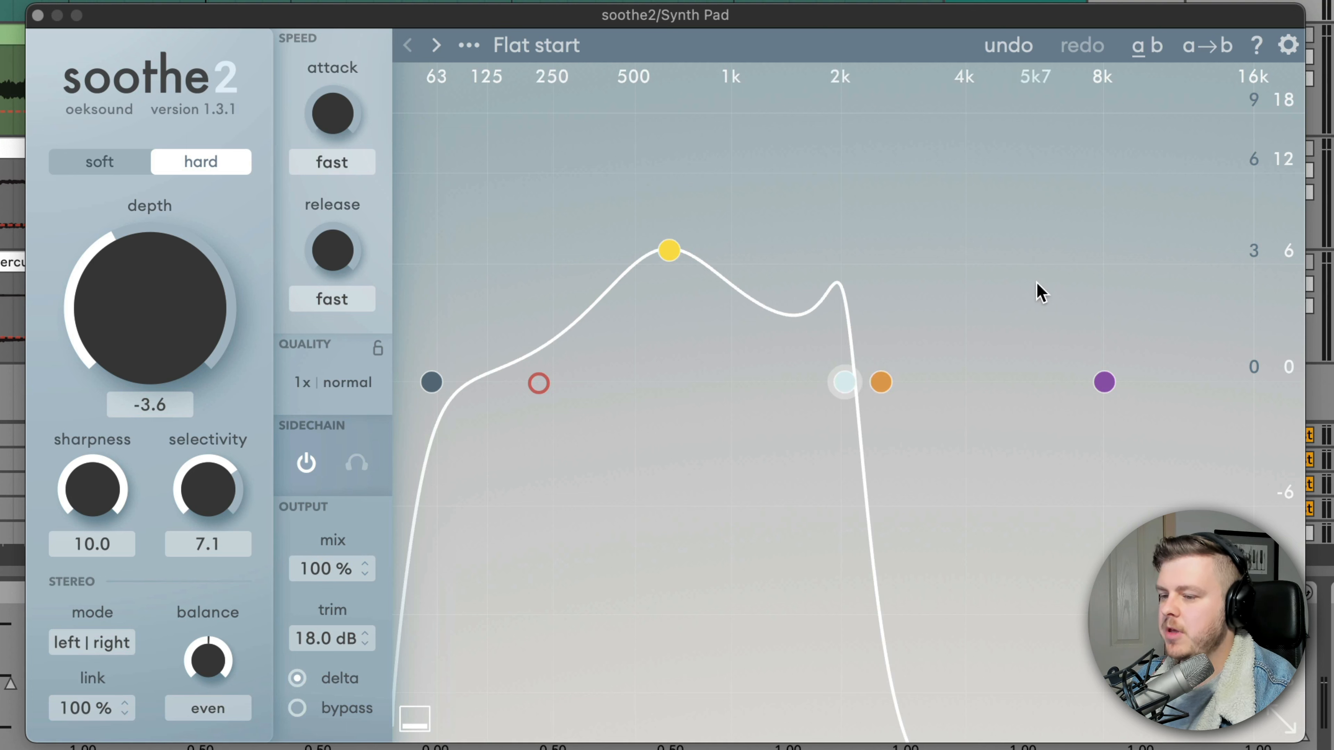
# Choose Pad Sidechain, post FX, as the pad soothe2's sidechain source.
pyautogui.click(297, 678)
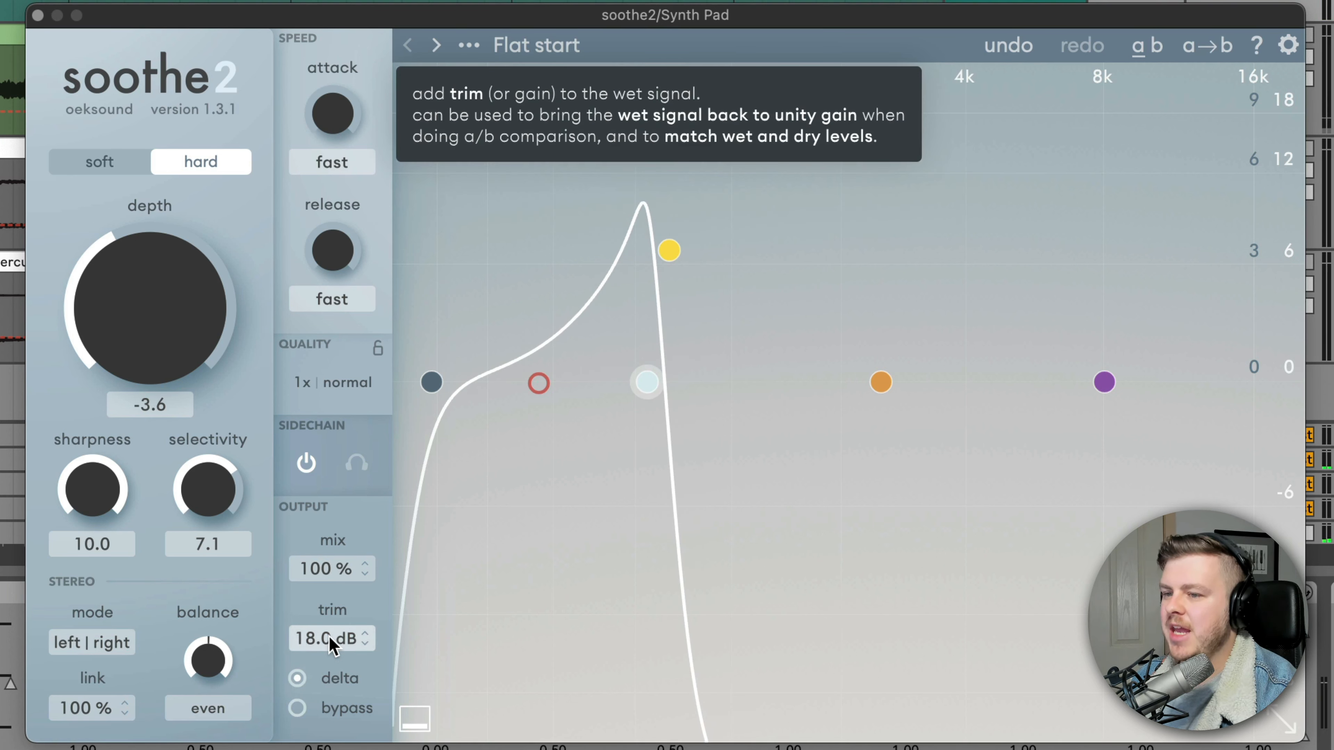
pyautogui.moveTo(625, 294)
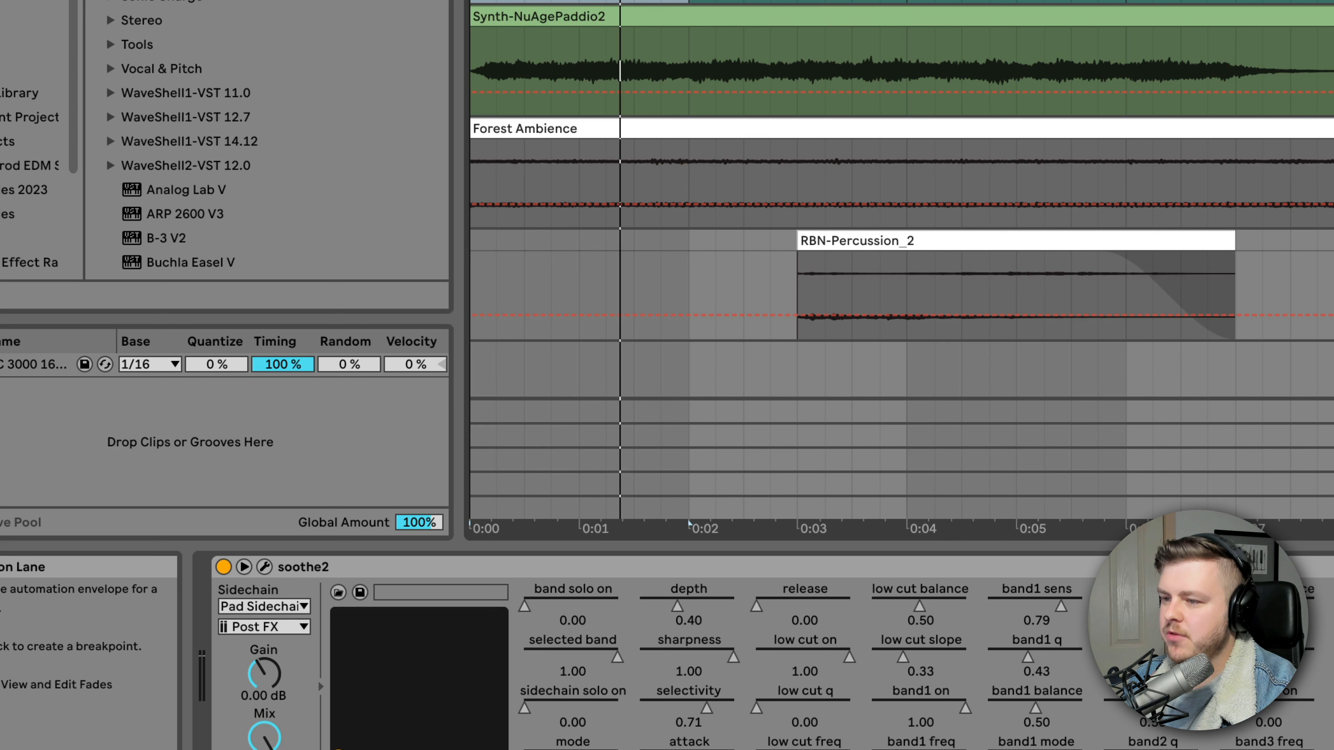
# Review the Pad Sidechain track's OTT and chorus chain, then reopen the pad's soothe2 window.
pyautogui.click(264, 607)
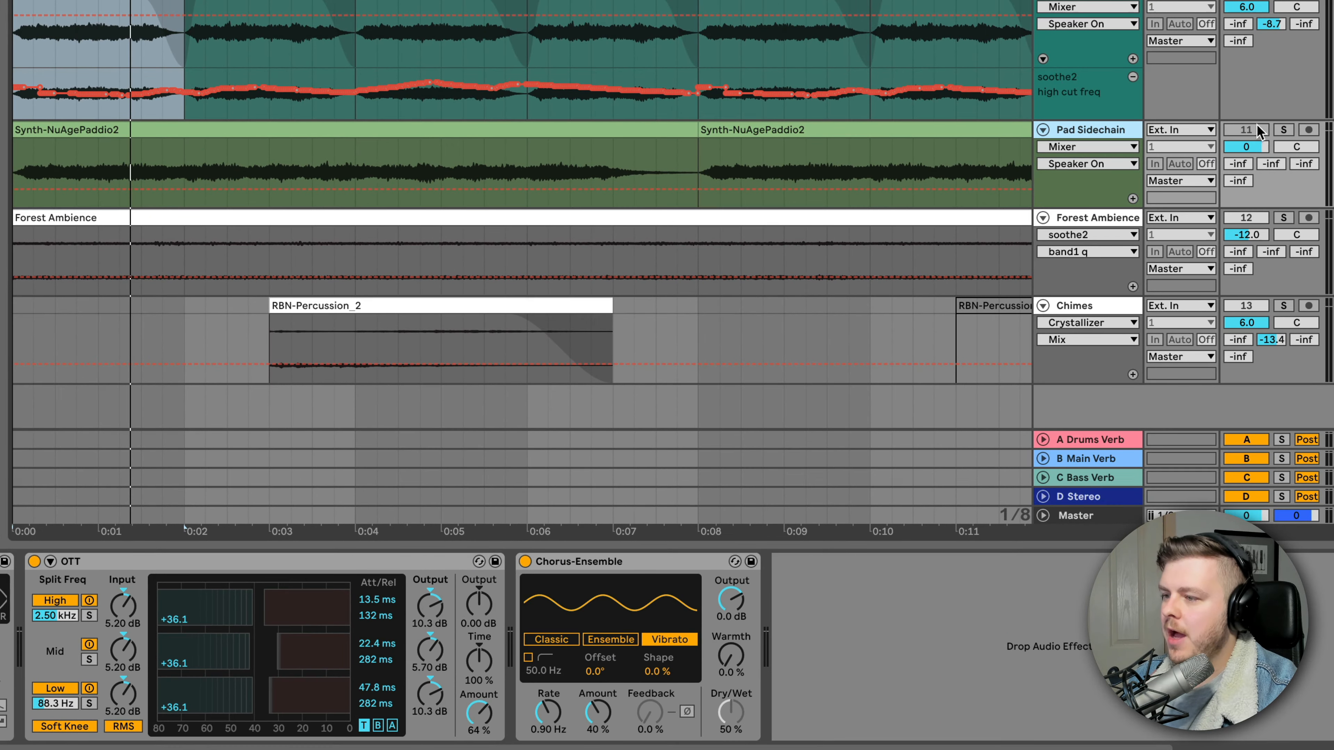
pyautogui.click(1284, 129)
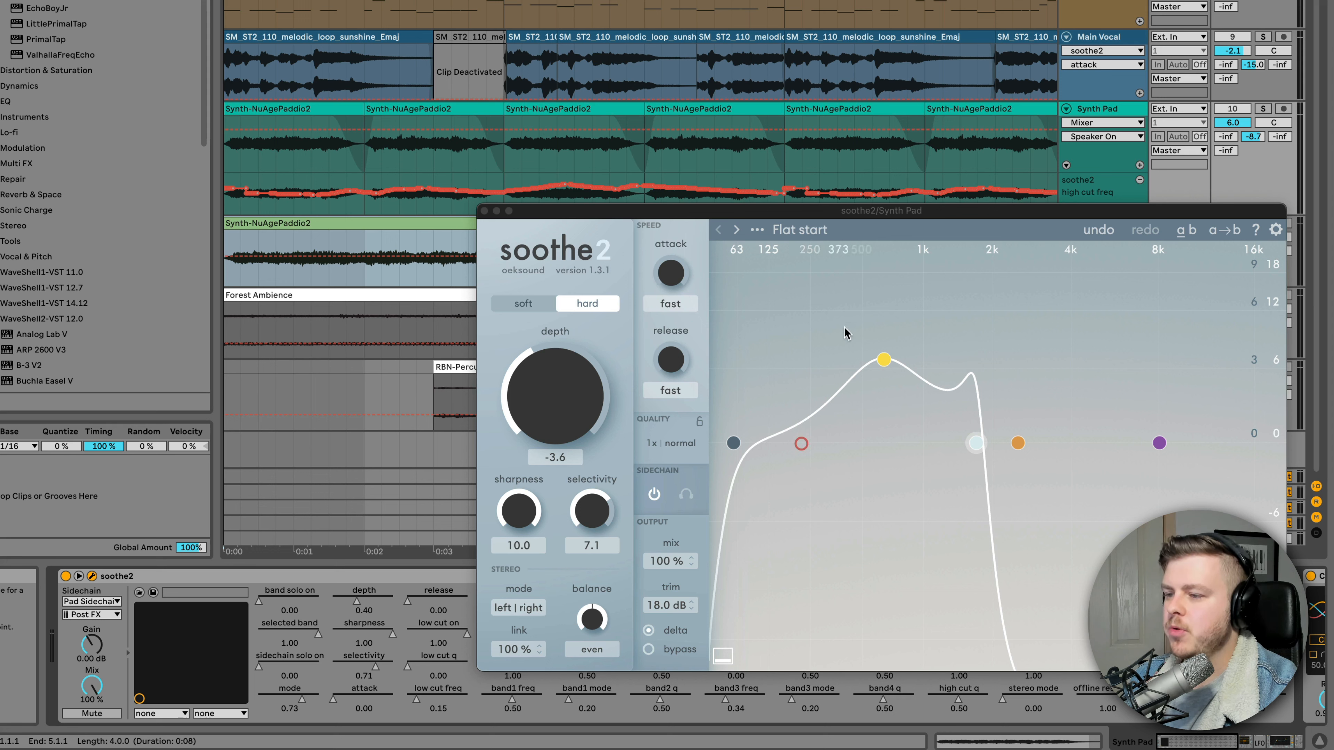
pyautogui.moveTo(996, 463)
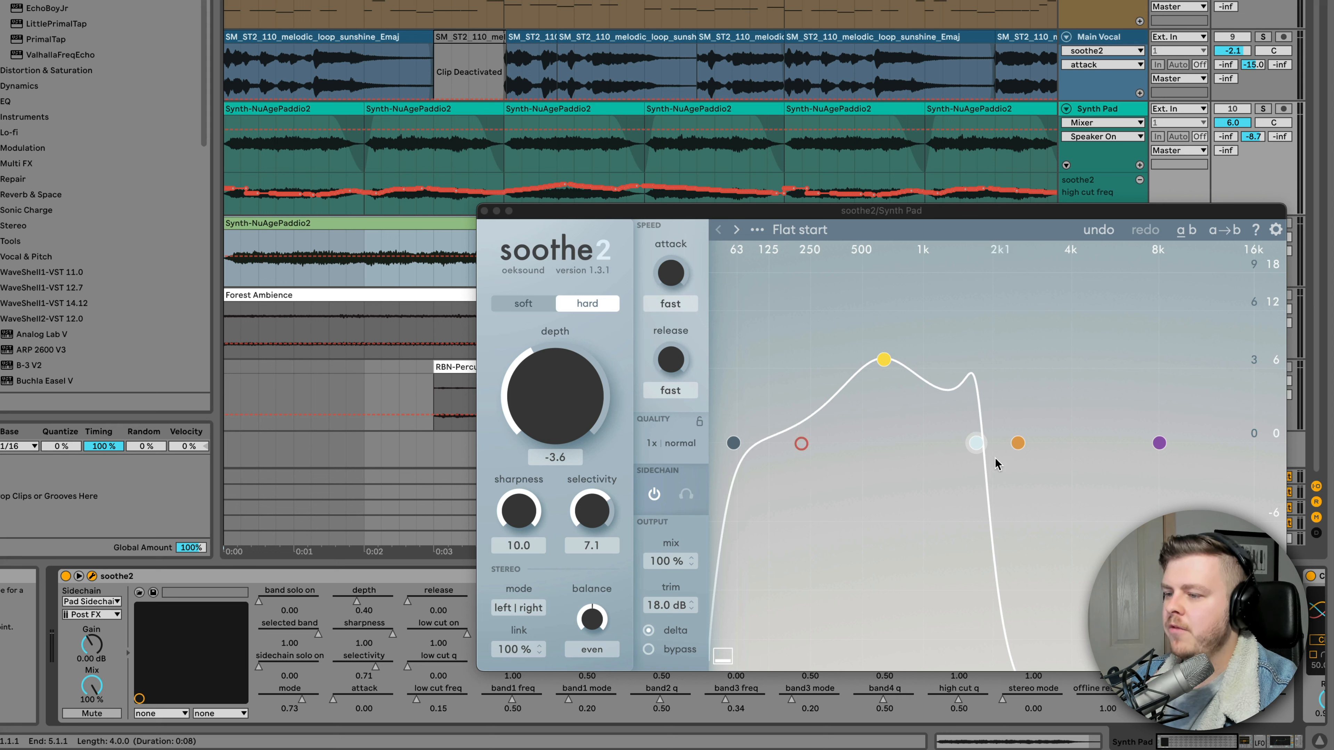
pyautogui.moveTo(883, 442)
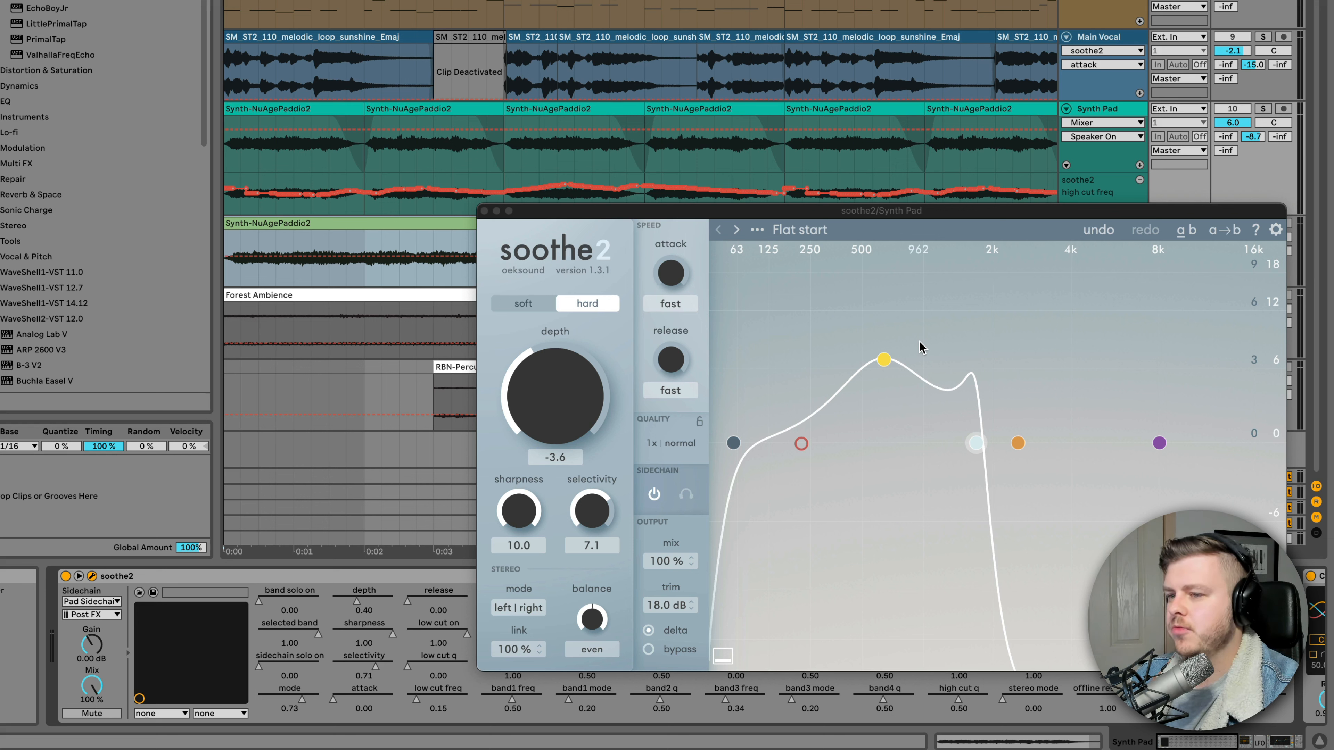
pyautogui.moveTo(628, 507)
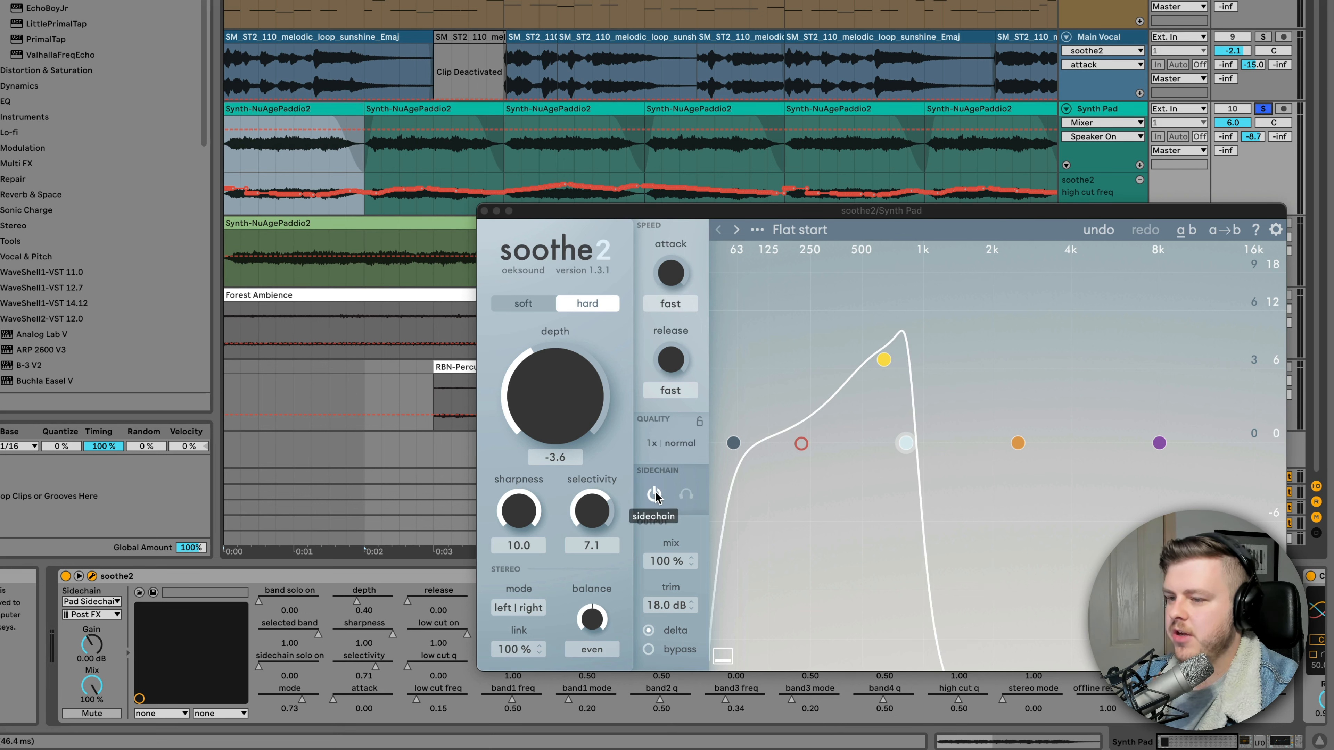
# Switch soothe2's external sidechain detection on and toggle it to compare.
pyautogui.click(654, 495)
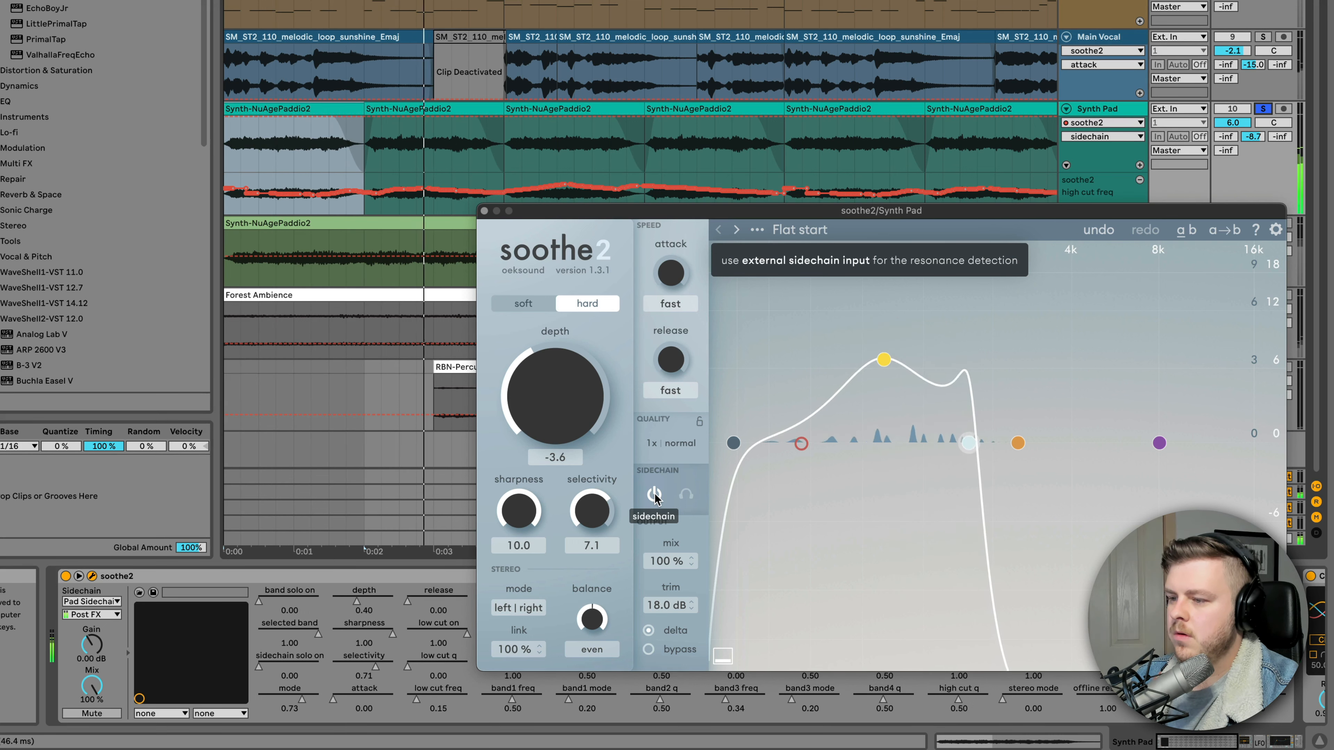
pyautogui.click(652, 494)
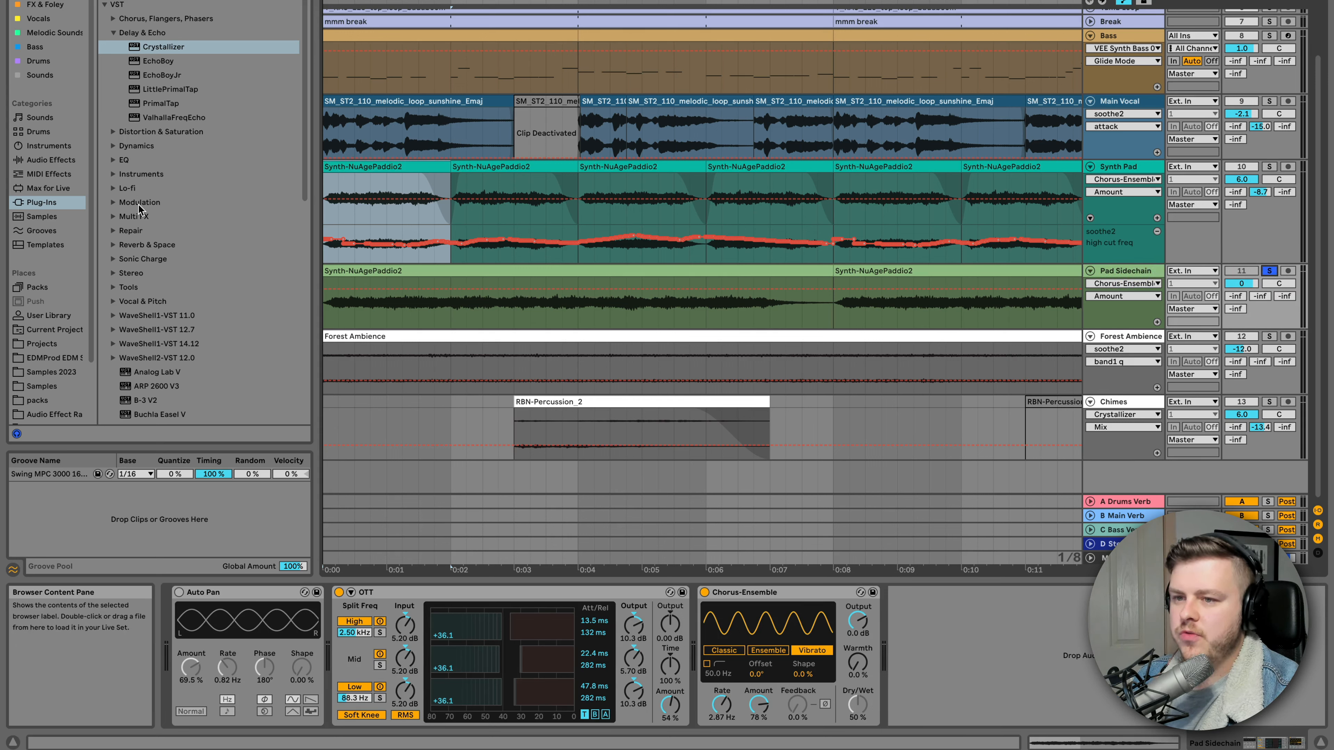
# Browse the chorus/flanger/phaser plug-ins and load PhaseMistress onto the Pad Sidechain track.
pyautogui.click(113, 32)
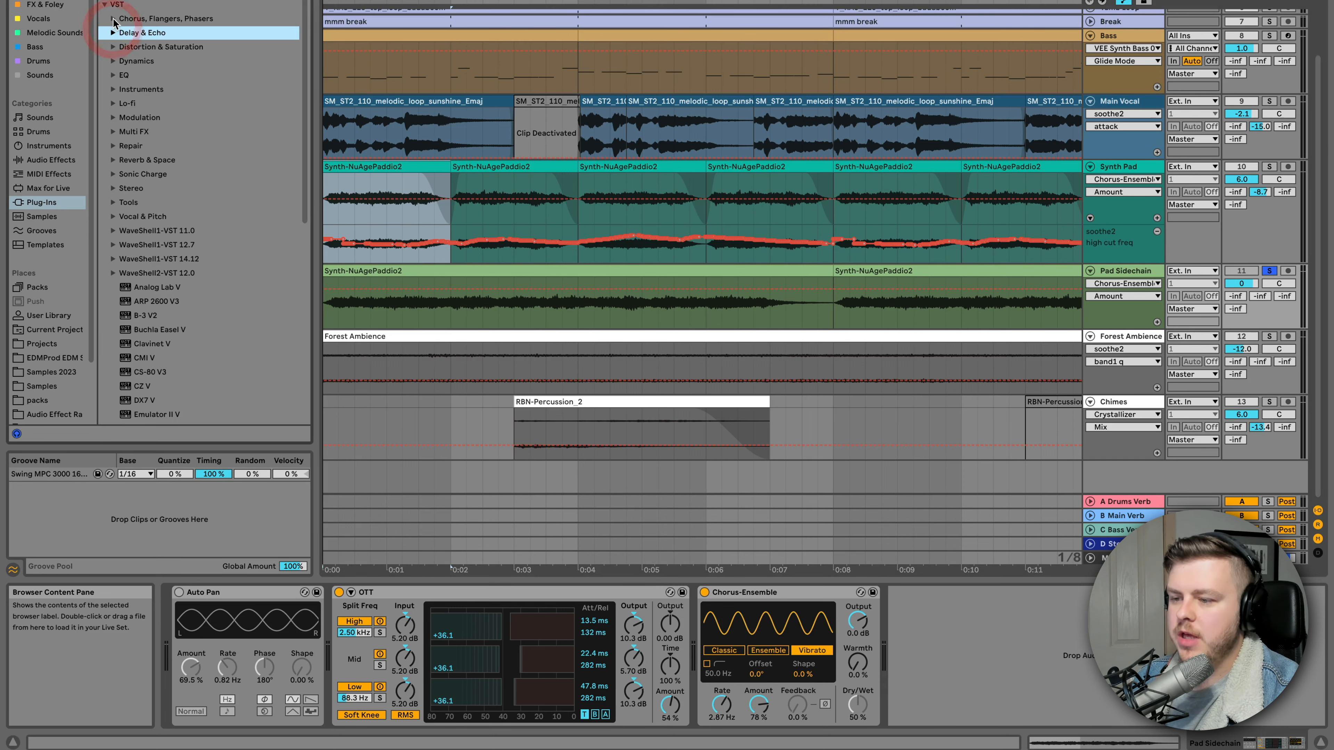
pyautogui.click(113, 18)
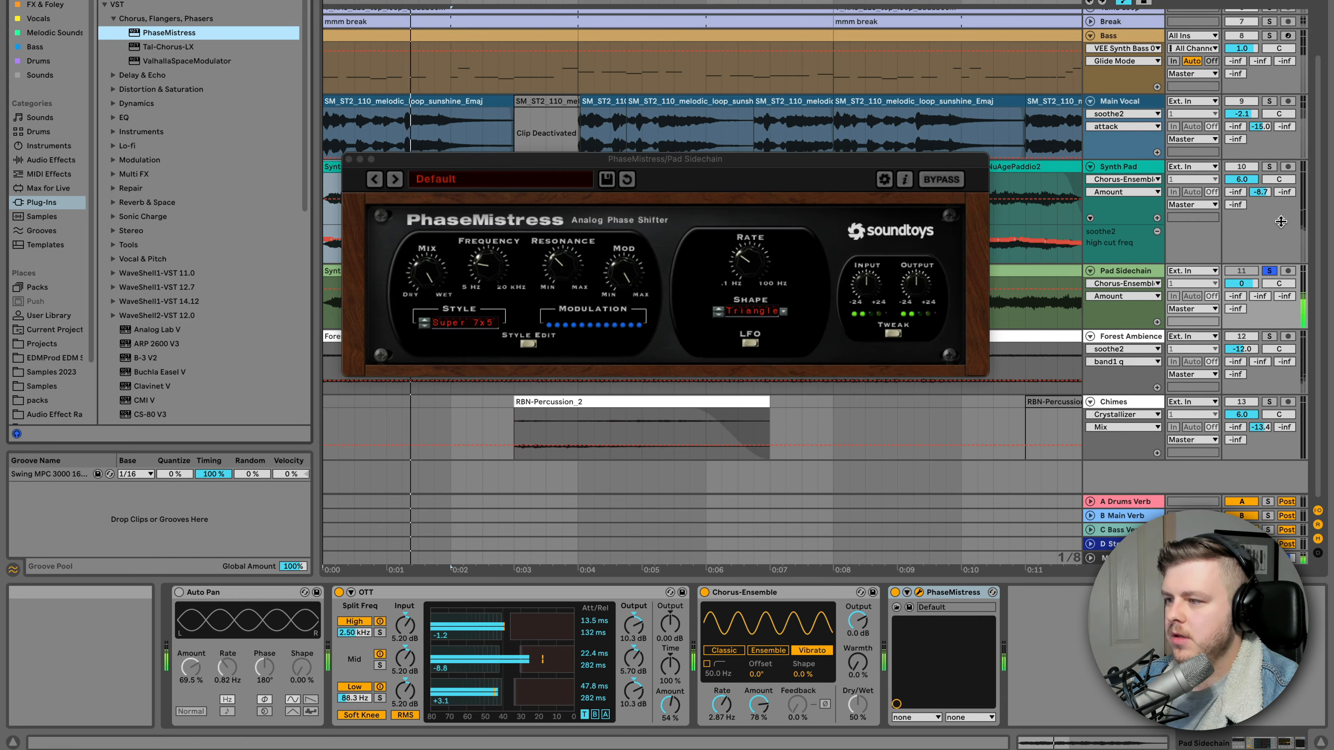
pyautogui.moveTo(1269, 166)
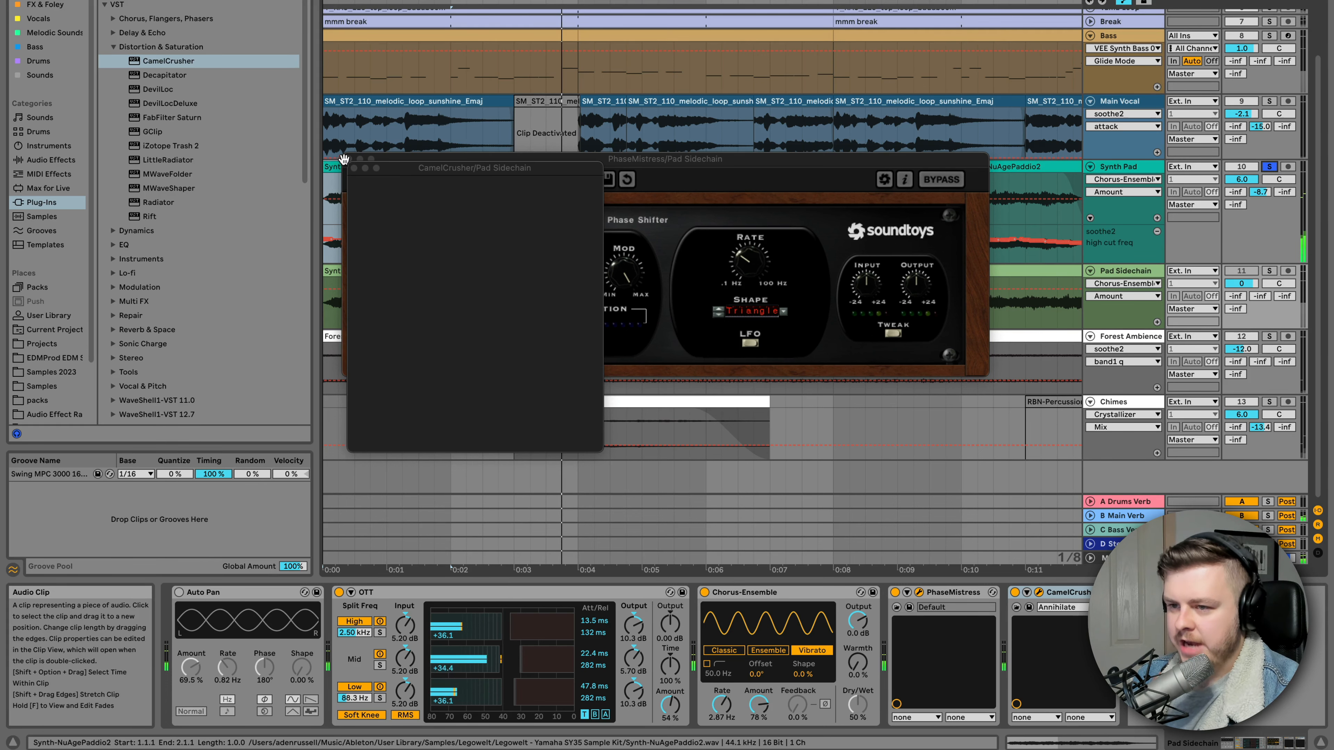
pyautogui.doubleClick(400, 272)
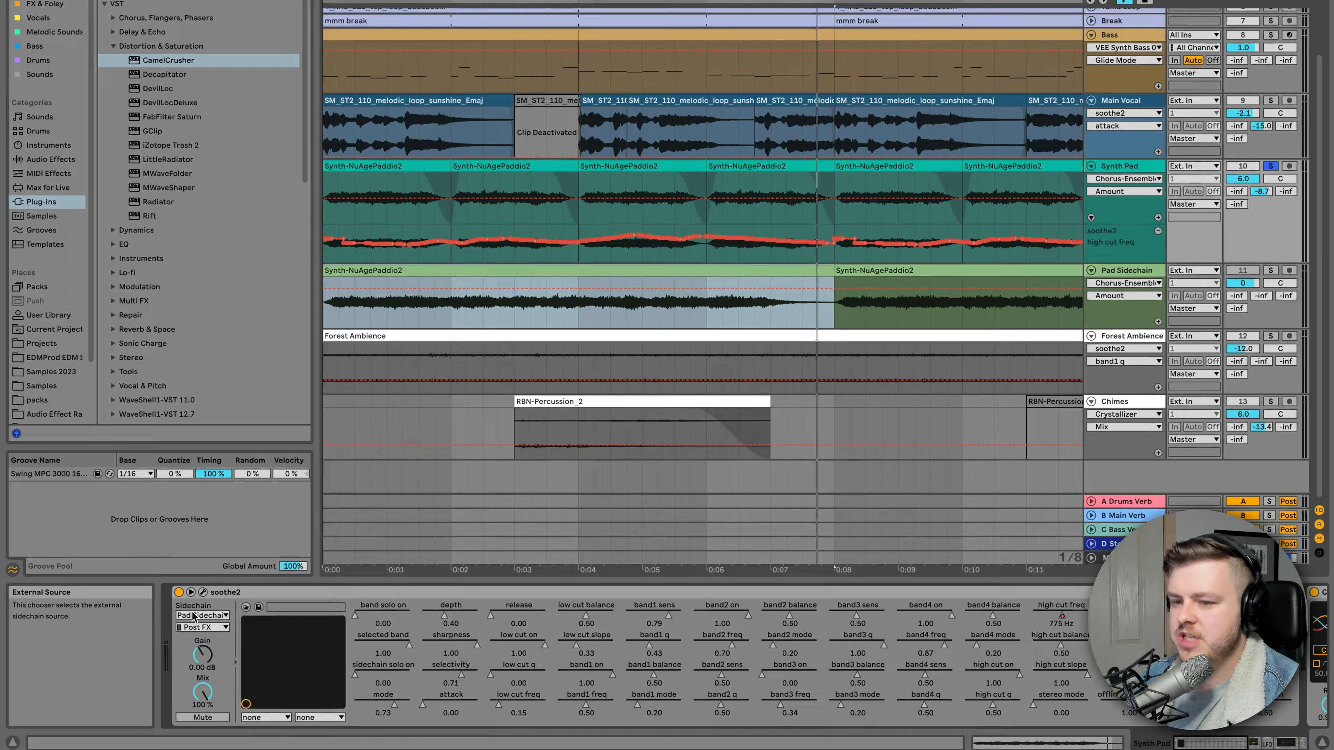
pyautogui.click(203, 615)
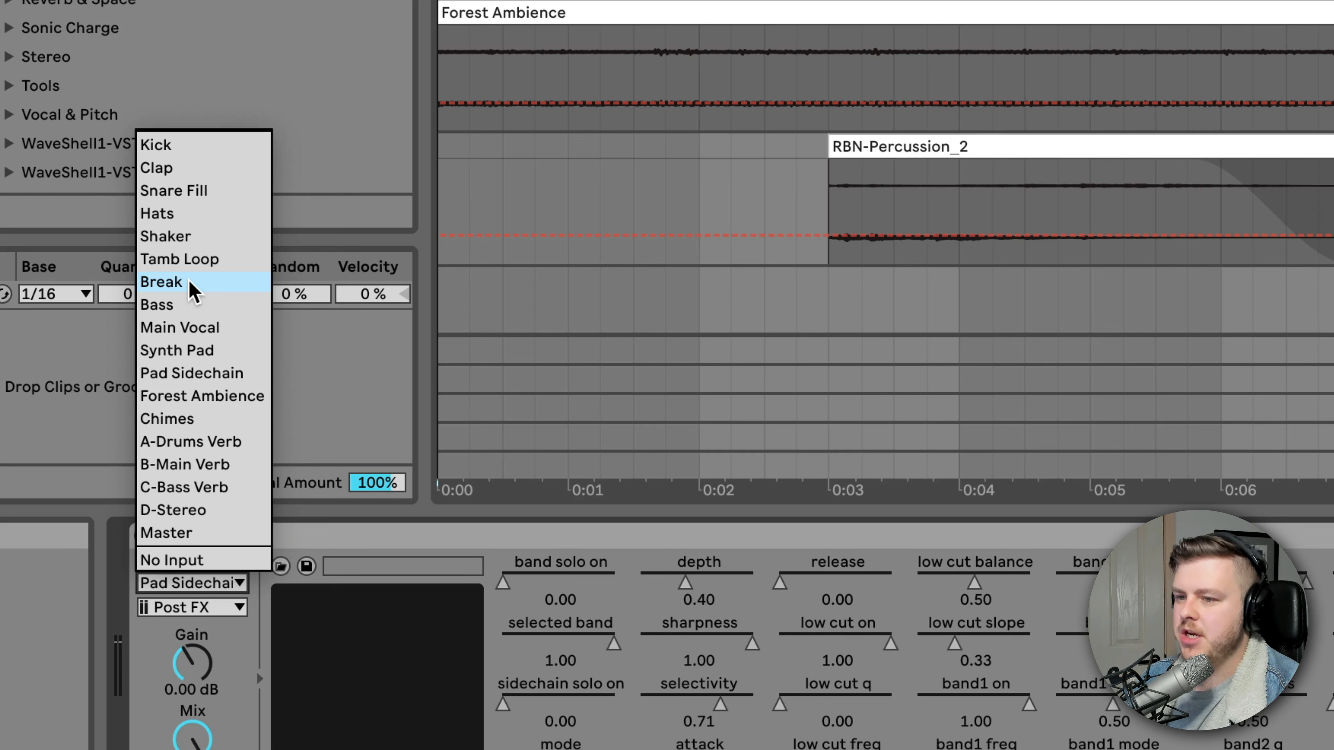
pyautogui.click(160, 281)
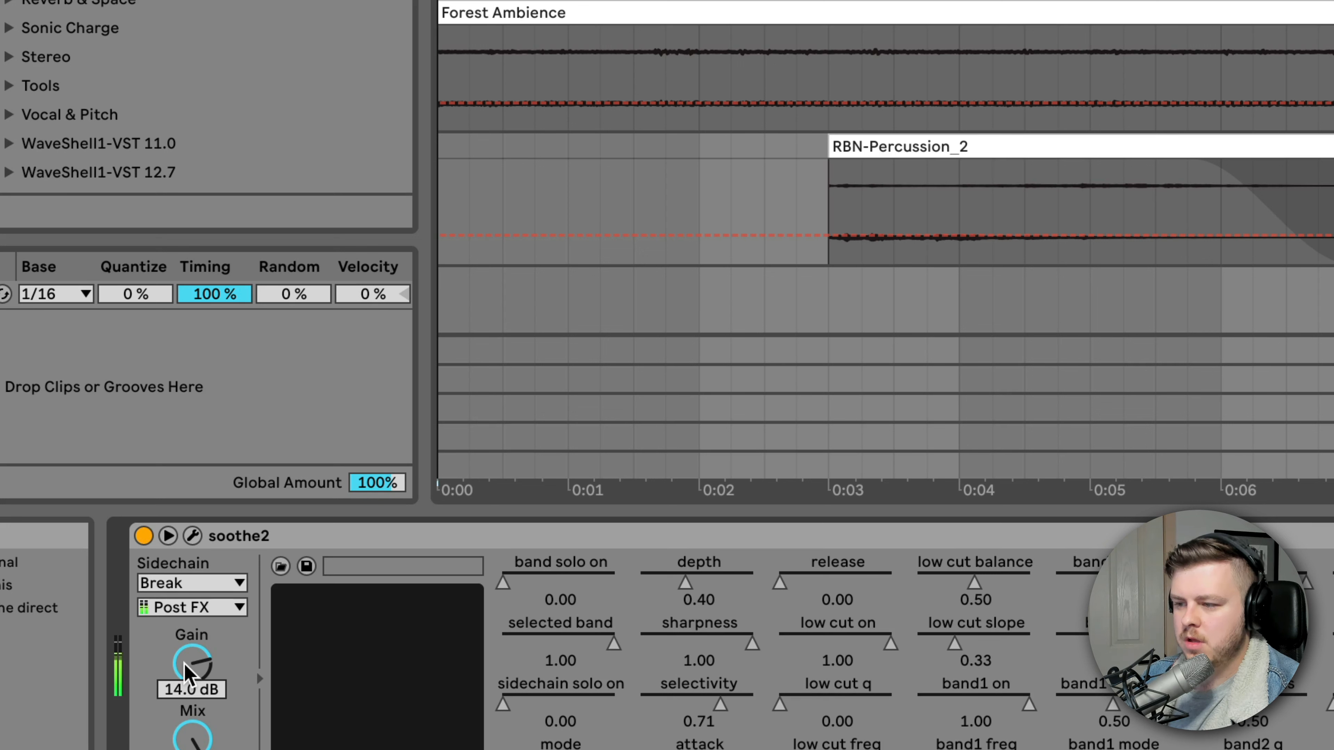
pyautogui.doubleClick(191, 664)
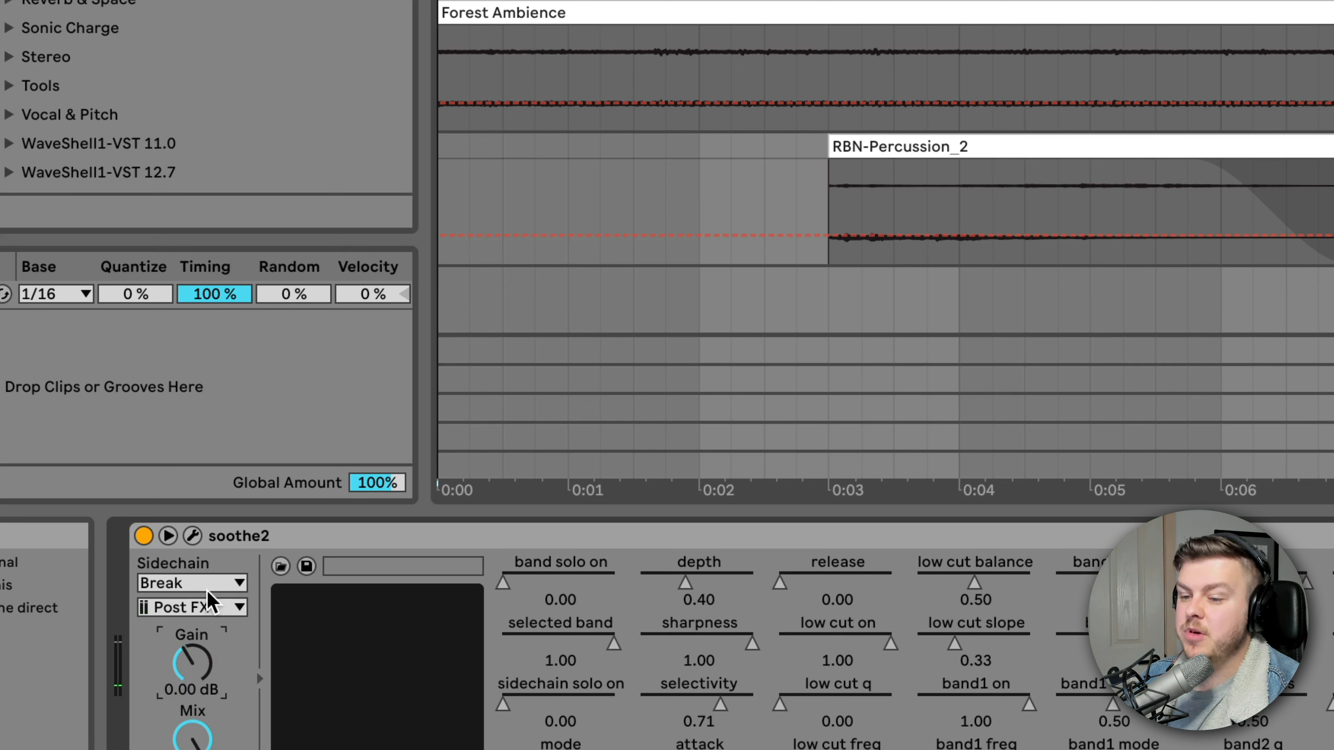
pyautogui.click(192, 583)
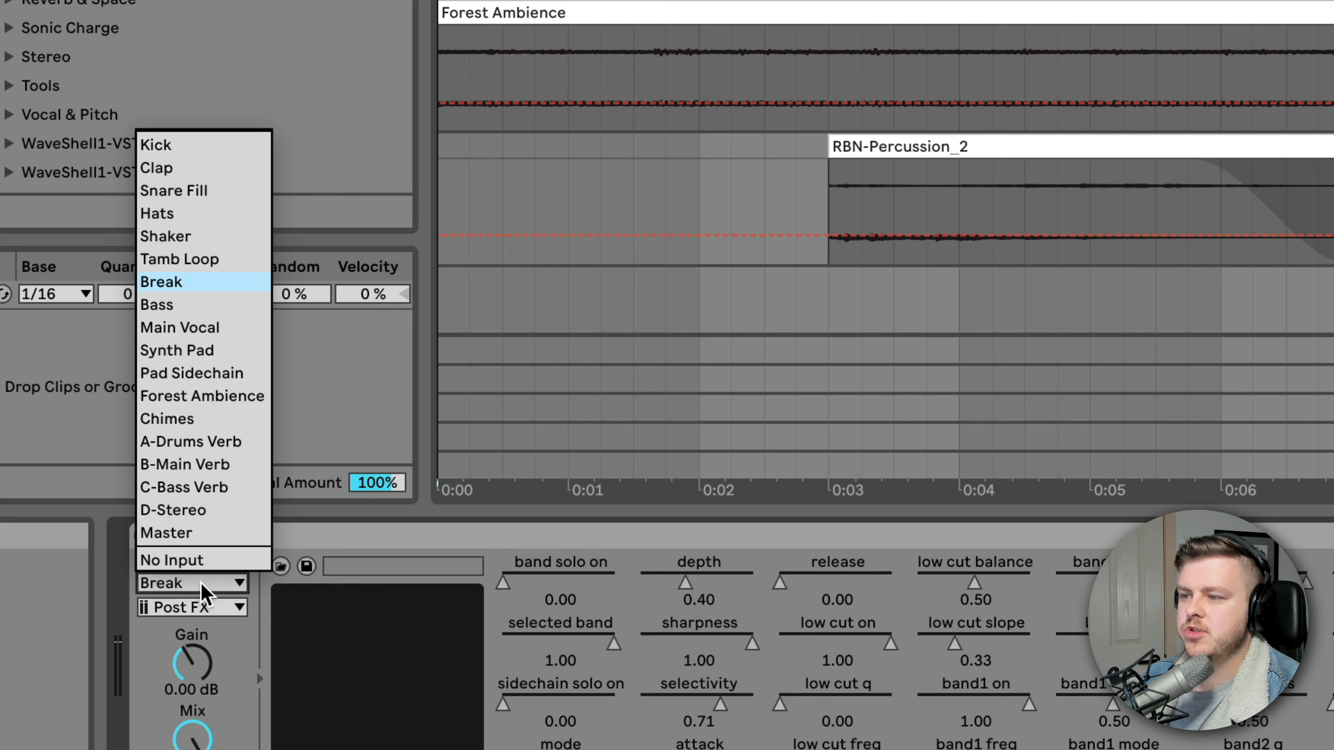
pyautogui.moveTo(202, 395)
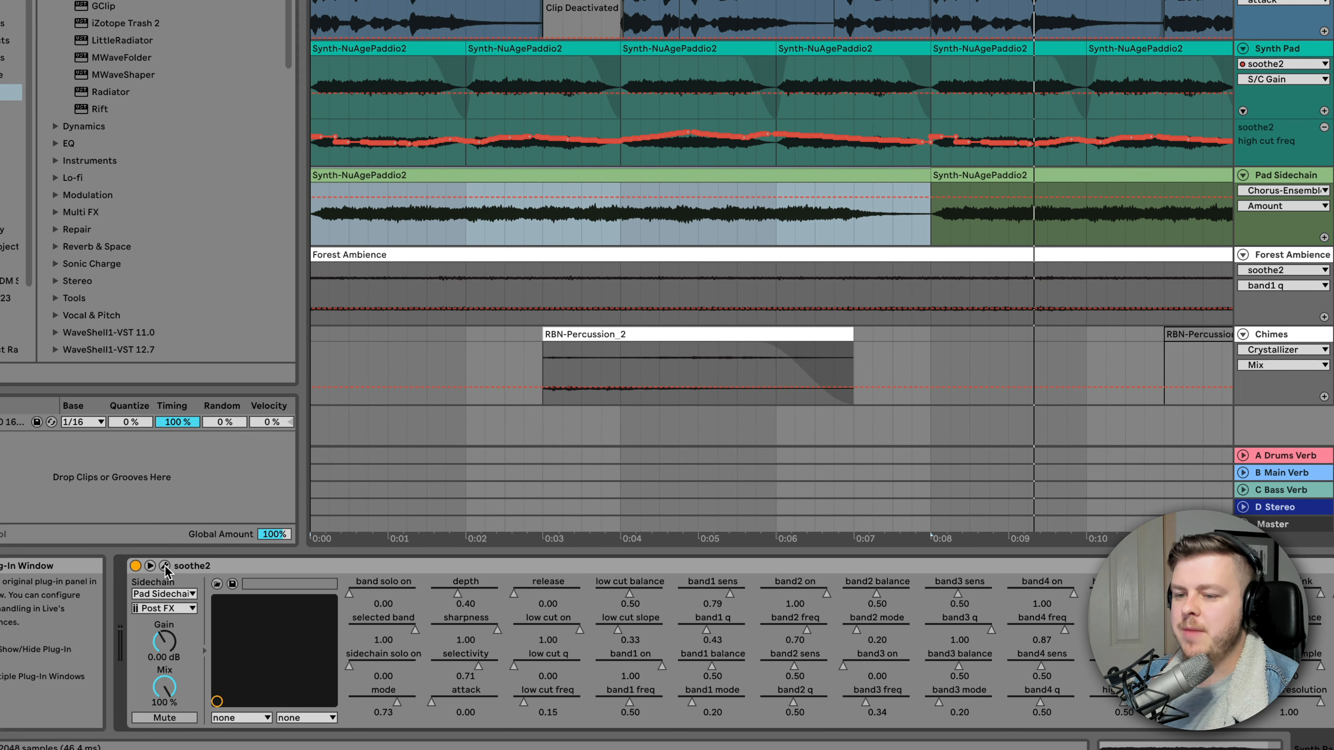
# Drop the pad soothe2's stereo link from 100% to 0% and close its window.
pyautogui.click(166, 565)
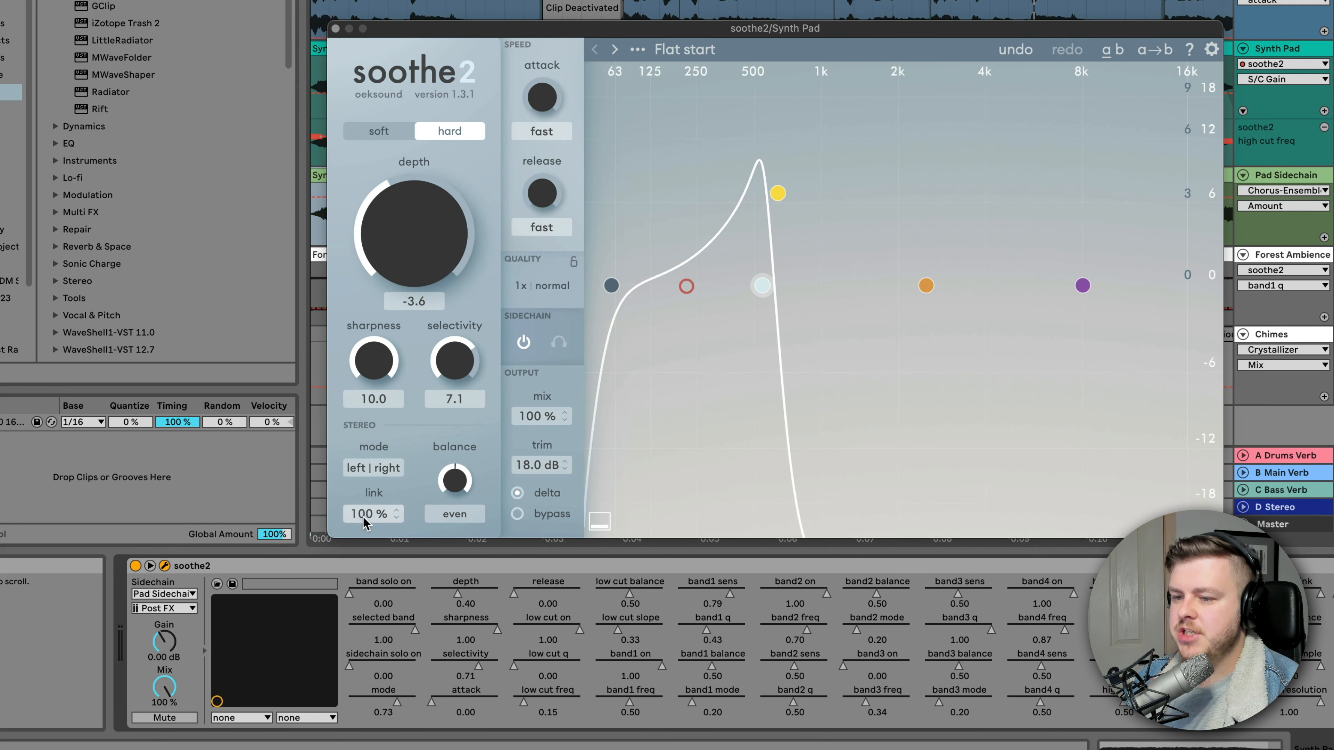
pyautogui.moveTo(370, 519)
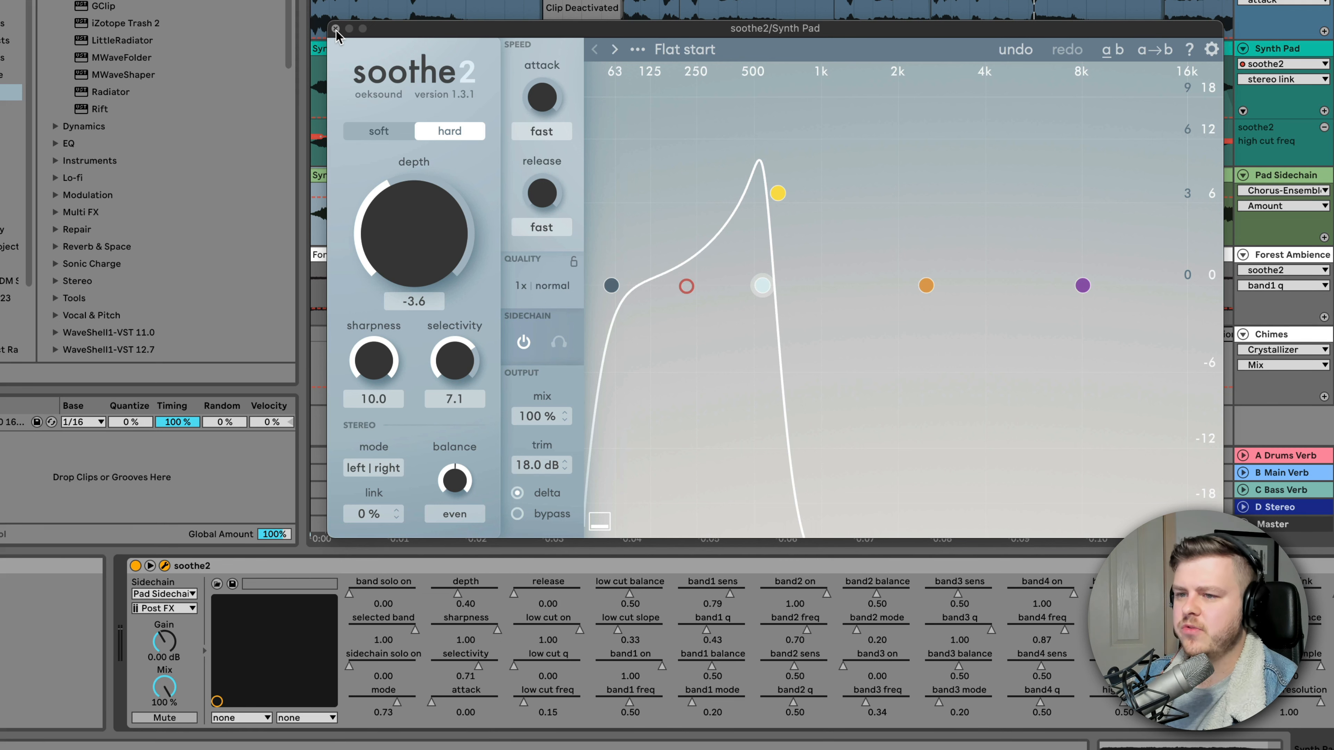
pyautogui.click(336, 27)
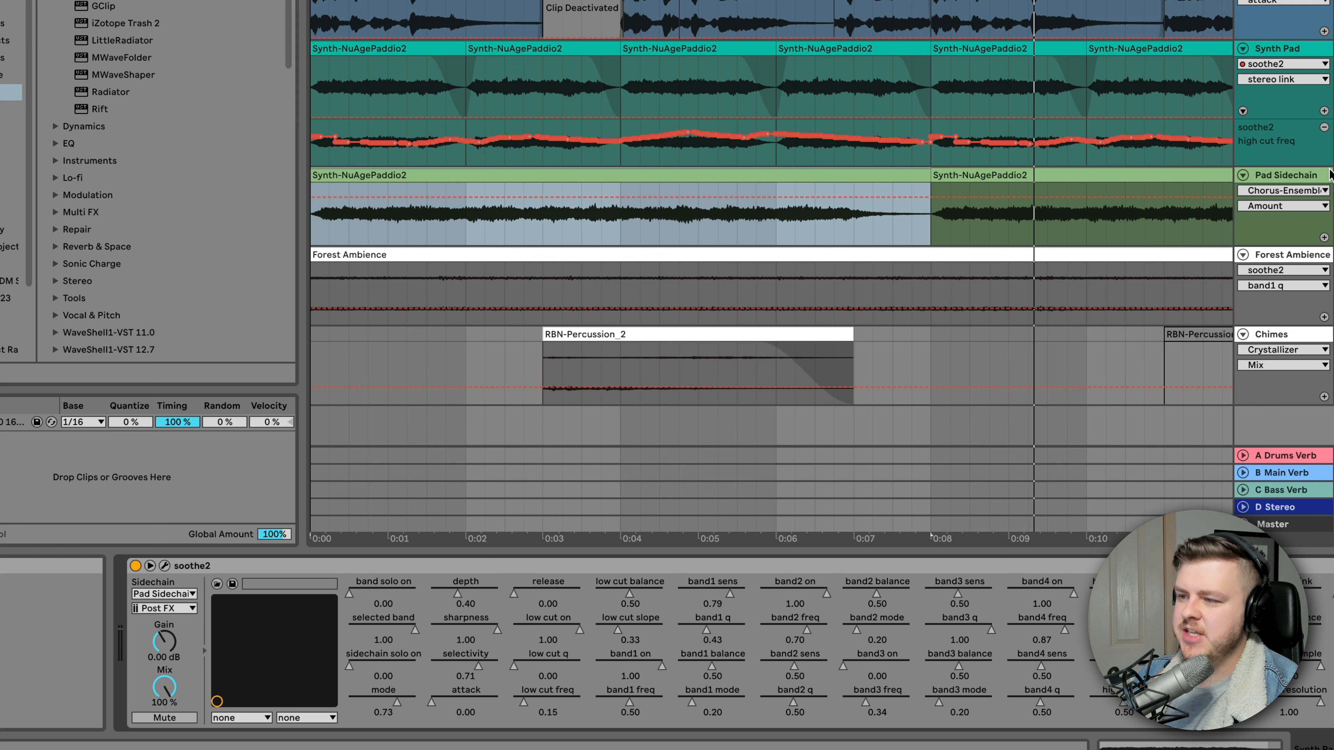
# Set the Pad Sidechain Auto Pan to Hz mode, about 98.4% amount at 1.77 Hz.
pyautogui.click(1287, 175)
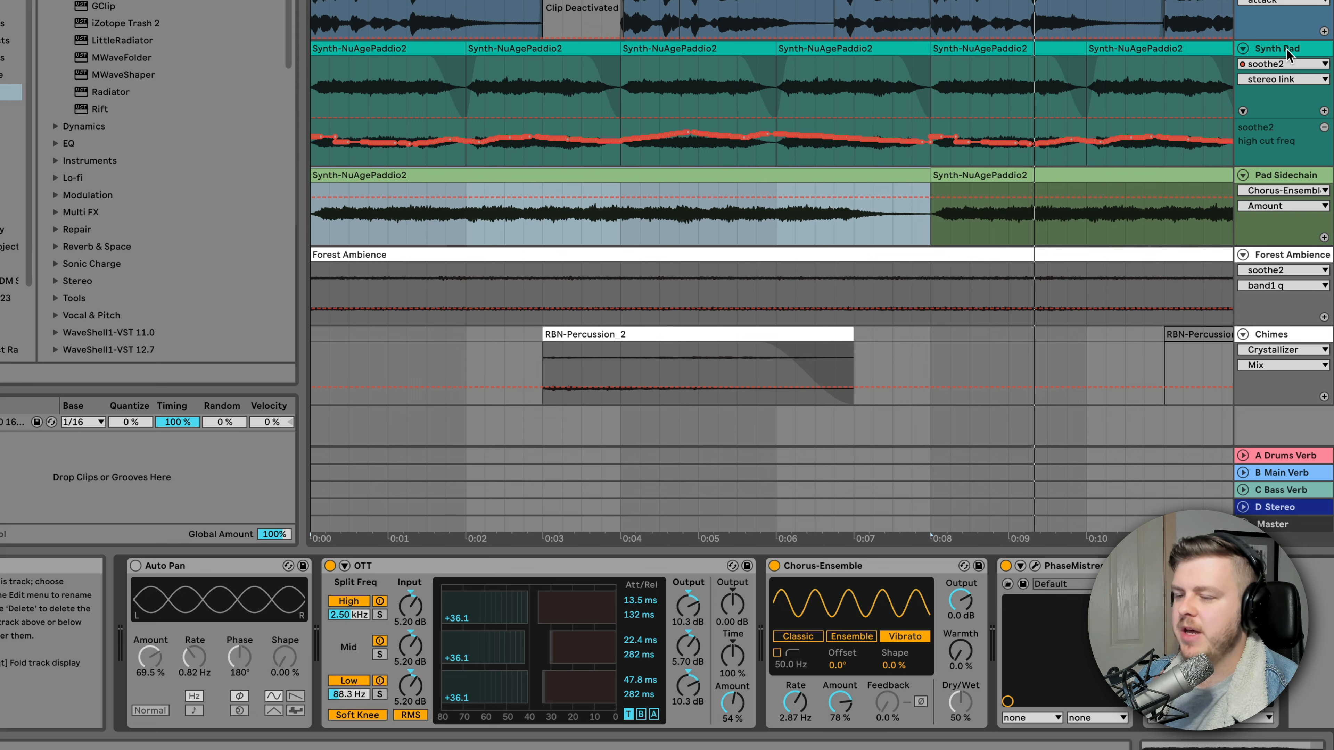
pyautogui.moveTo(364, 44)
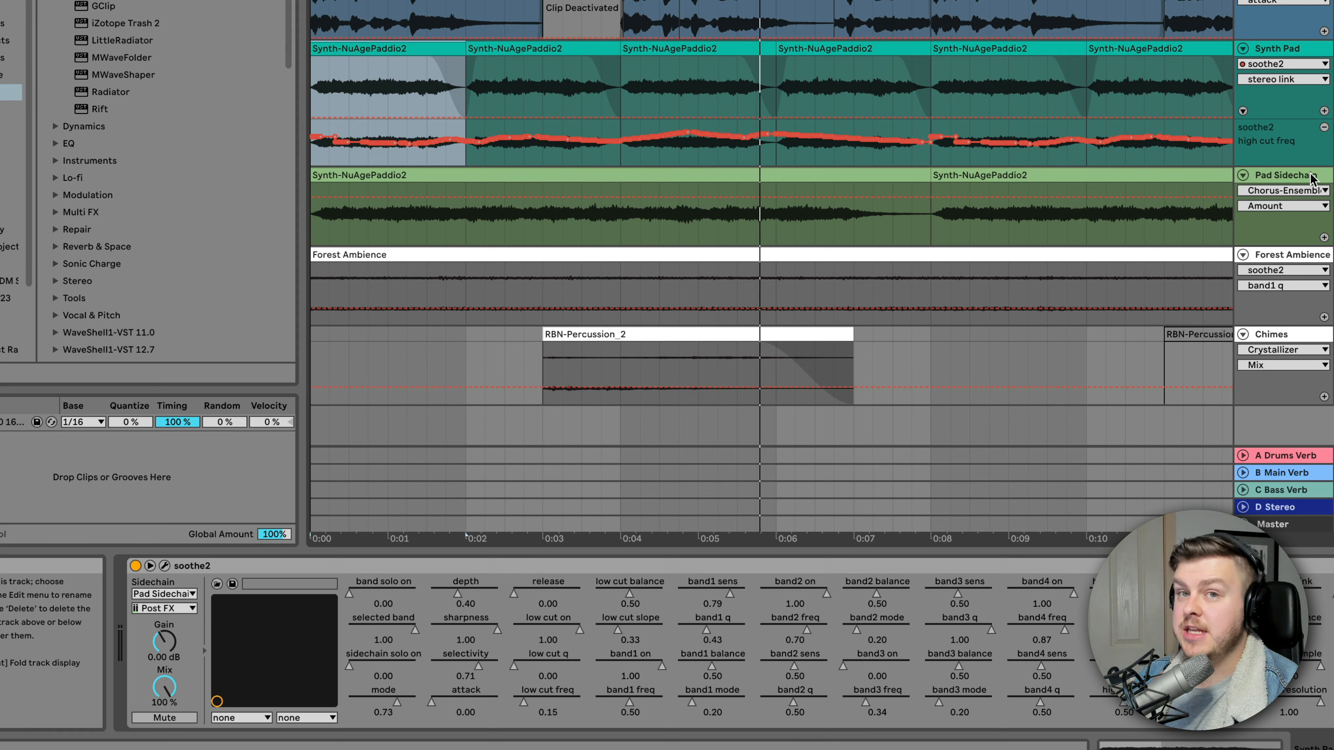
pyautogui.click(1284, 174)
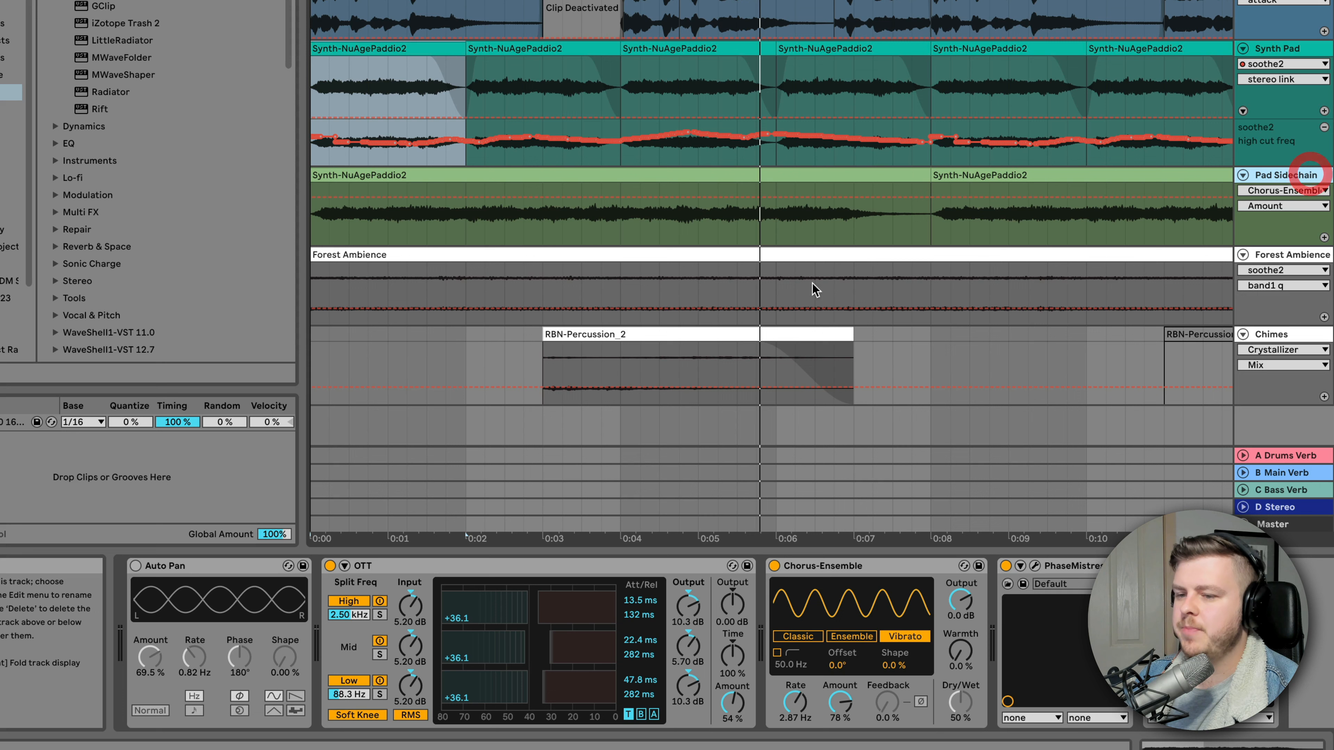
pyautogui.click(136, 566)
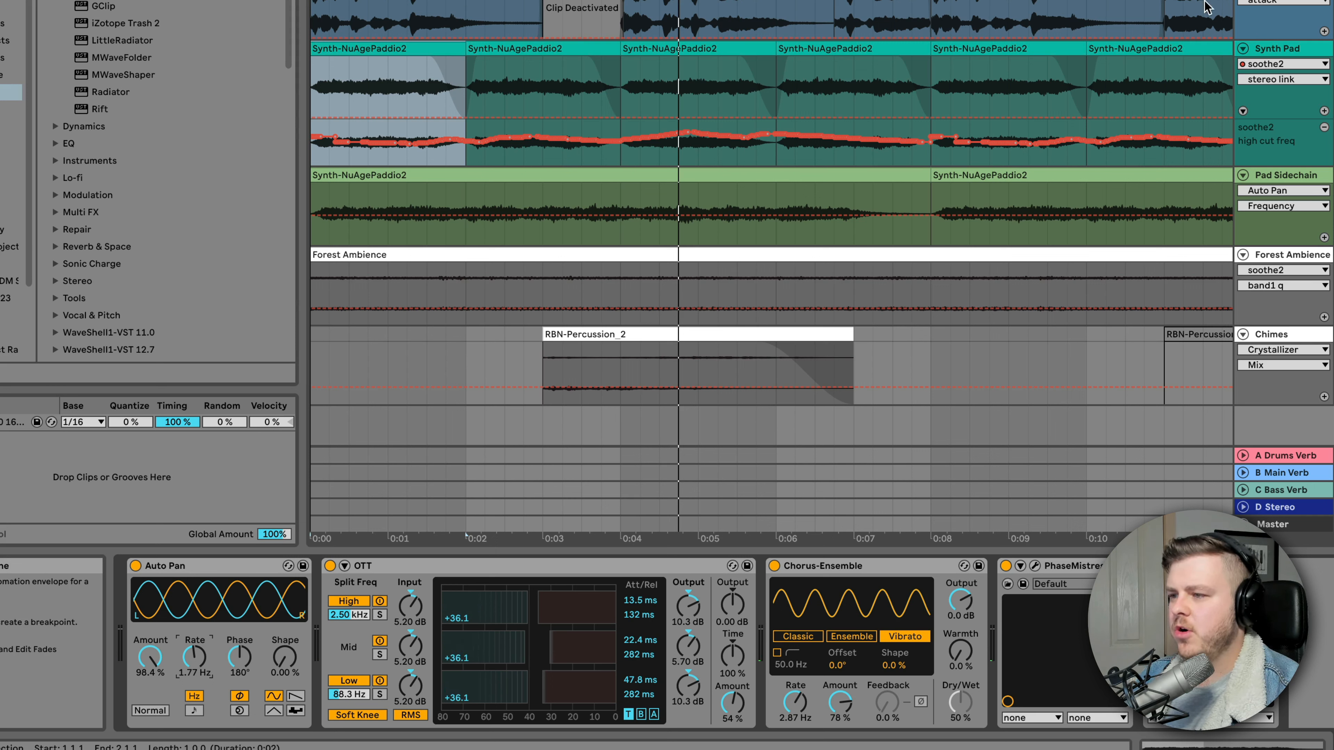
pyautogui.moveTo(193, 658)
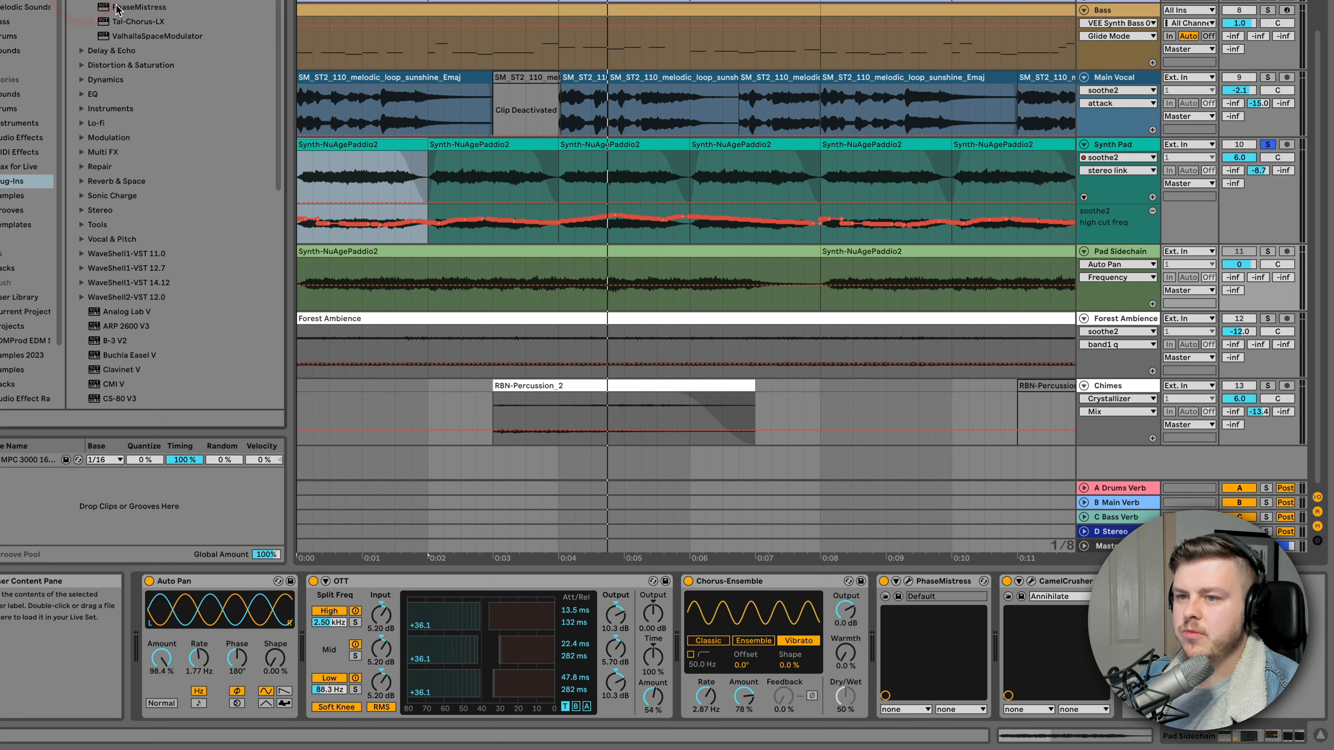
# Set OTT to 37%, switch the second Auto Pan to Spin mode and reveal Pitch & Modulation effects.
pyautogui.click(136, 21)
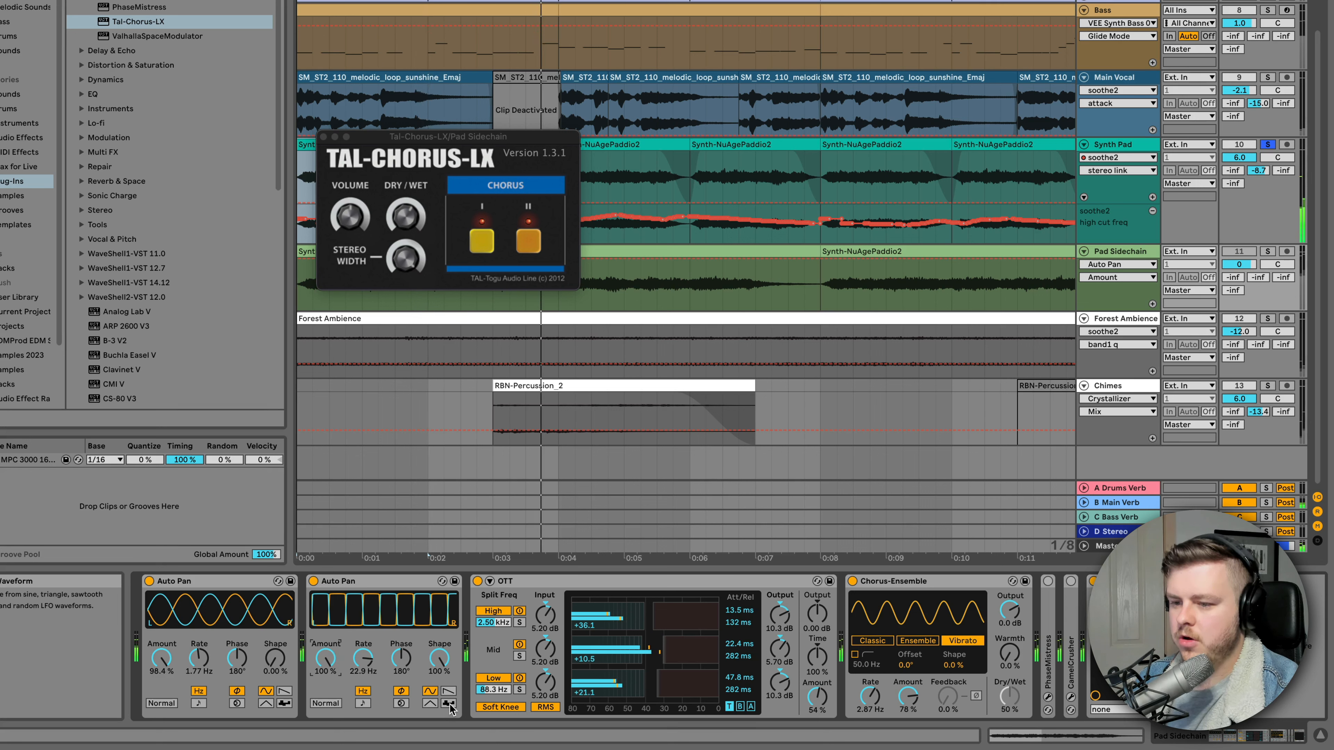
pyautogui.click(448, 702)
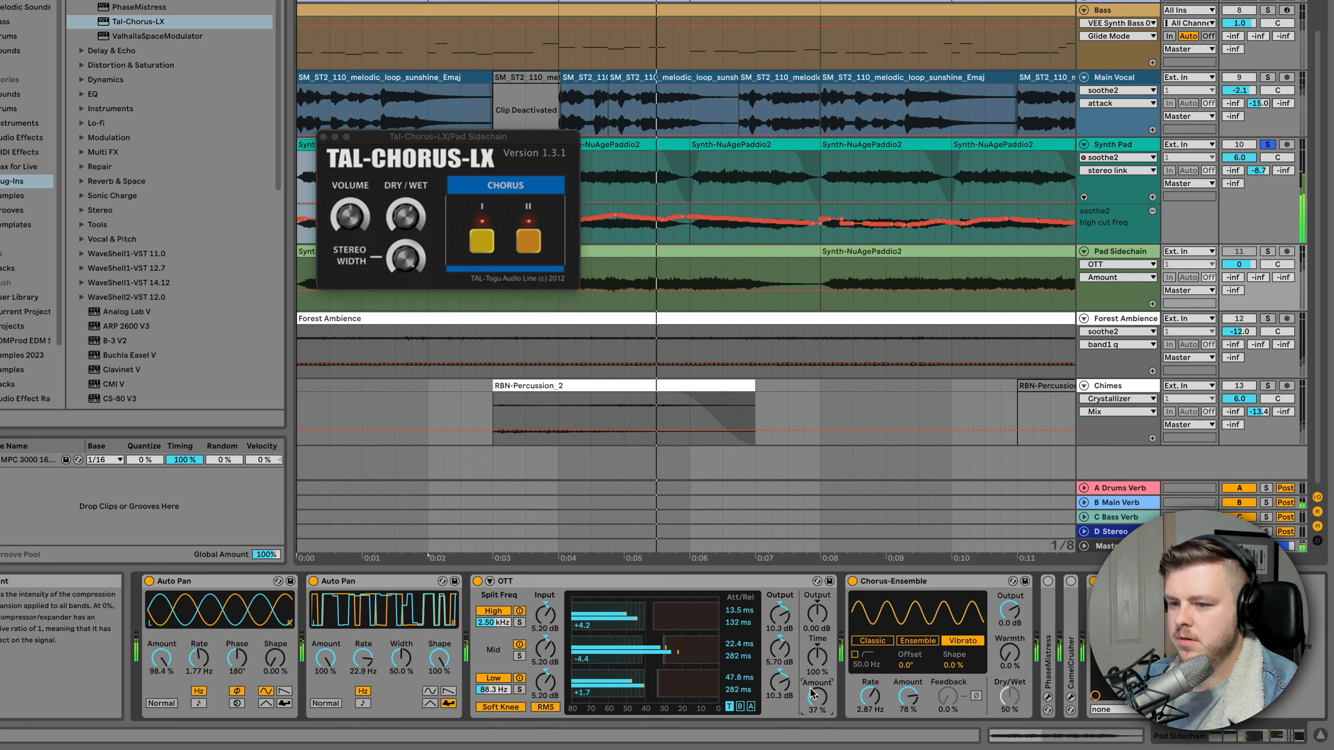
pyautogui.click(72, 36)
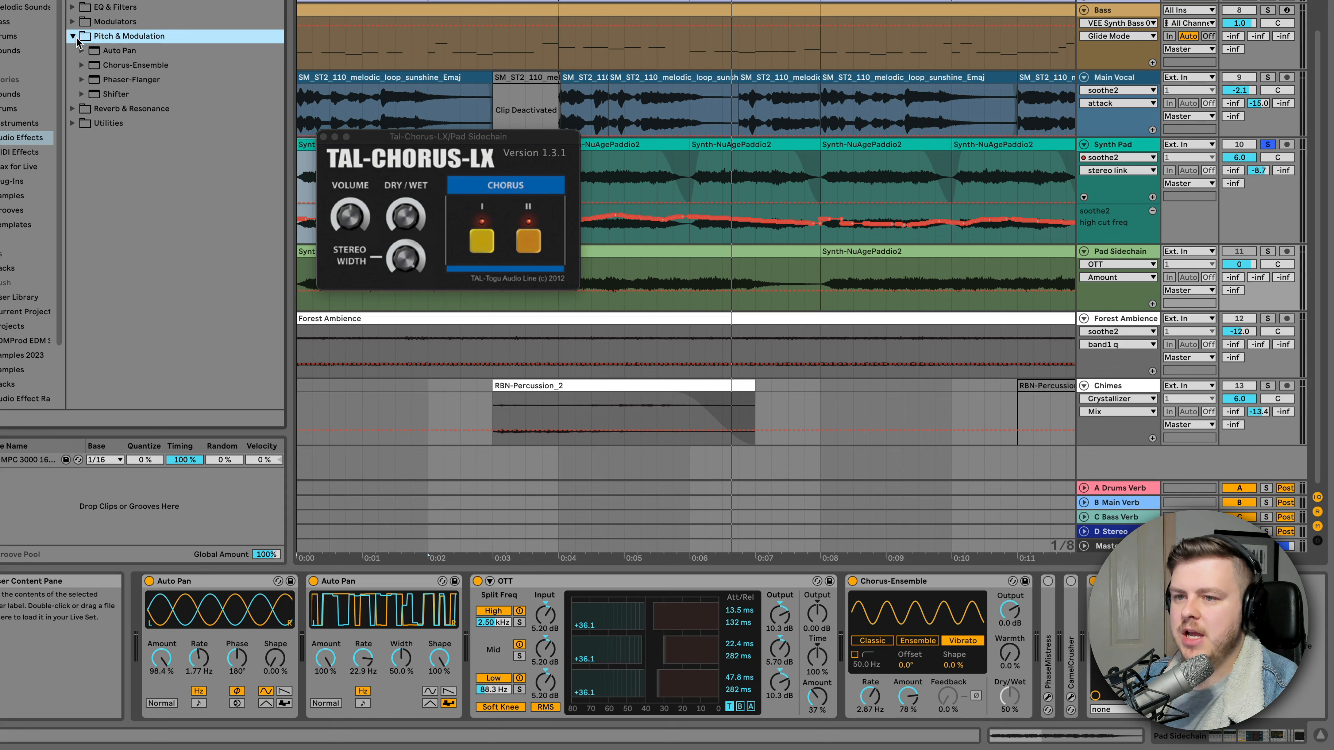
# Load Shifter onto the Pad Sidechain chain pitched up 12 semitones.
pyautogui.click(113, 93)
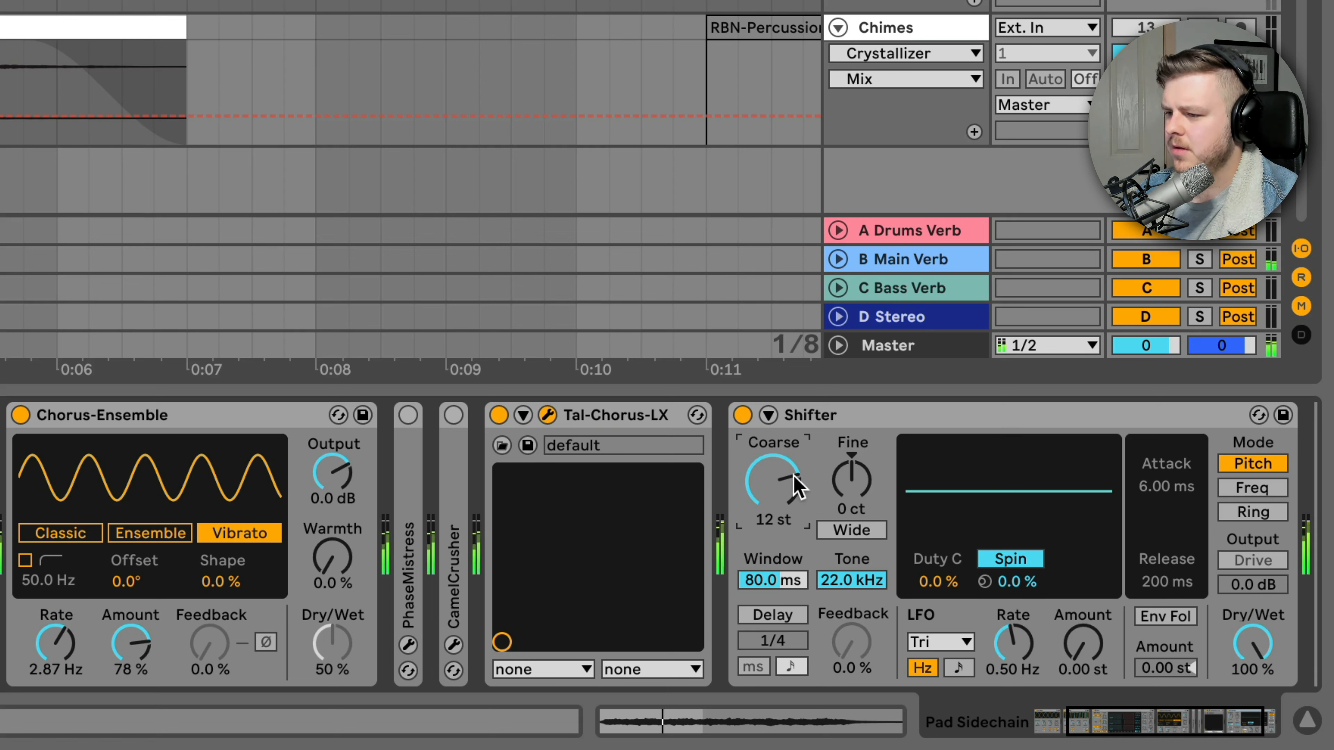
pyautogui.moveTo(1255, 651)
pyautogui.write('350')
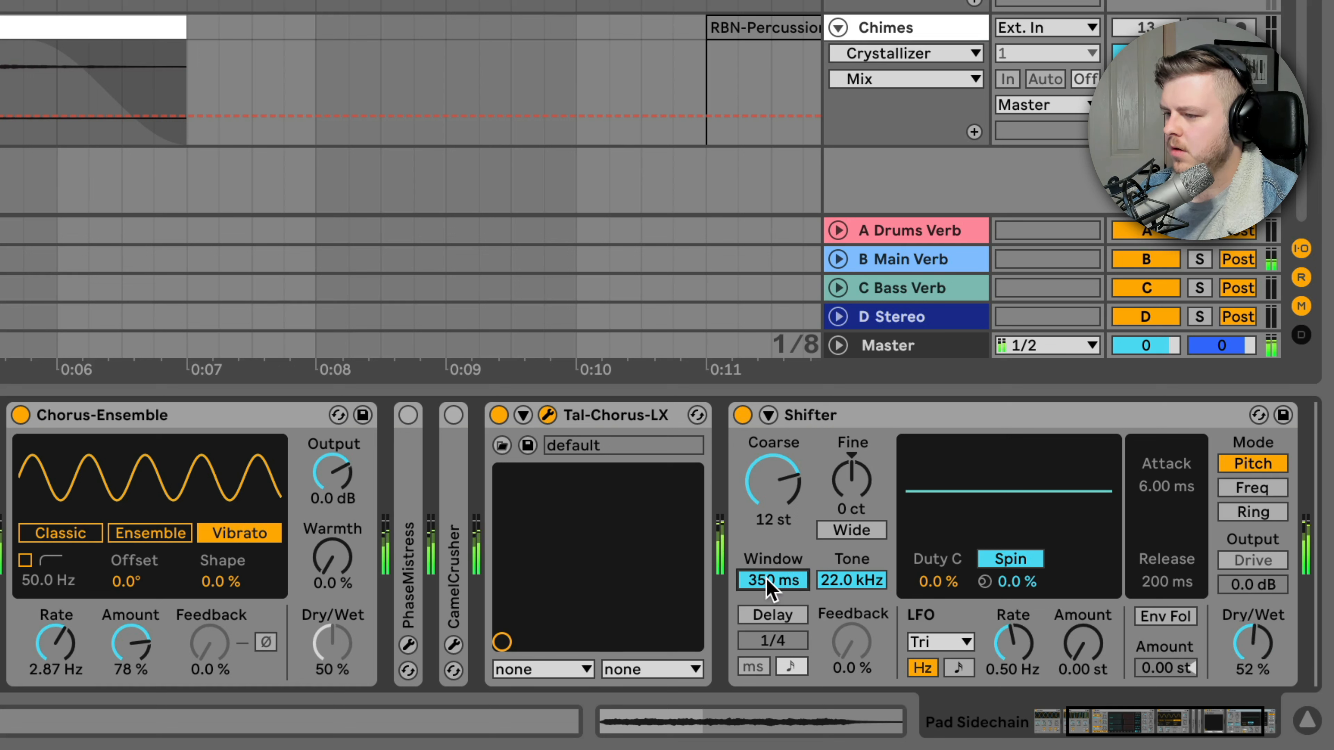
pyautogui.moveTo(837, 579)
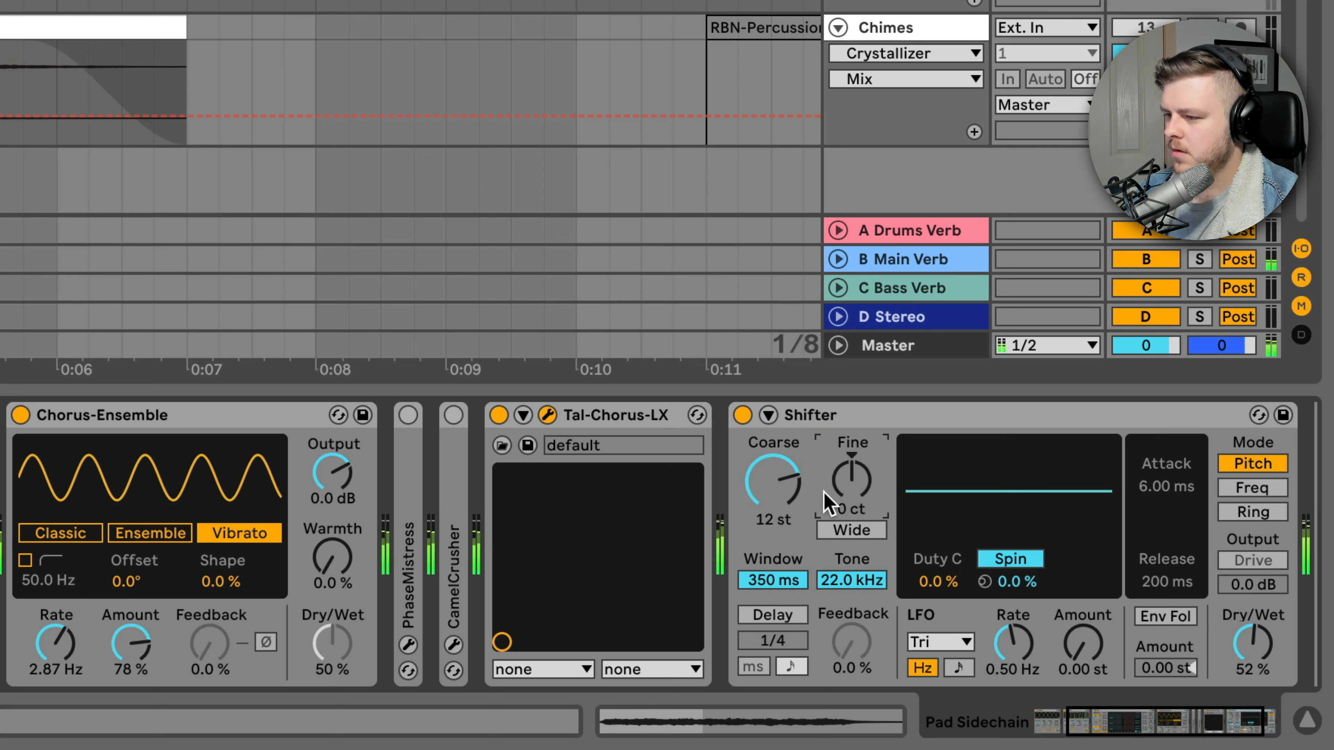
pyautogui.moveTo(829, 507)
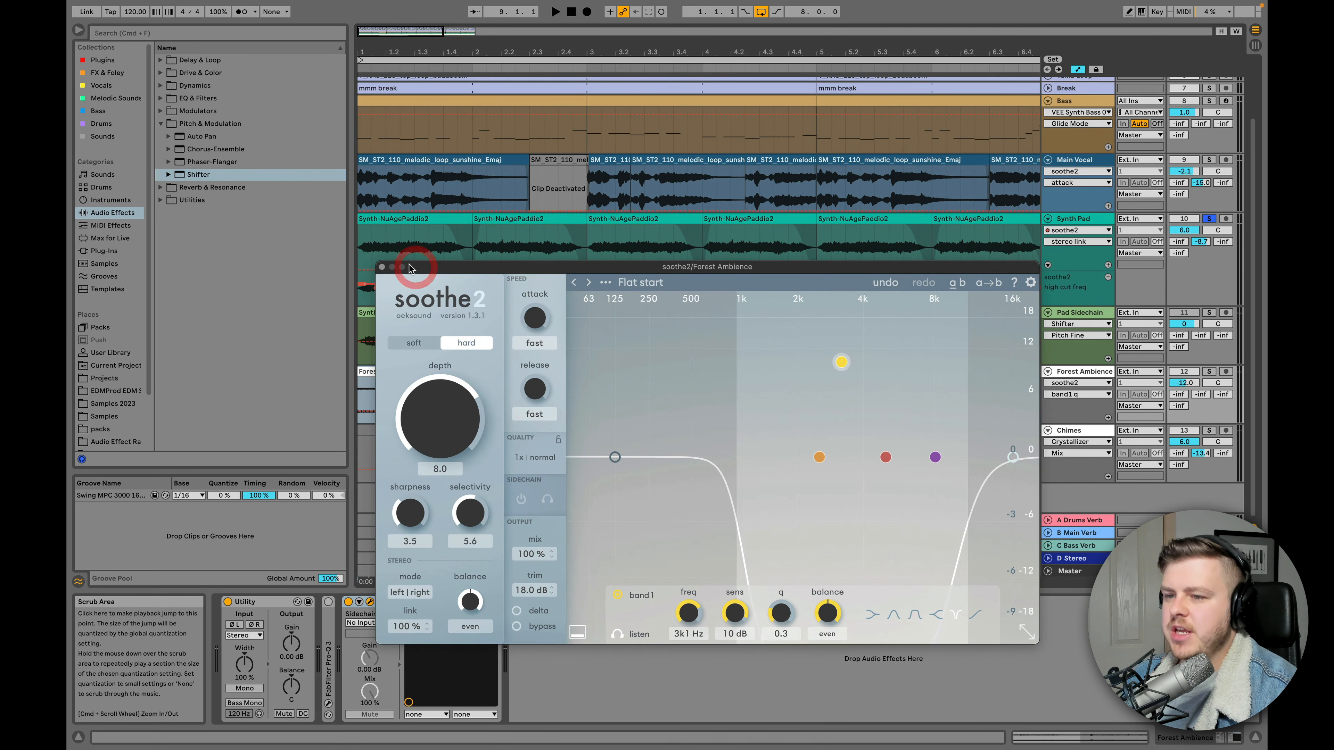
pyautogui.moveTo(1176, 299)
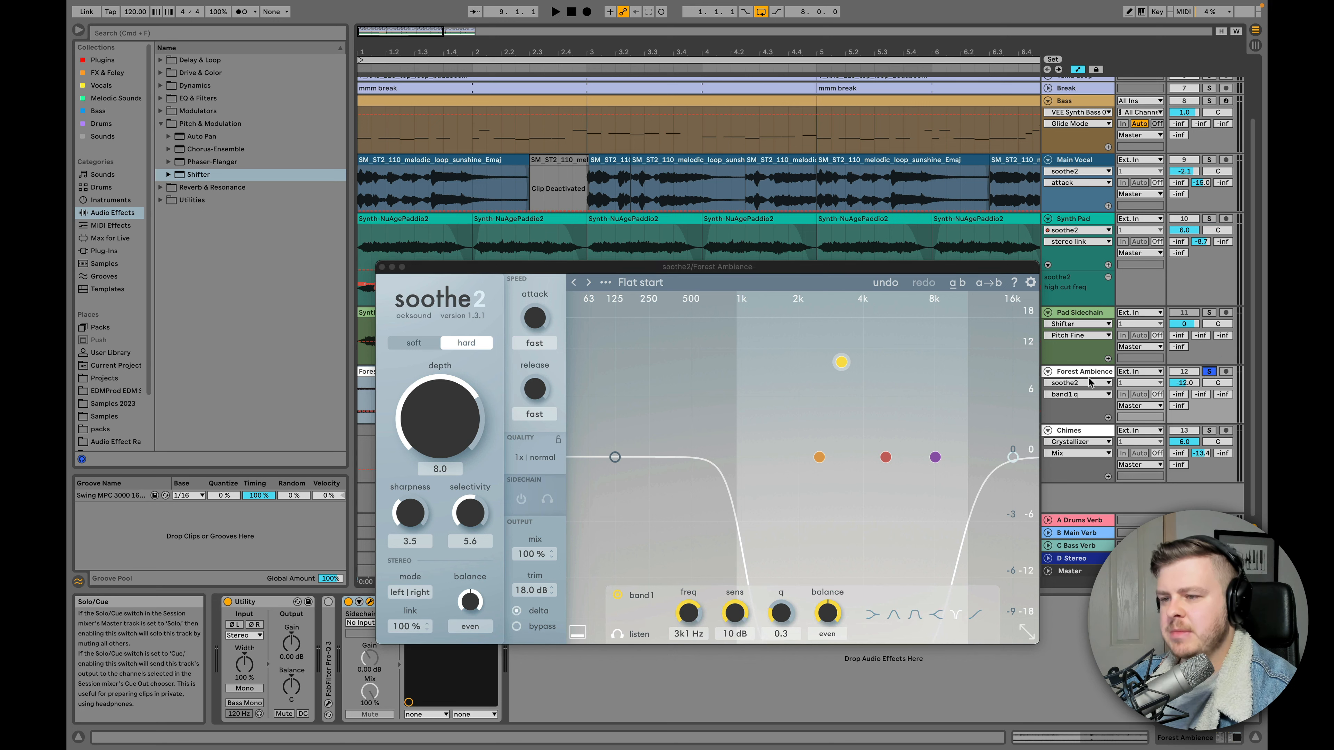
pyautogui.moveTo(918, 389)
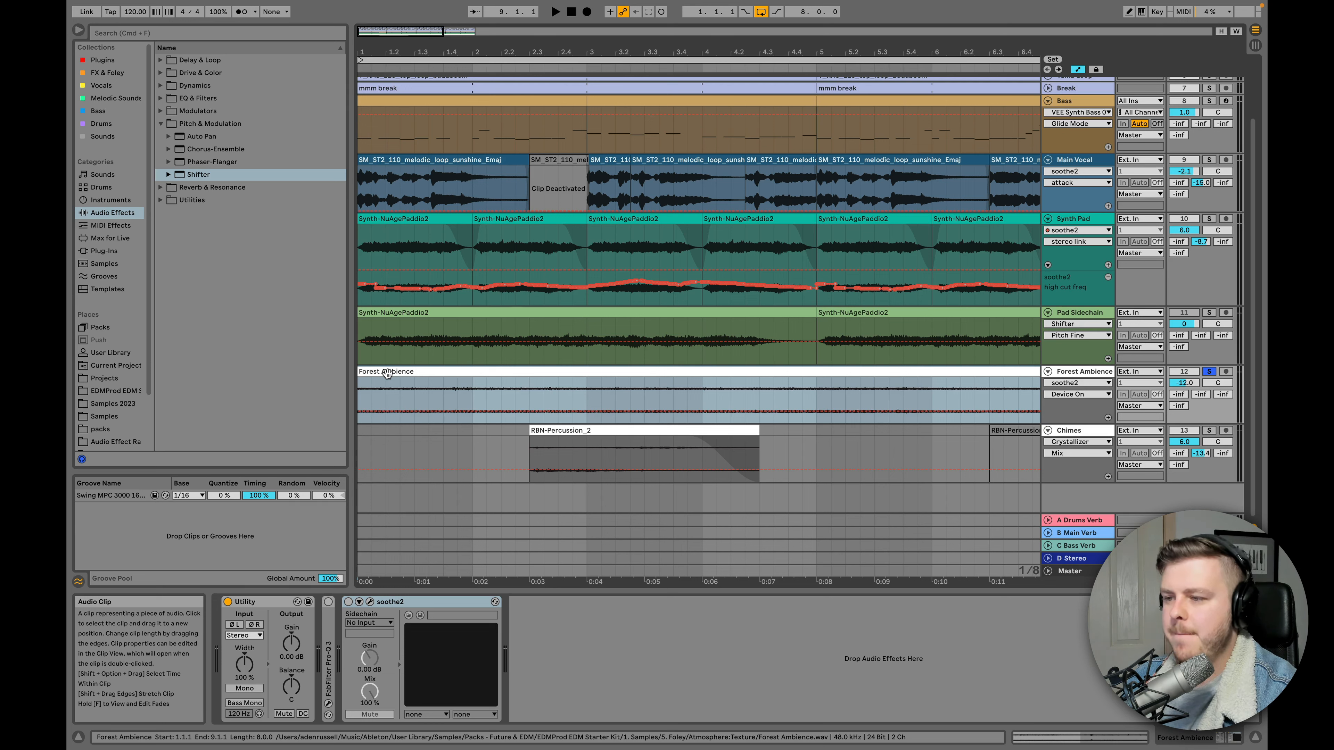
# Solo the Forest Ambience track and bring up its soothe2 in hard mode at depth 8.0.
pyautogui.click(553, 11)
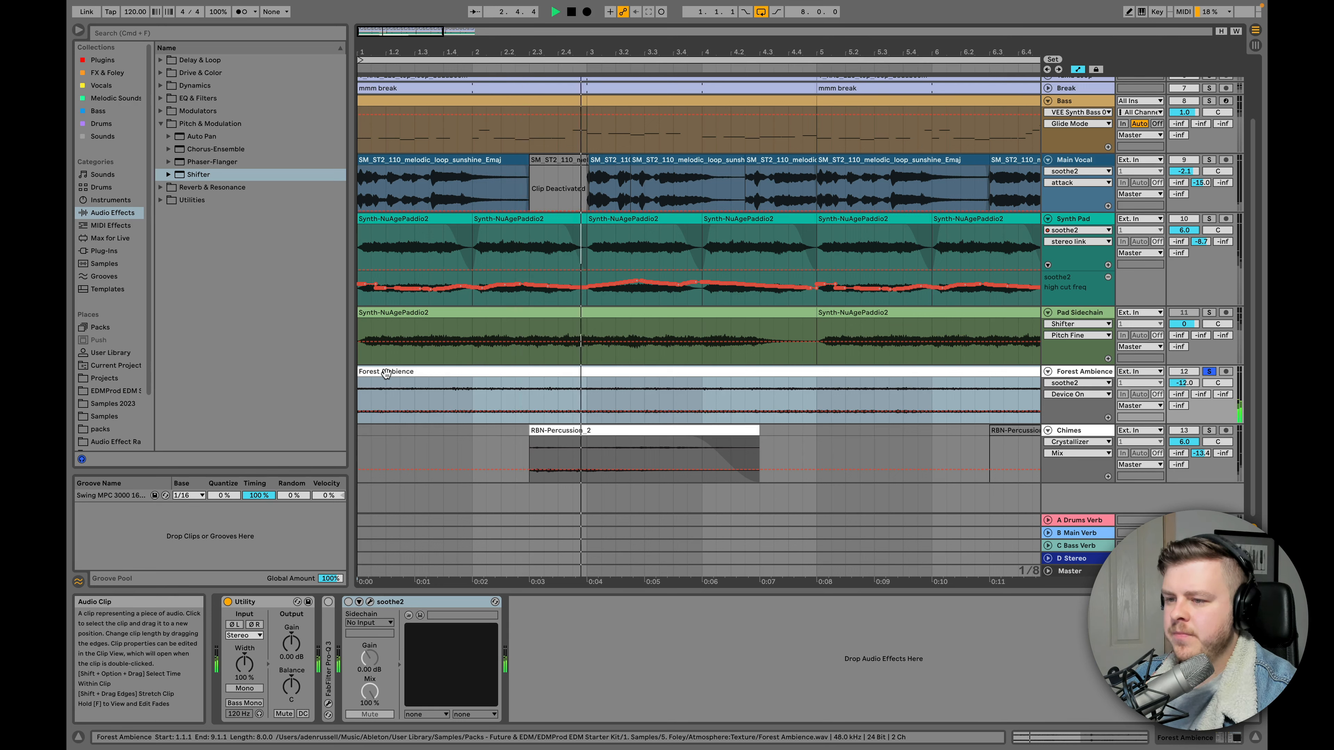
pyautogui.click(572, 11)
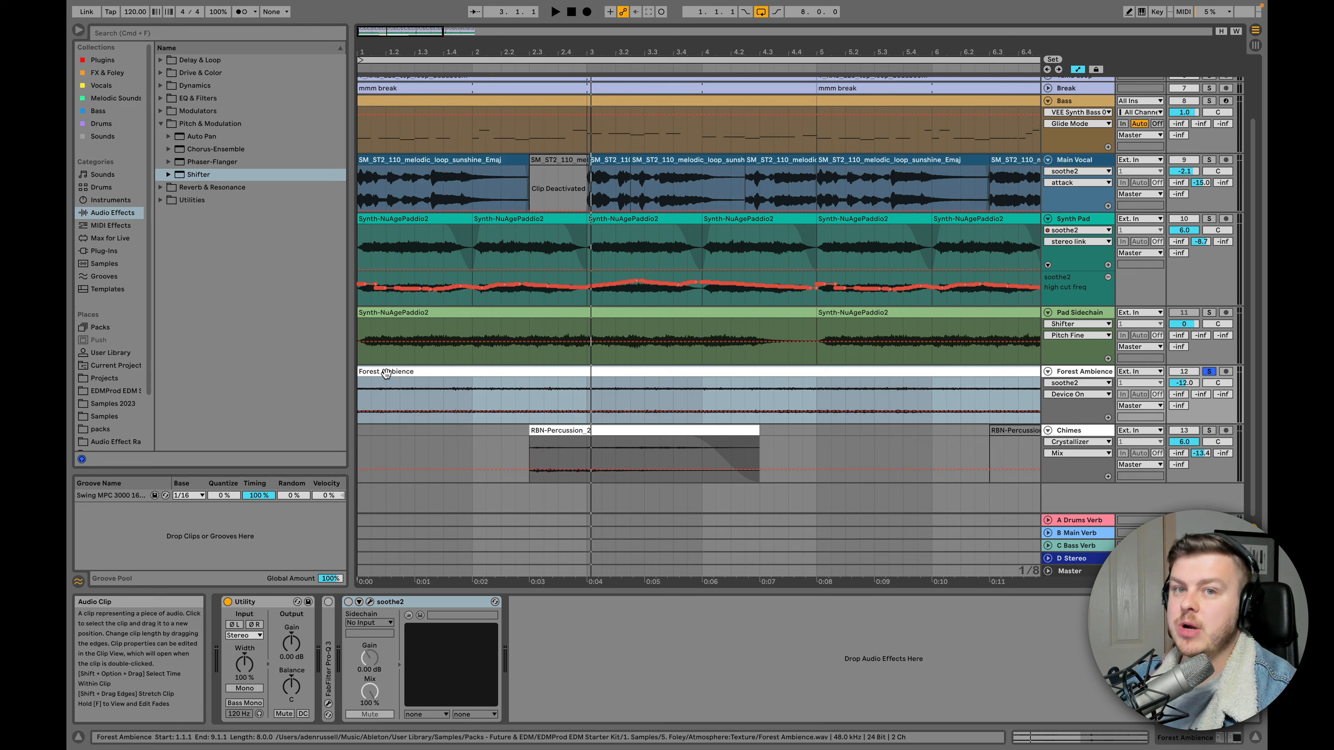
pyautogui.click(370, 602)
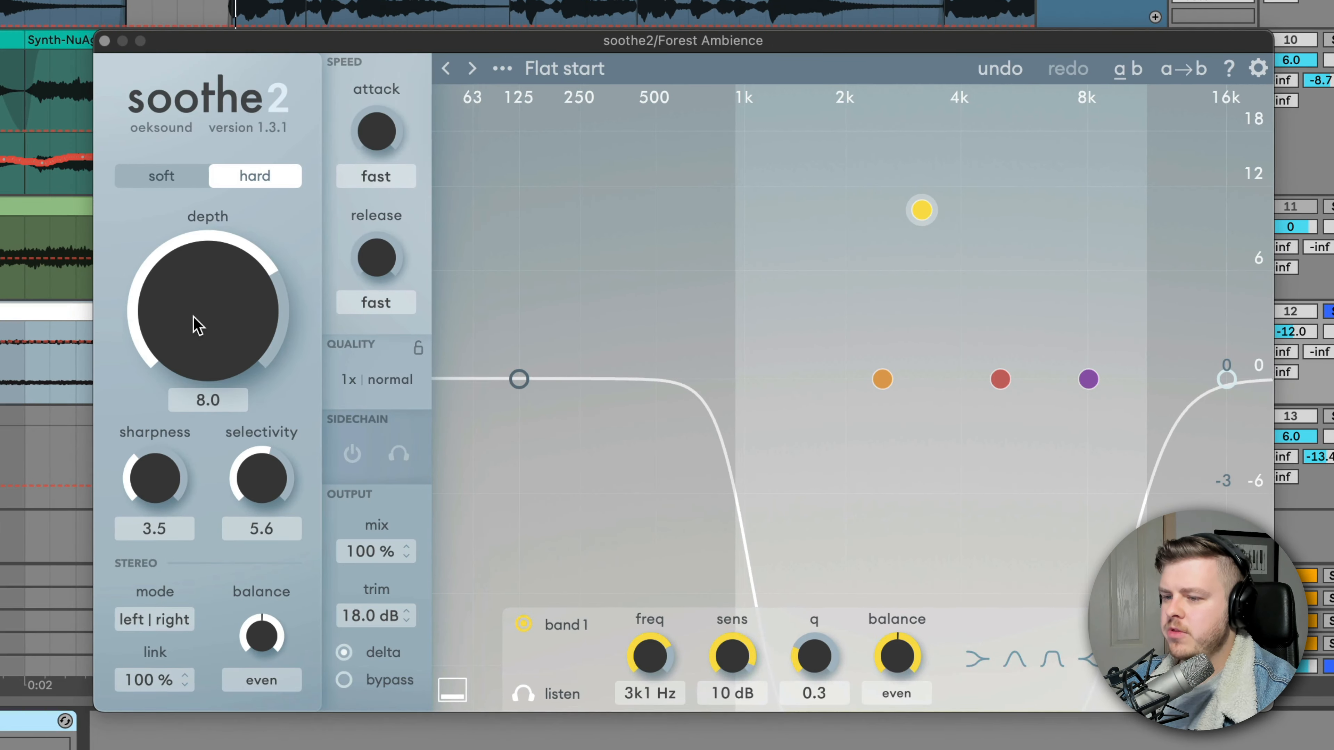
pyautogui.moveTo(962, 218)
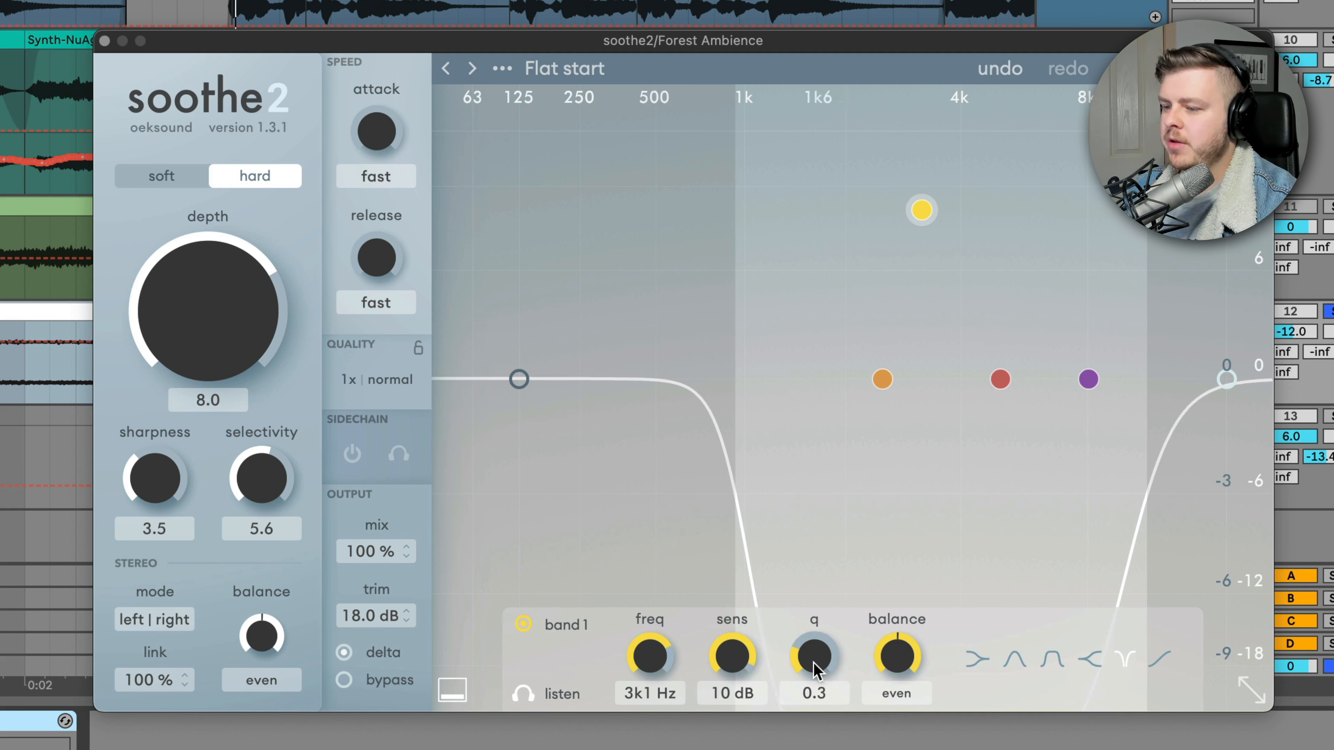
pyautogui.moveTo(814, 656)
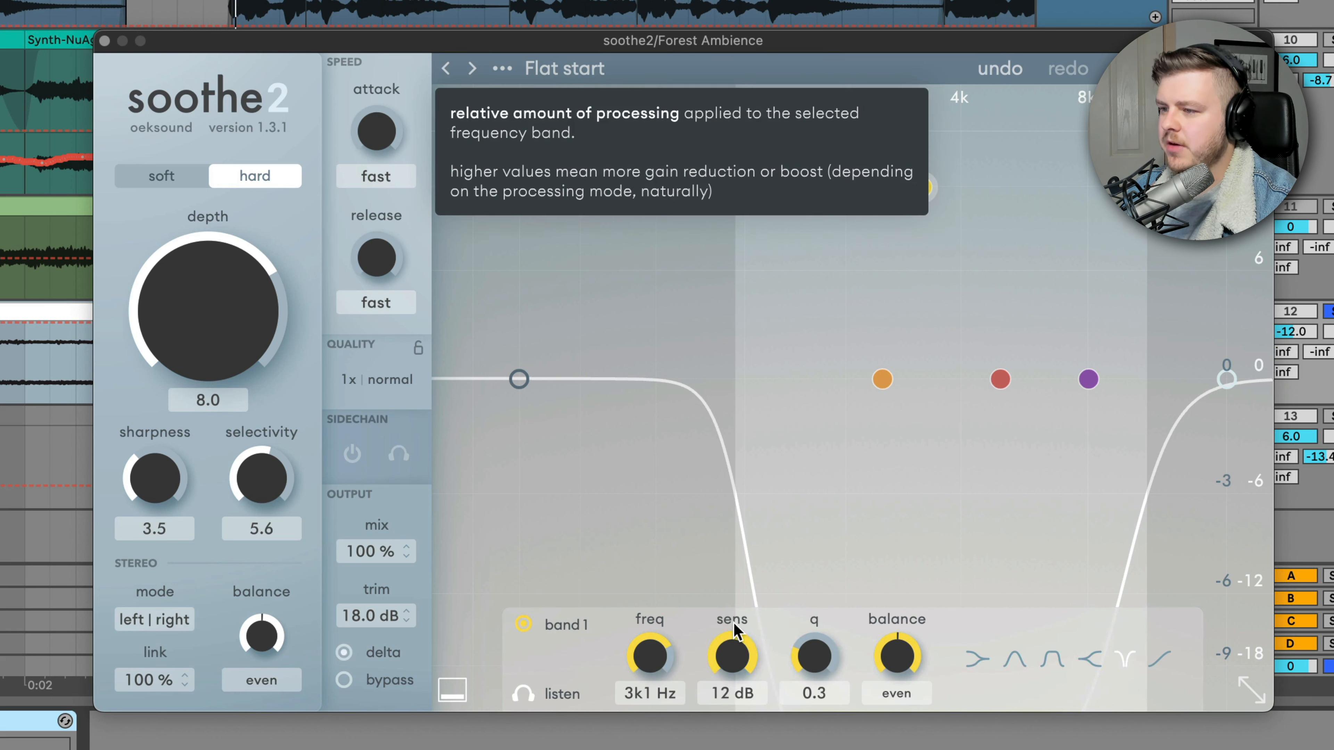
# Set soothe2 band 1 sens to 12 dB, audition it with listen, and recentre its dip near 4 kHz.
pyautogui.click(728, 542)
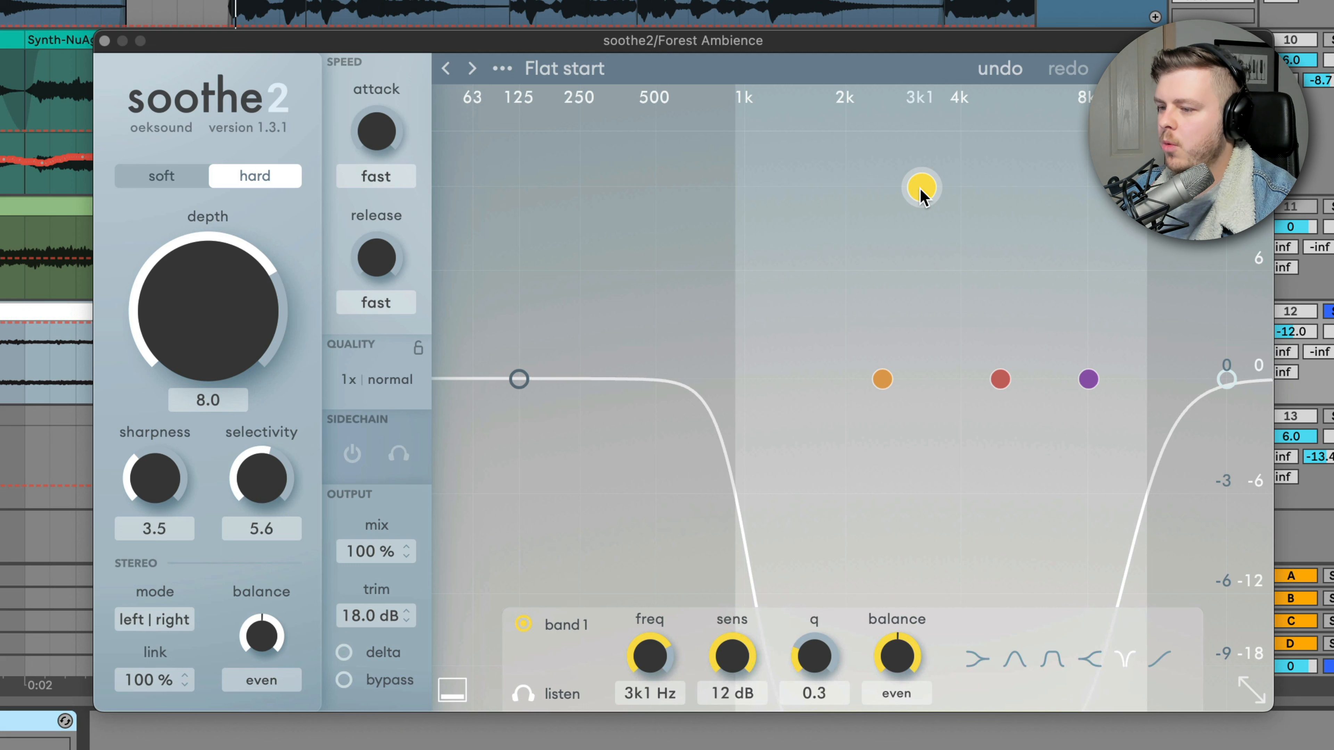
pyautogui.click(343, 652)
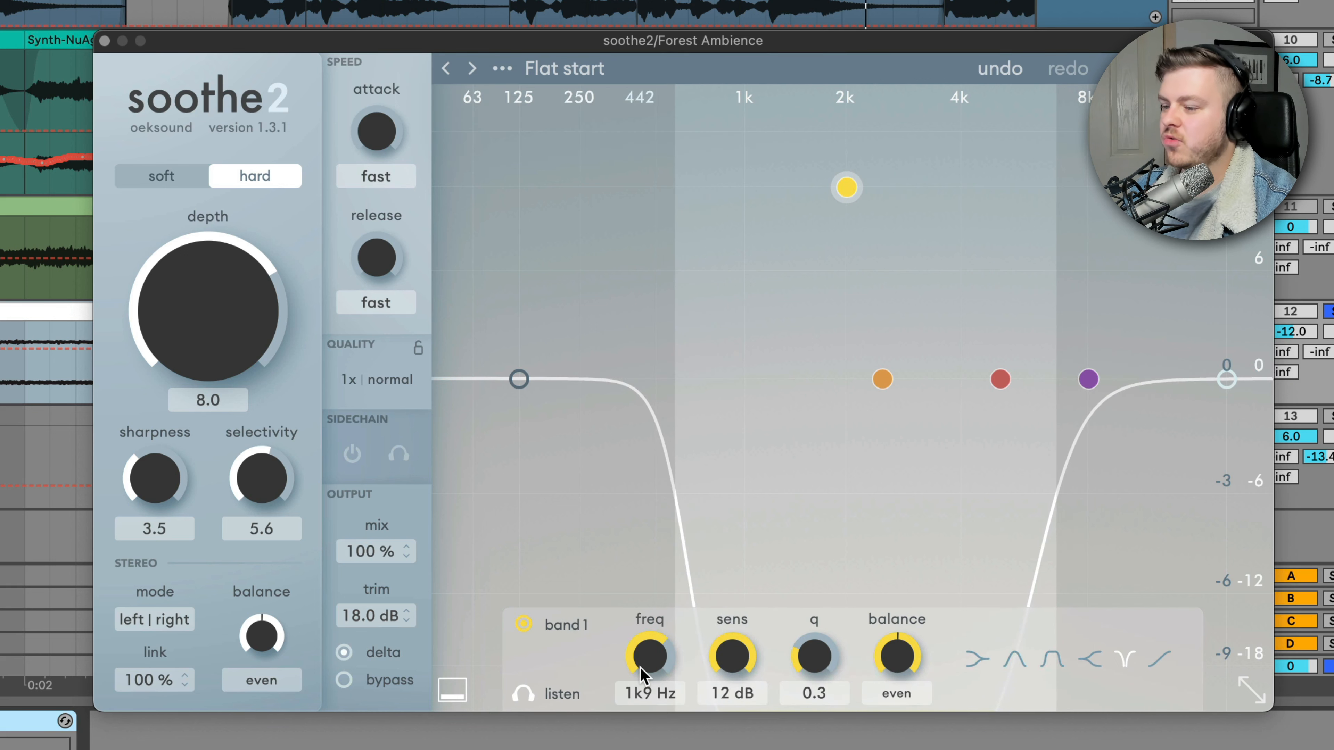
pyautogui.moveTo(523, 697)
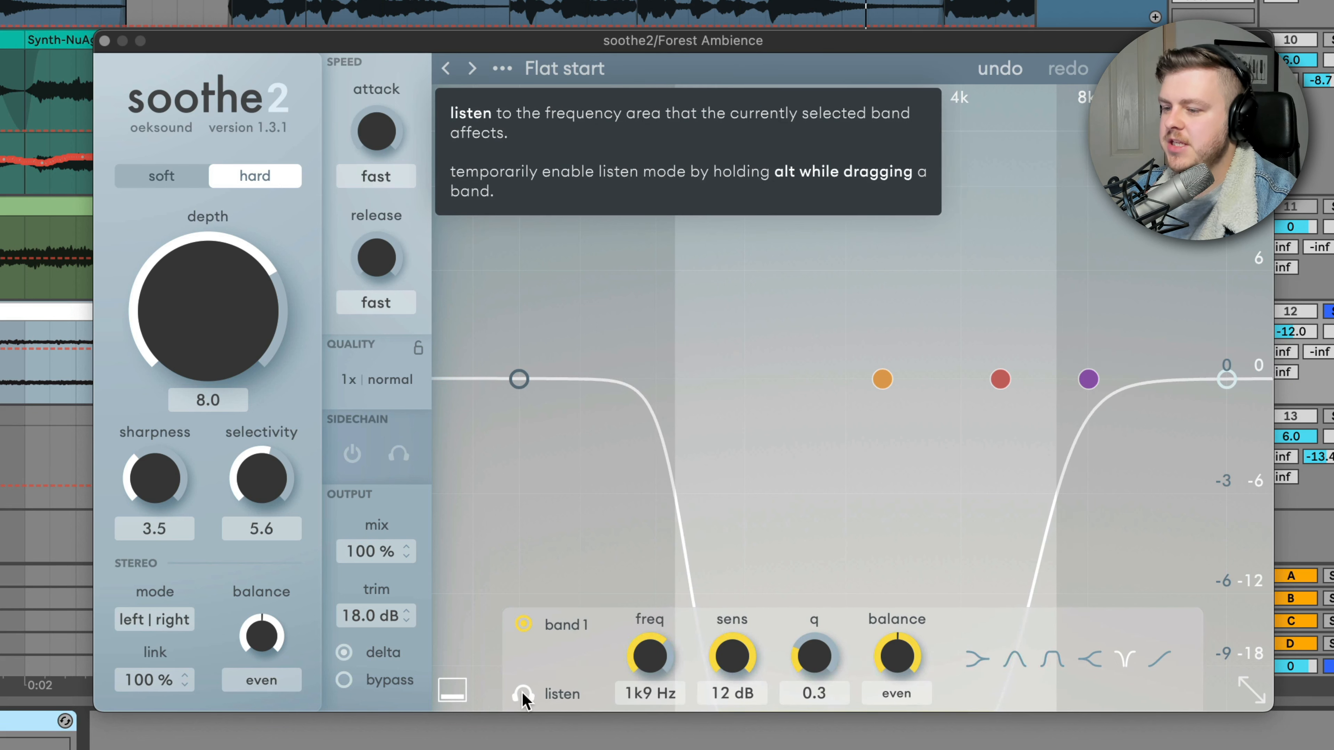
pyautogui.click(522, 693)
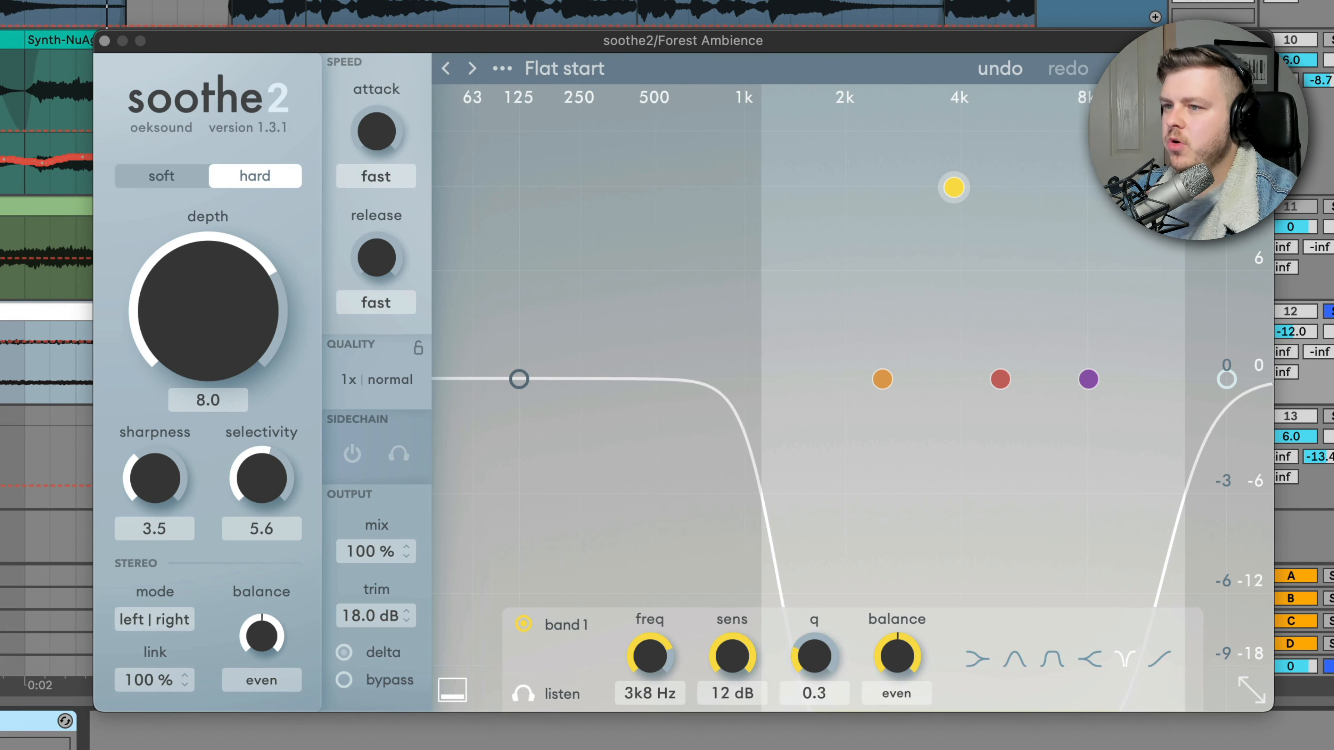
pyautogui.click(342, 652)
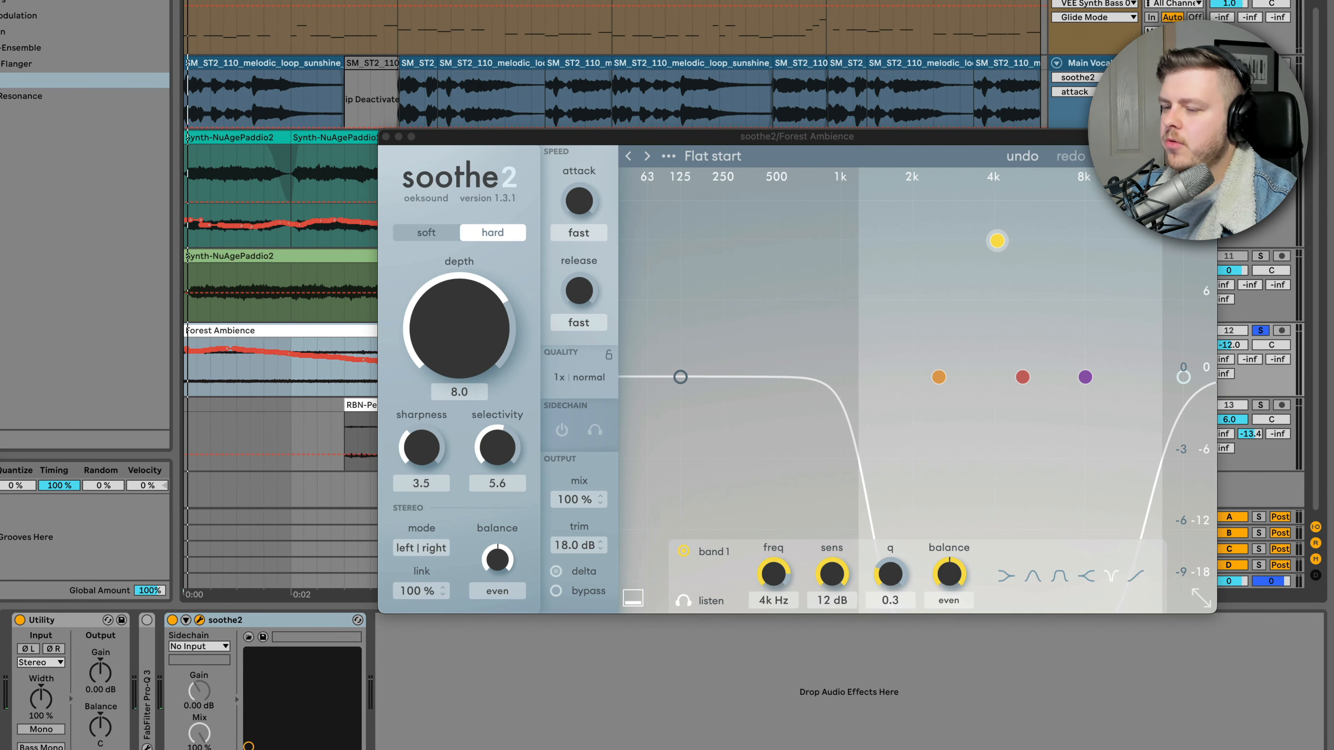
# Close soothe2, set Forest Ambience -7.8 and Chimes 0.4, and unsolo Forest Ambience for the full mix.
pyautogui.click(554, 571)
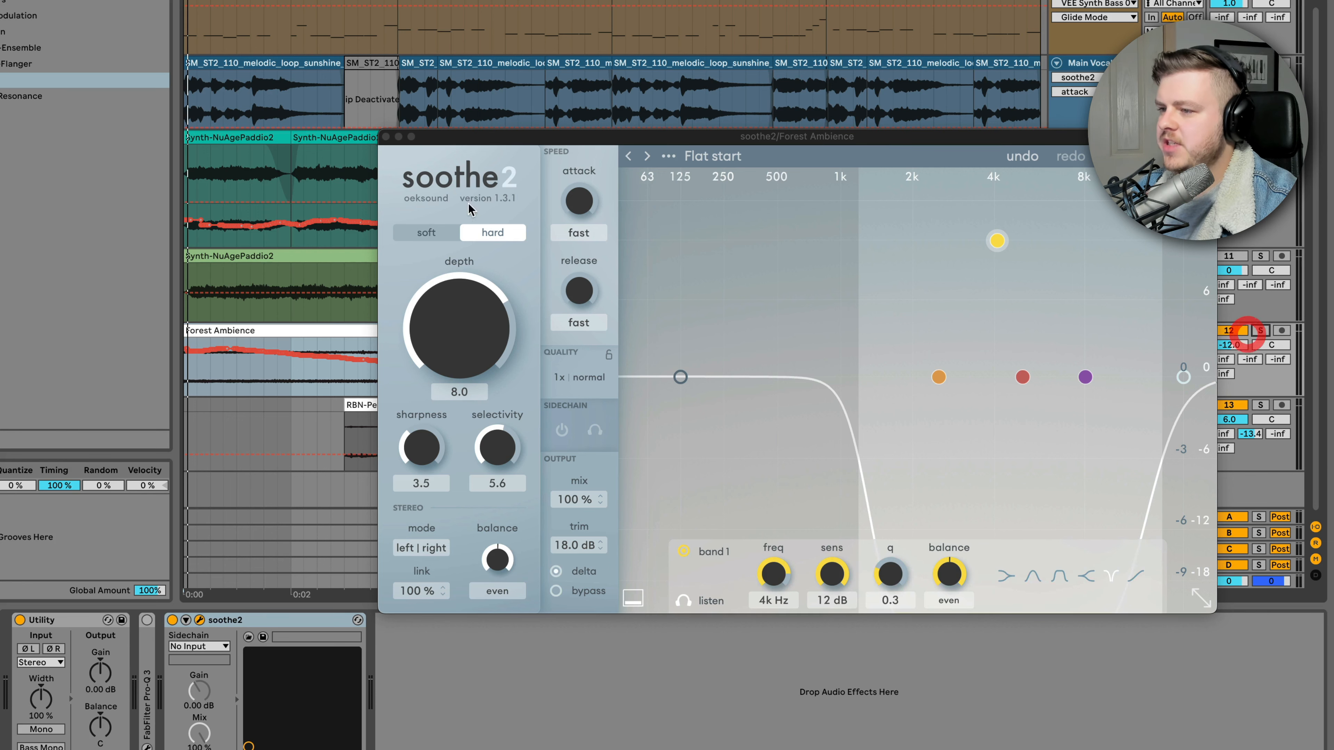
pyautogui.click(385, 136)
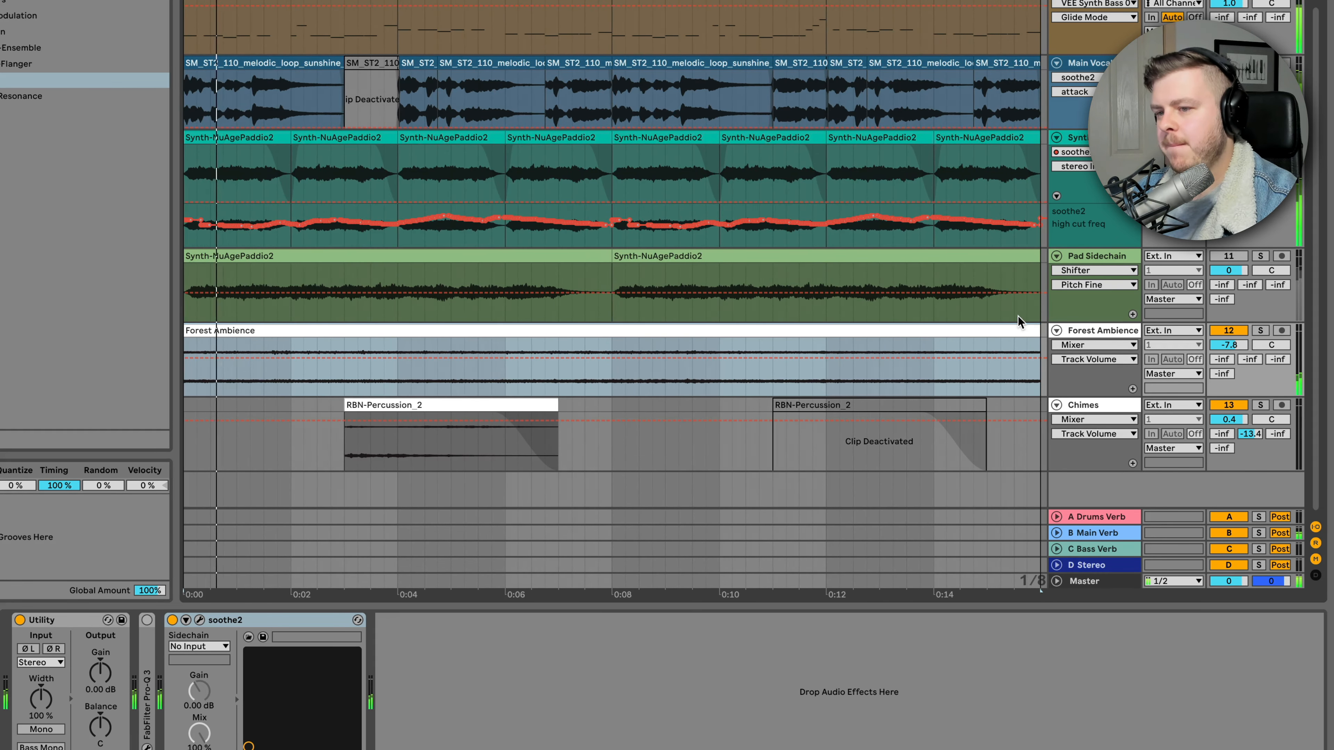
pyautogui.click(1282, 330)
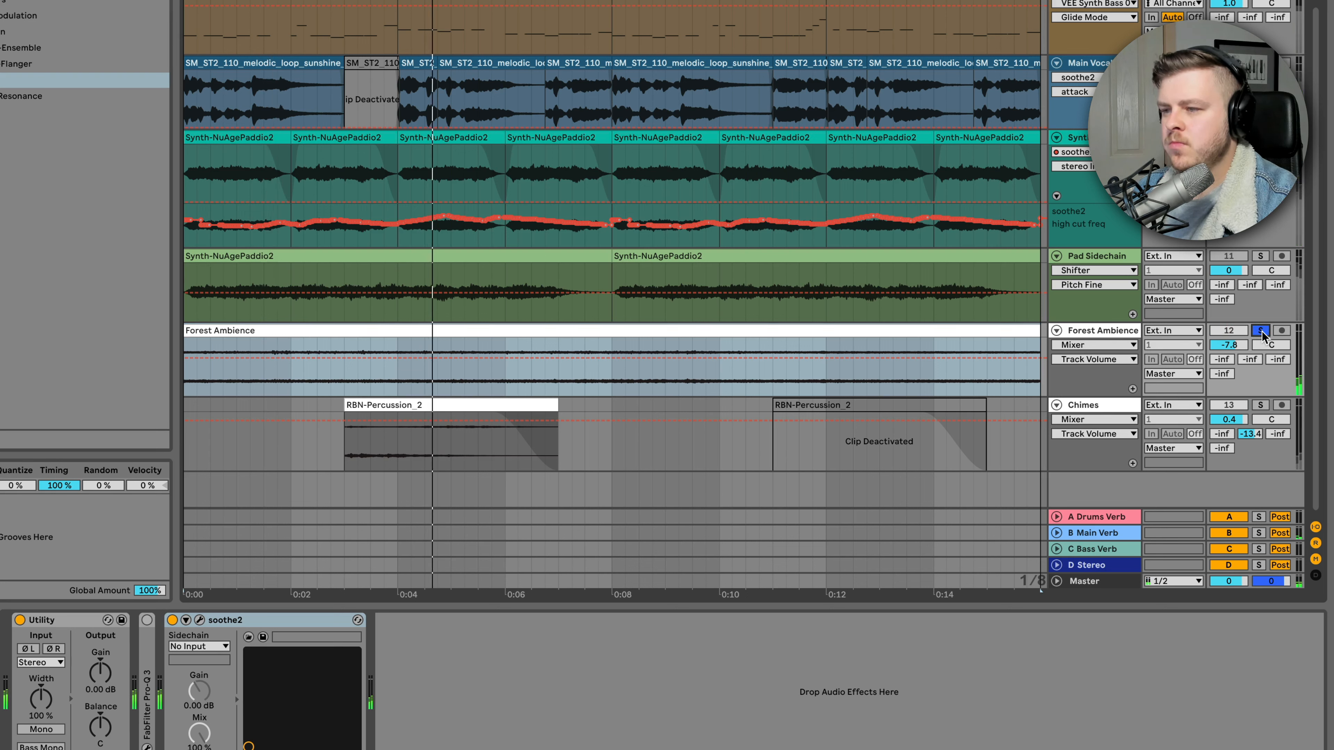
pyautogui.click(1259, 330)
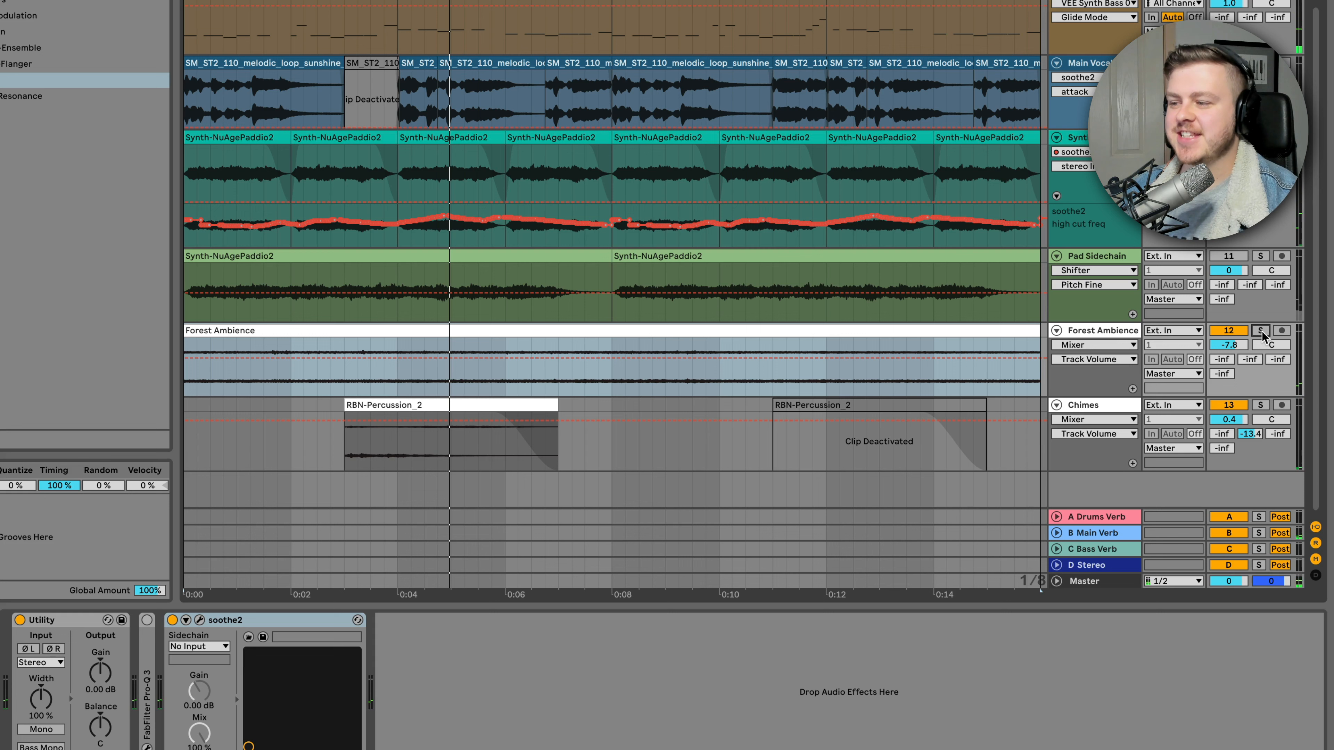